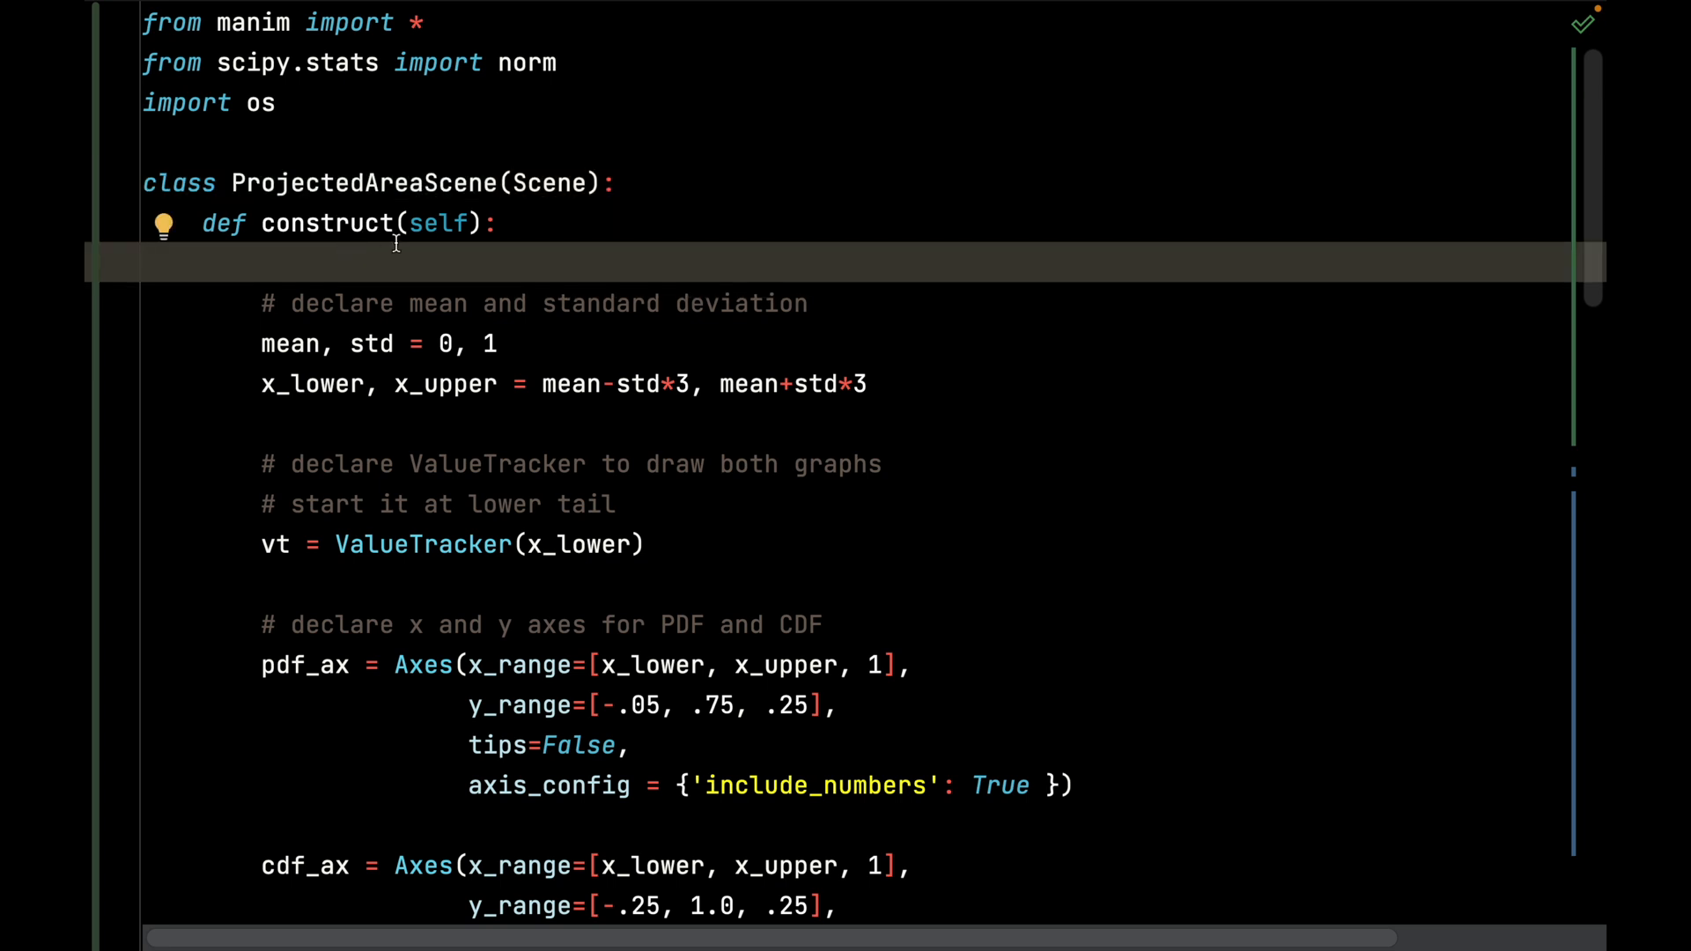
click(370, 223)
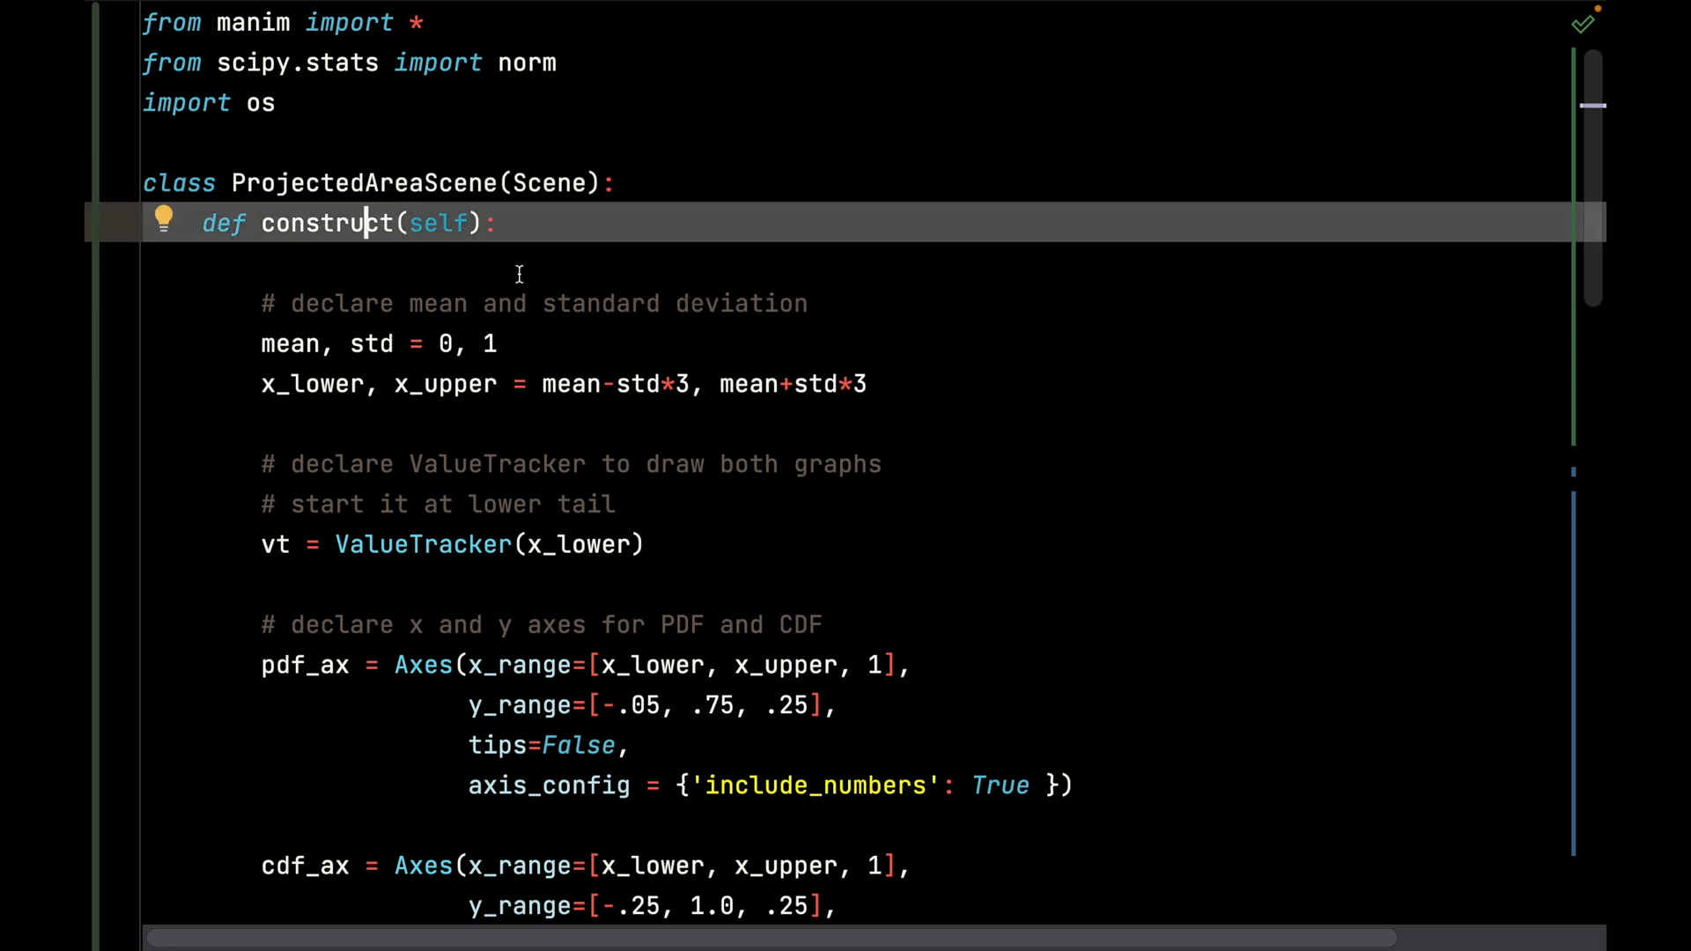
scroll(down, 3)
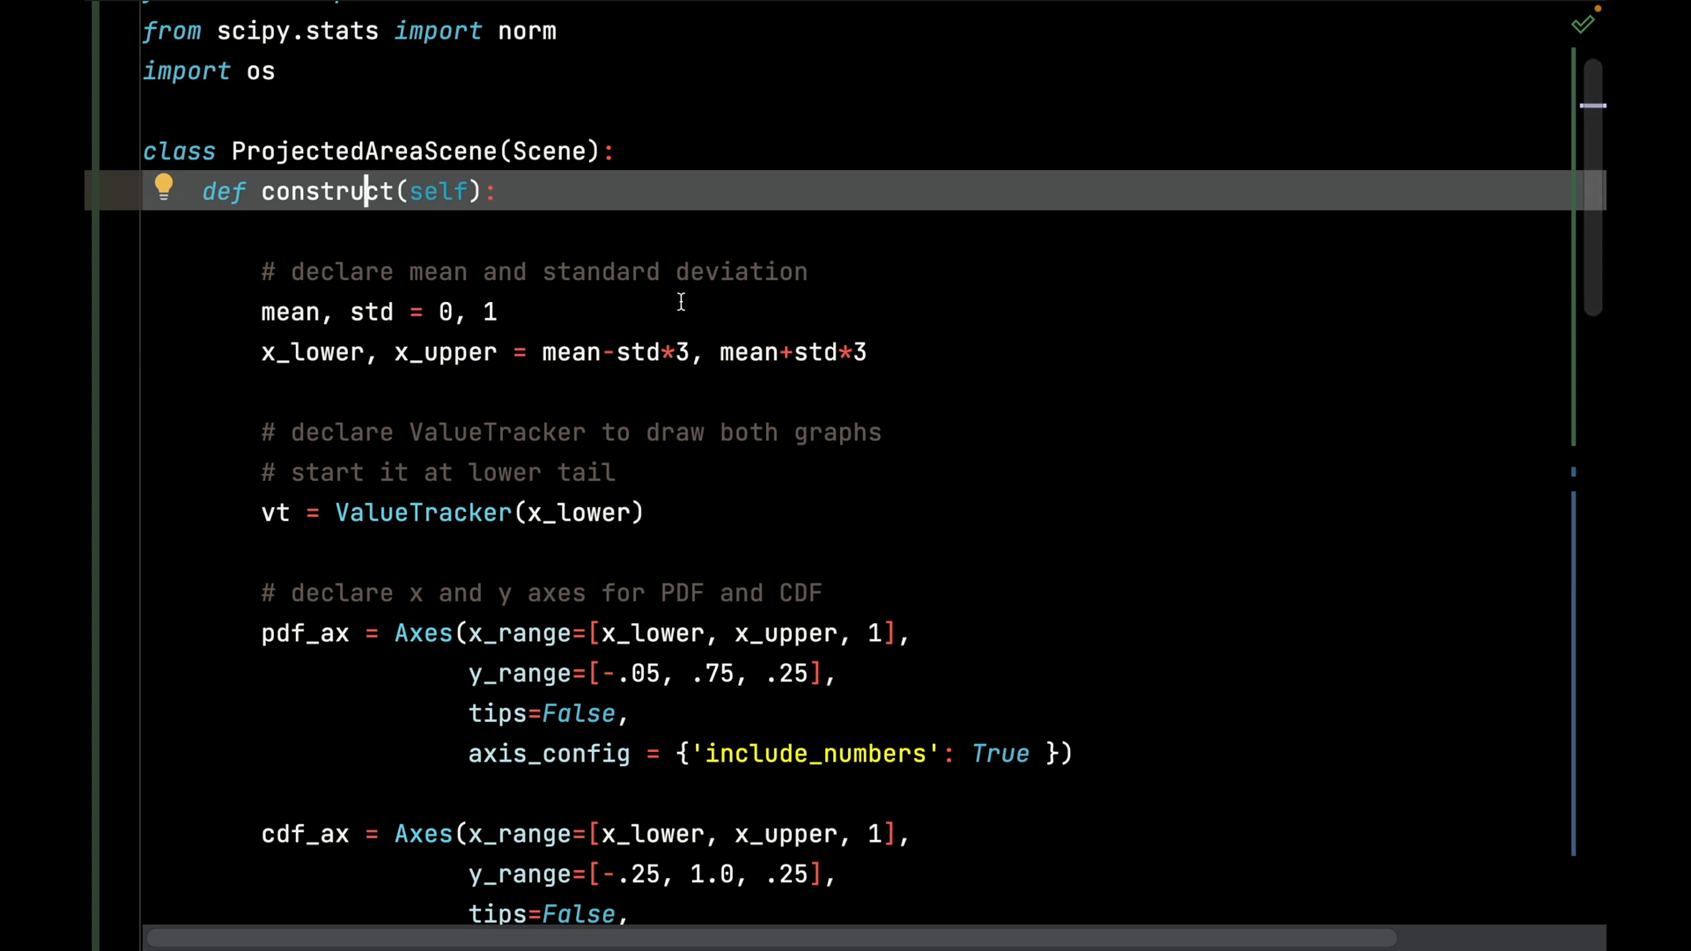
mouse_move(446, 321)
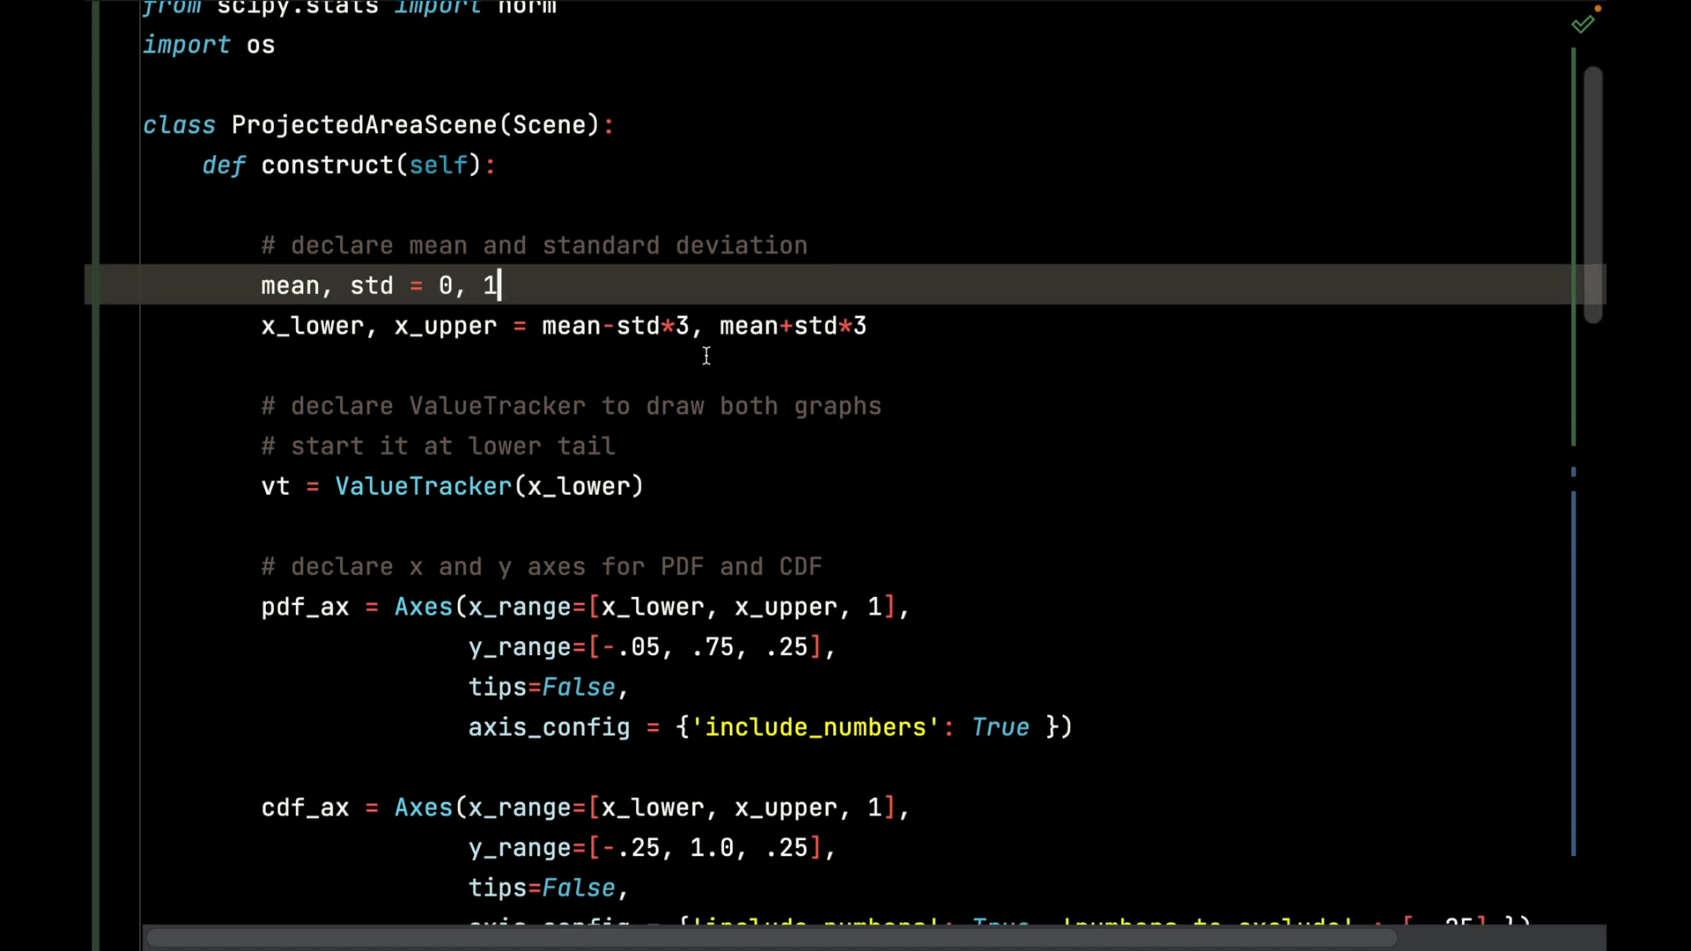
double_click(444, 326)
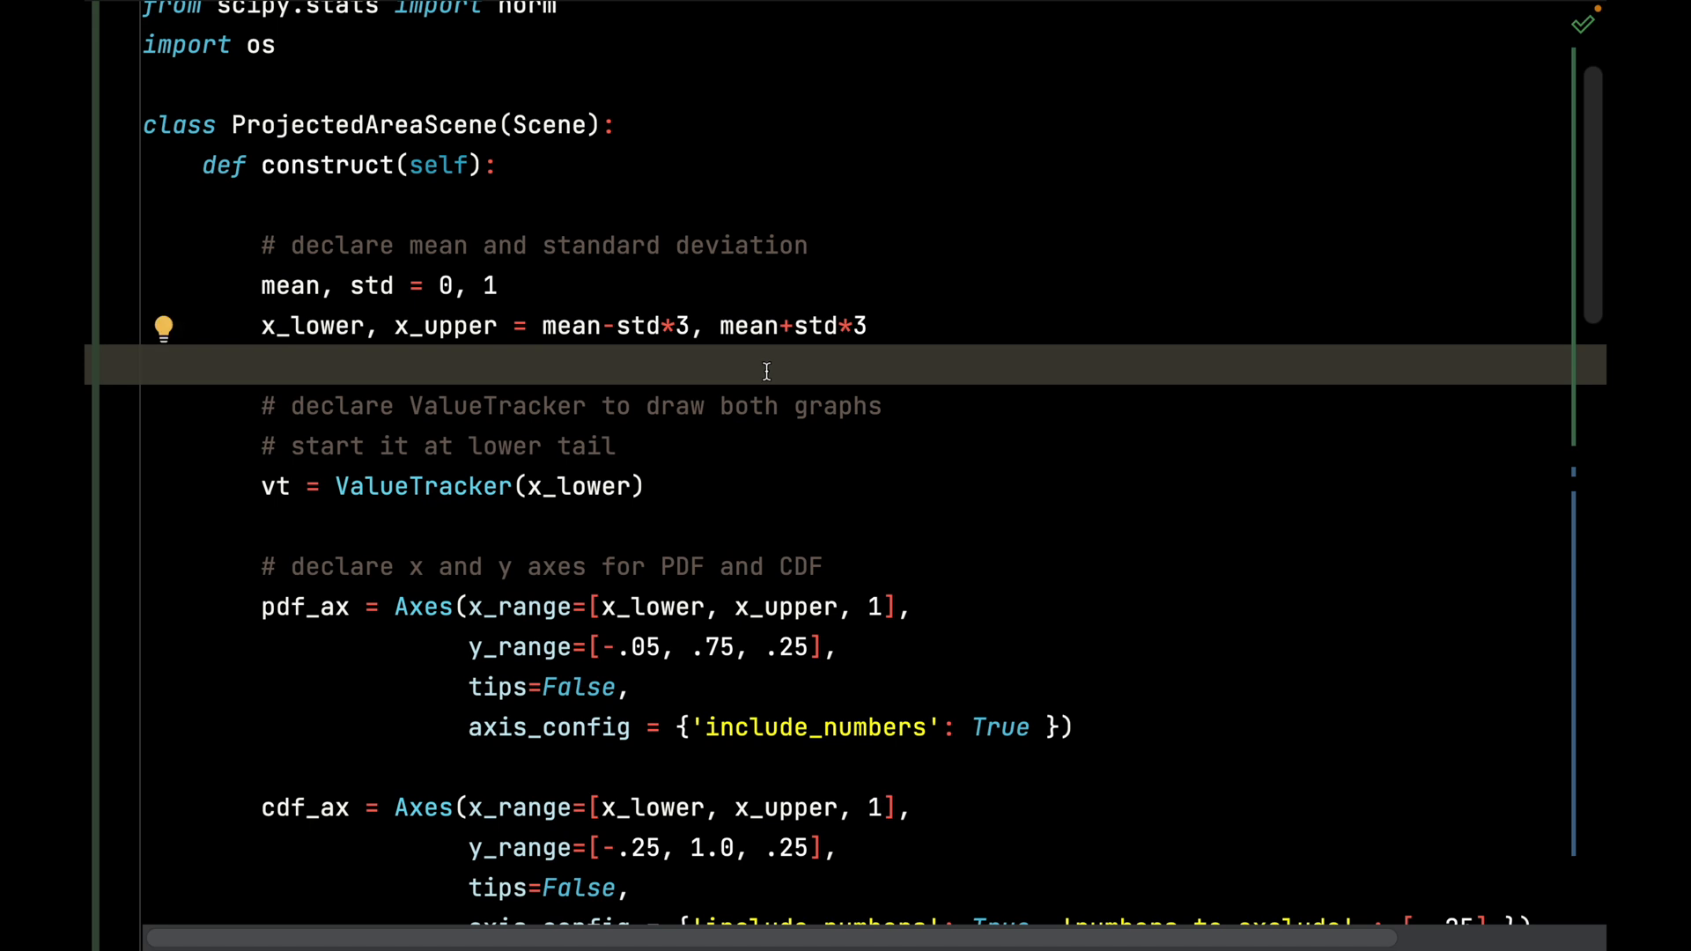
double_click(575, 326)
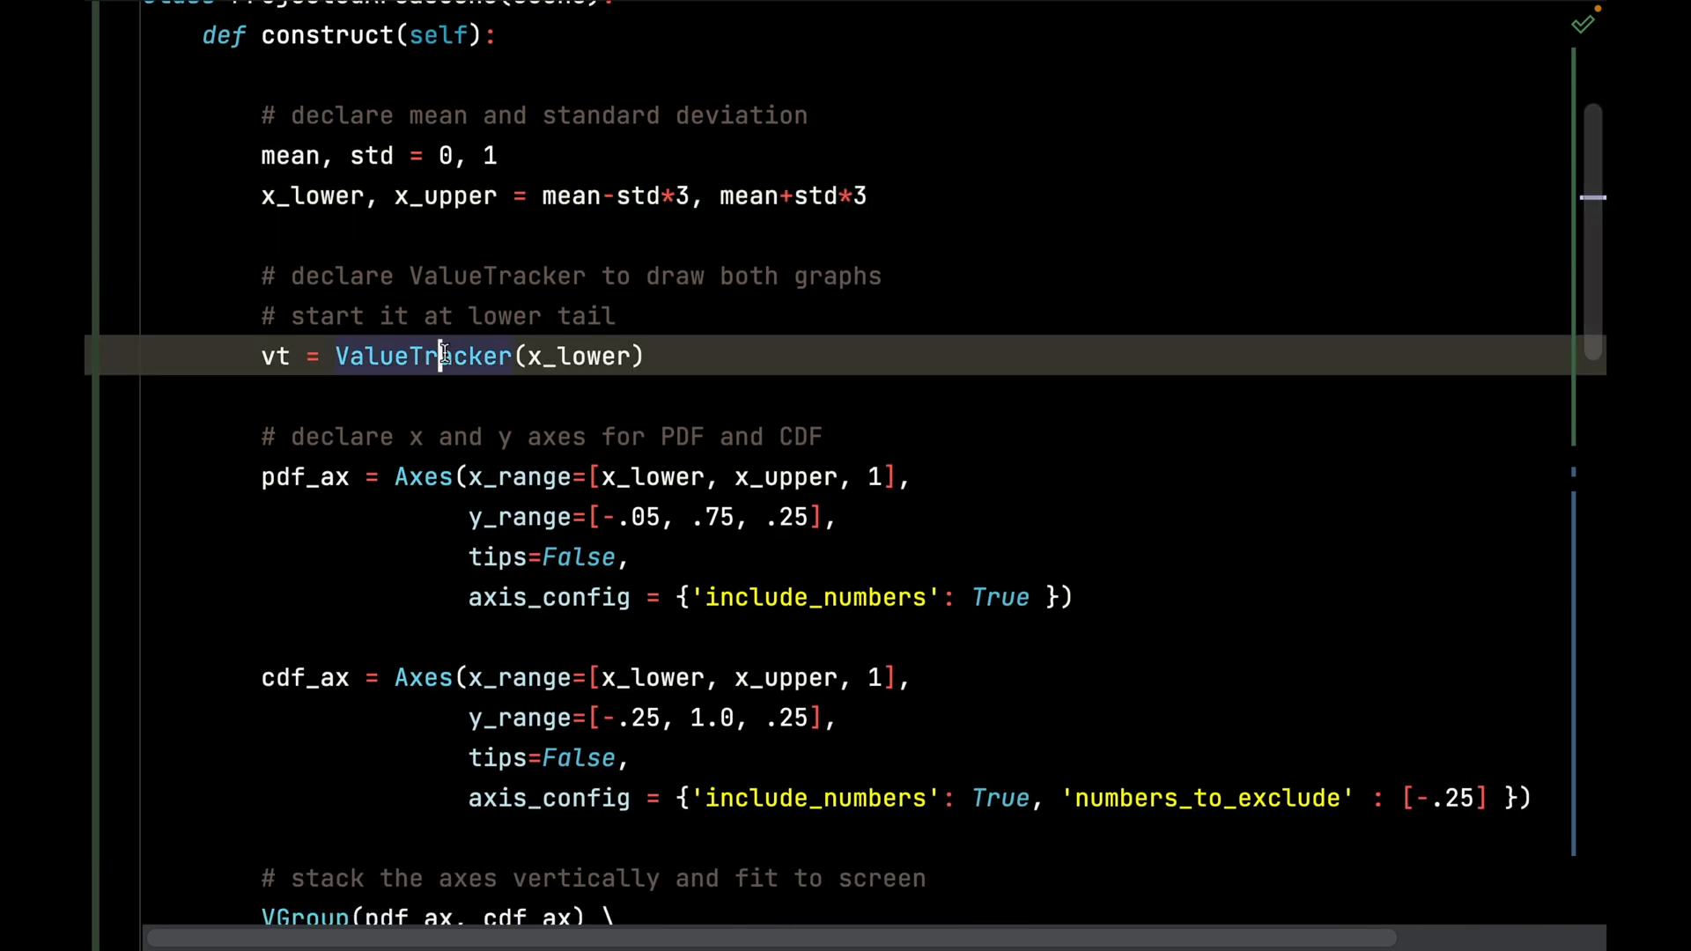
double_click(421, 357)
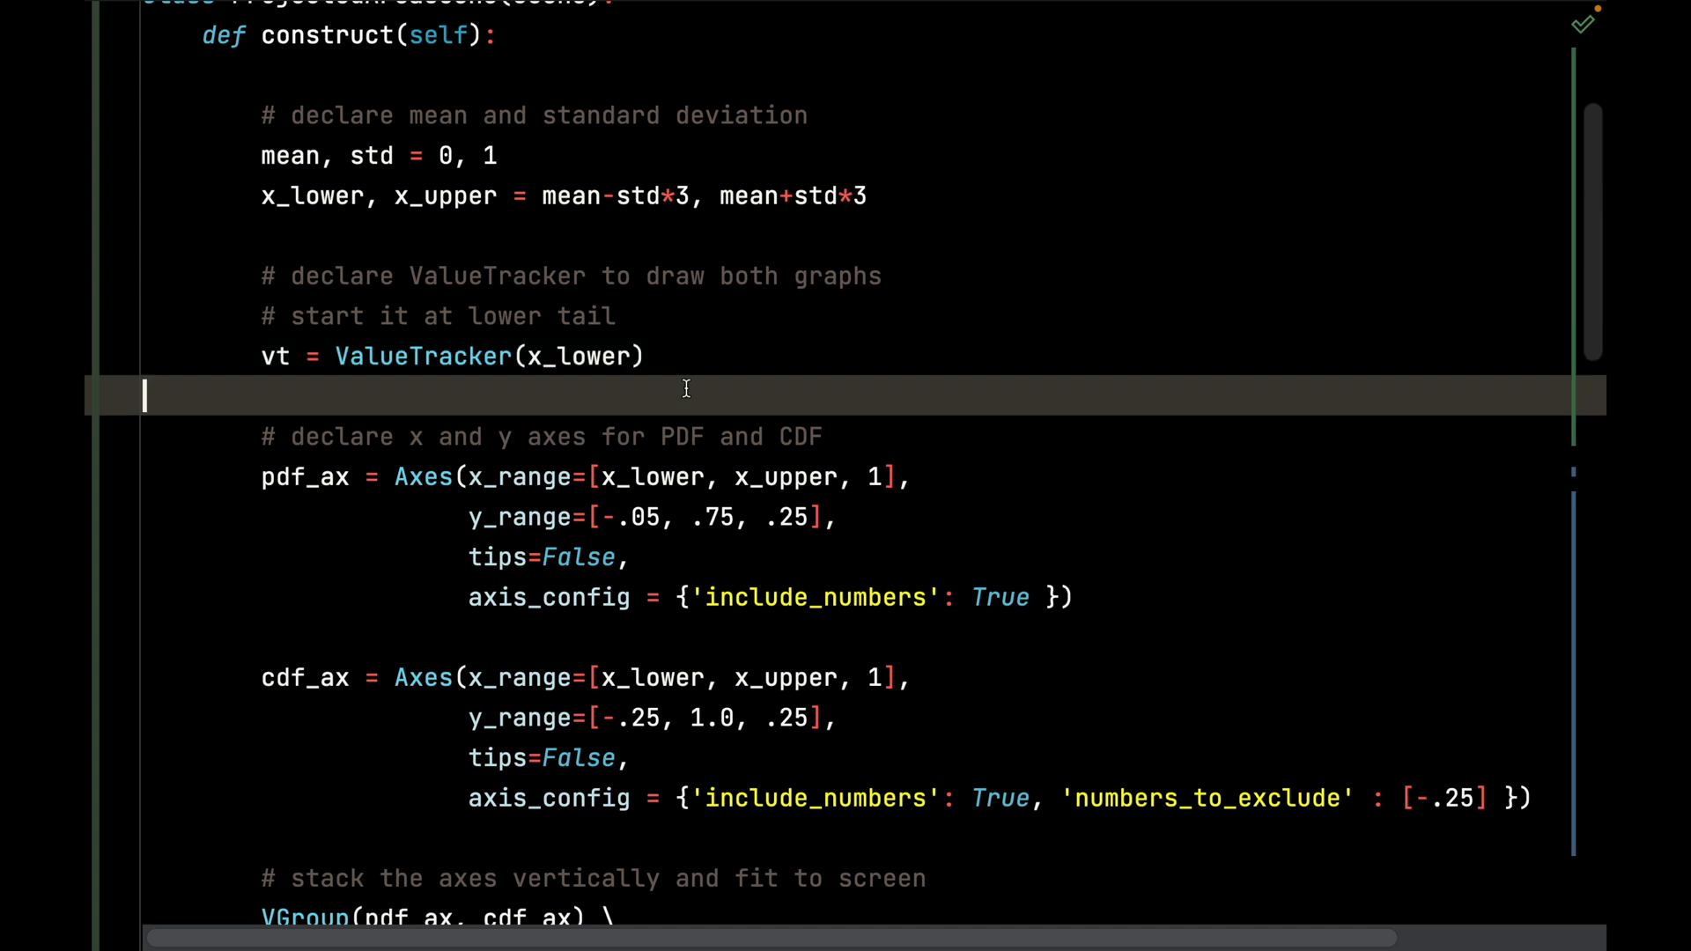
mouse_move(601, 384)
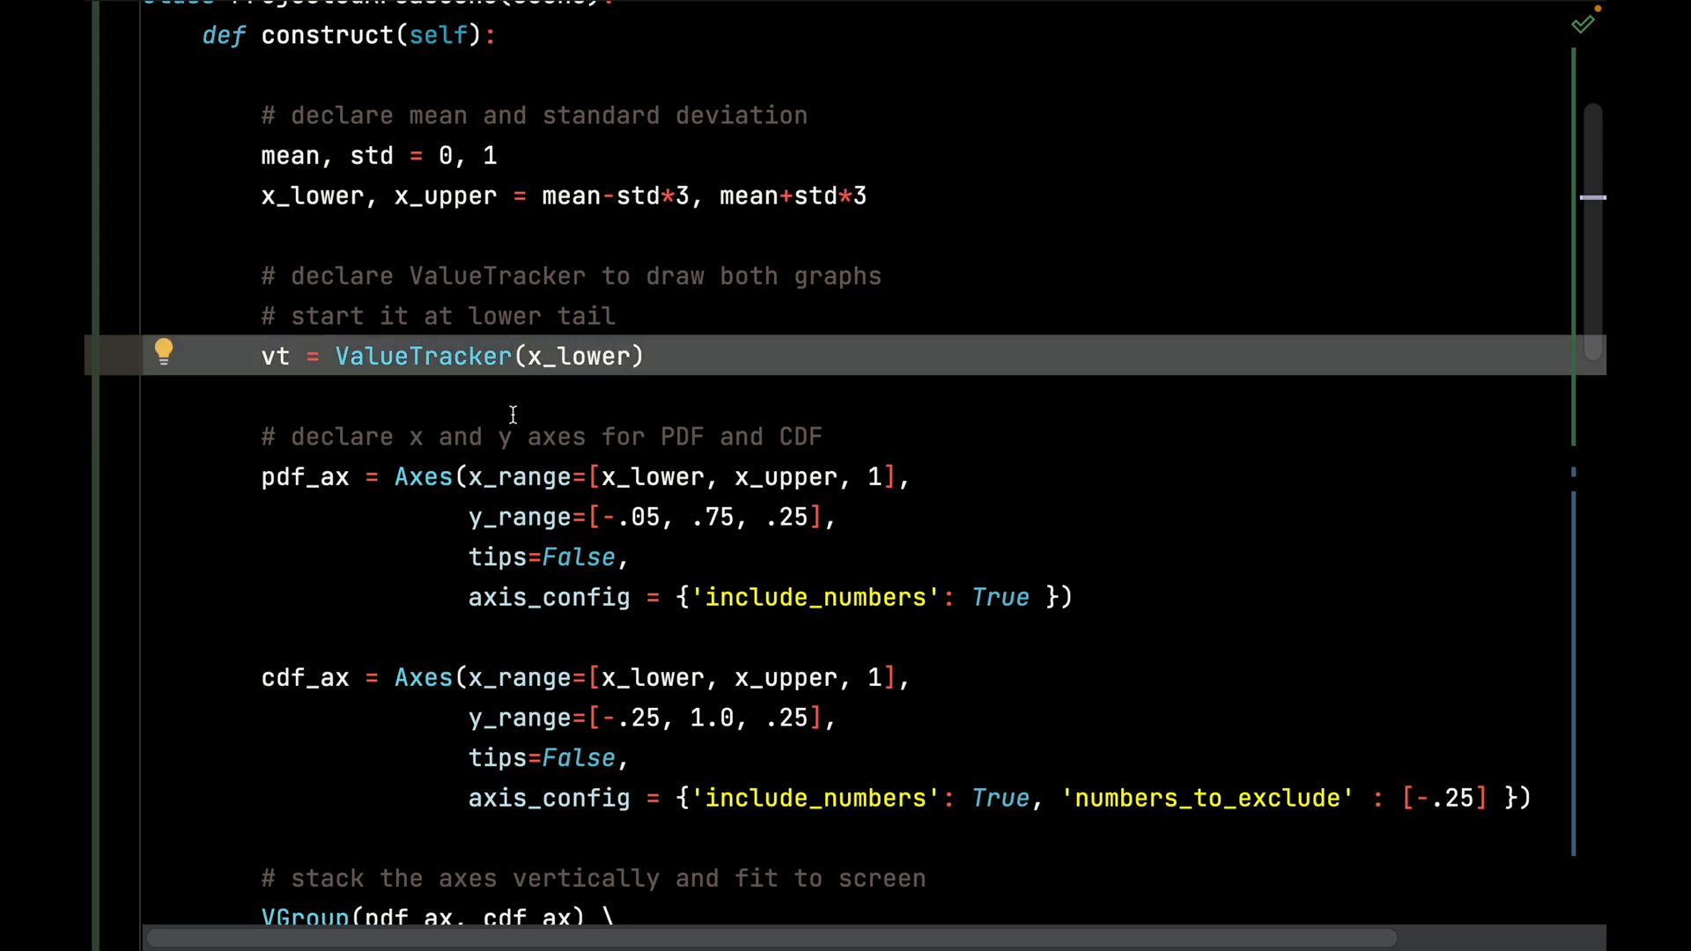
mouse_move(569, 492)
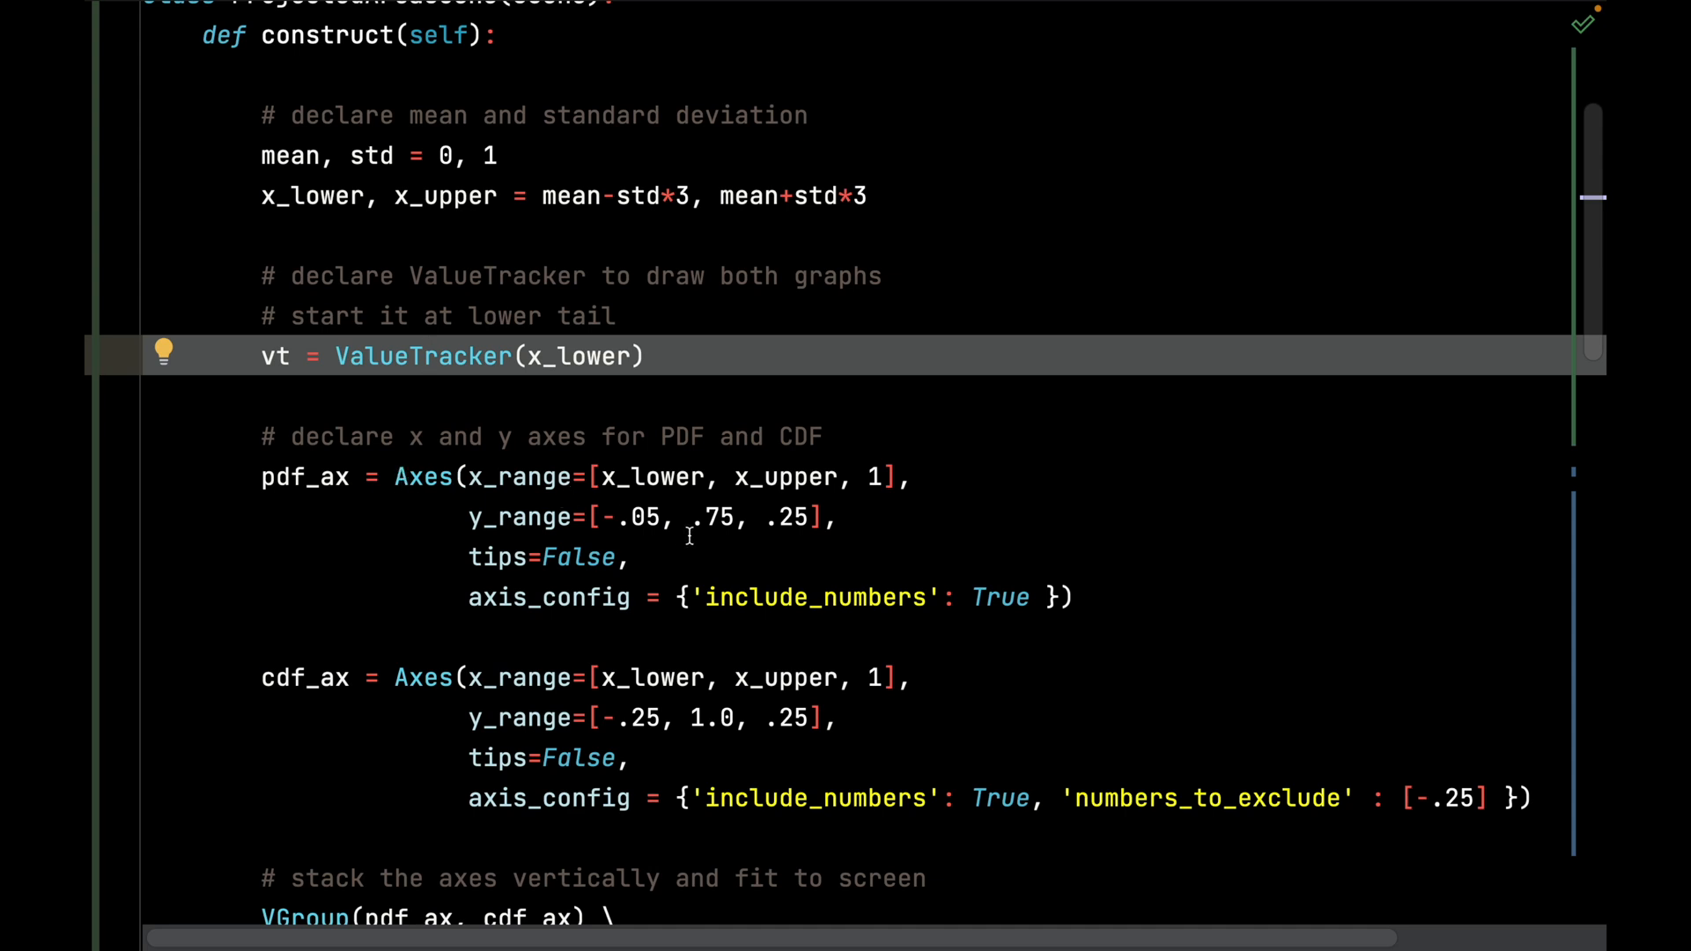
double_click(580, 356)
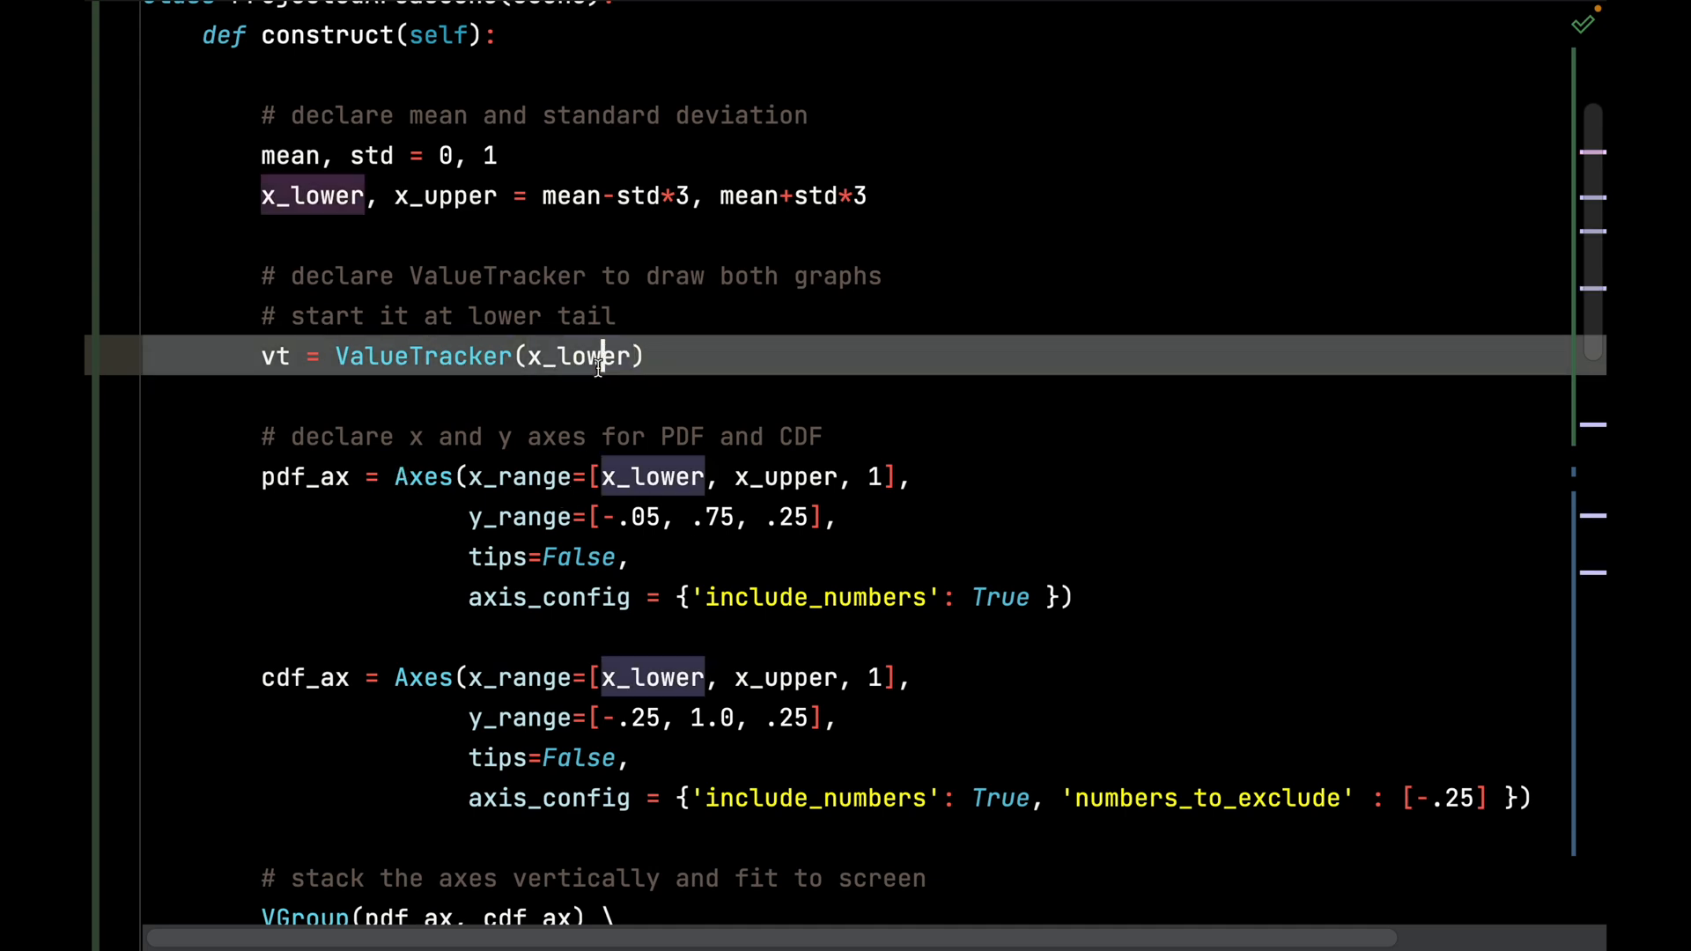
scroll(down, 3)
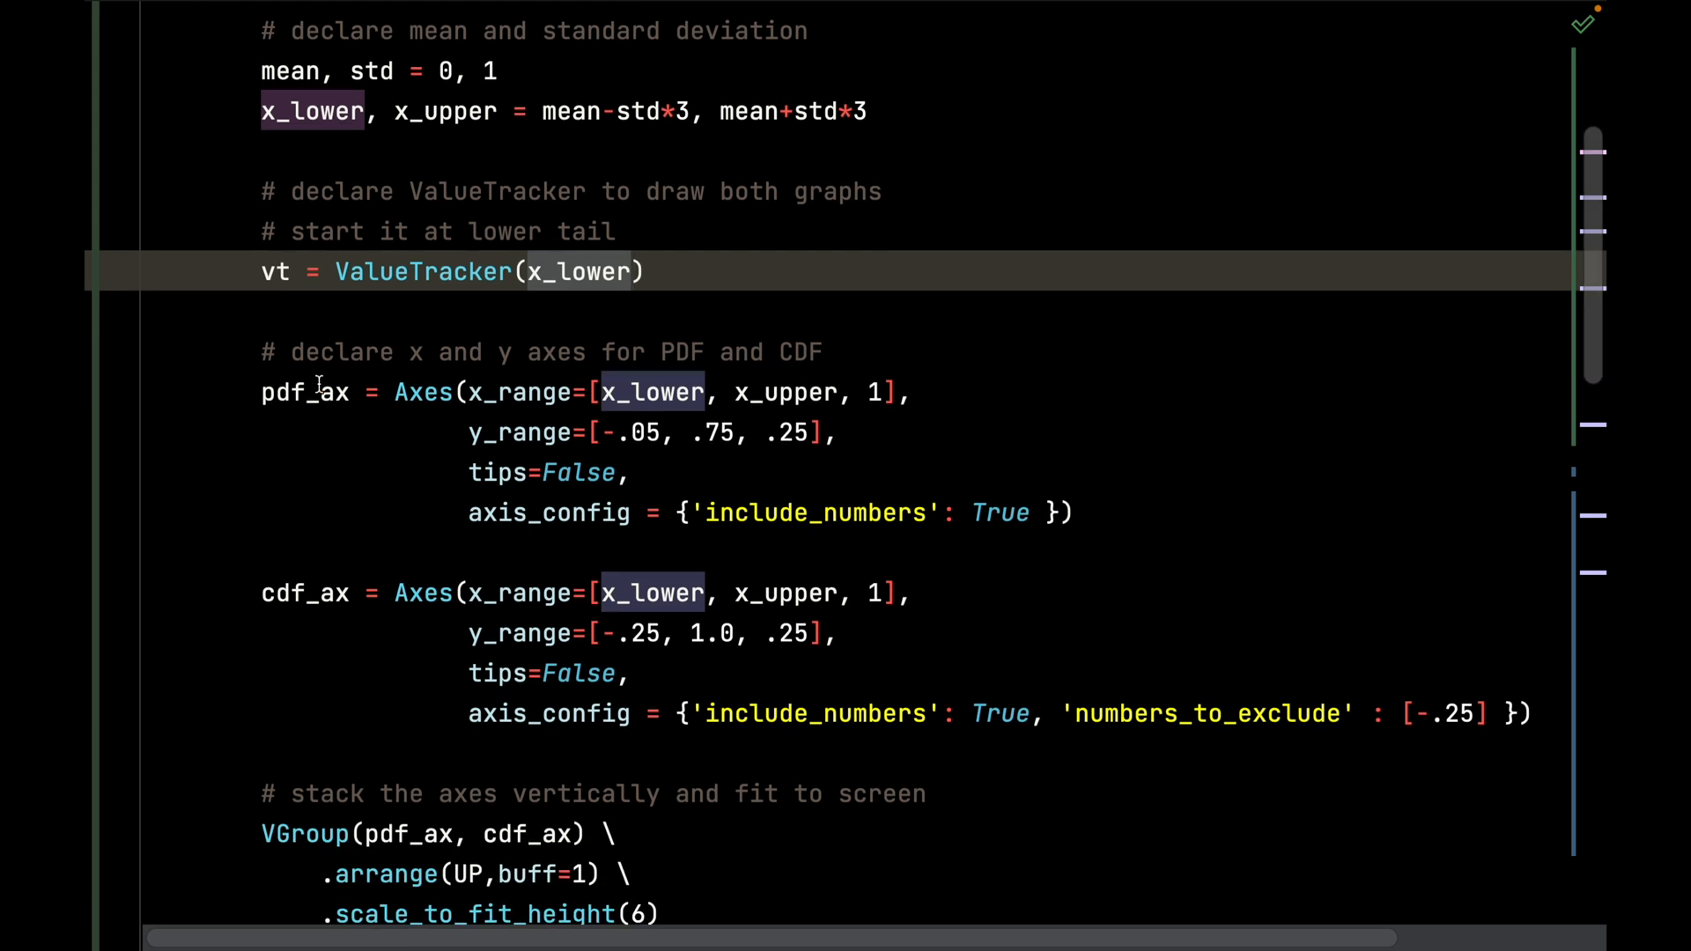
click(652, 393)
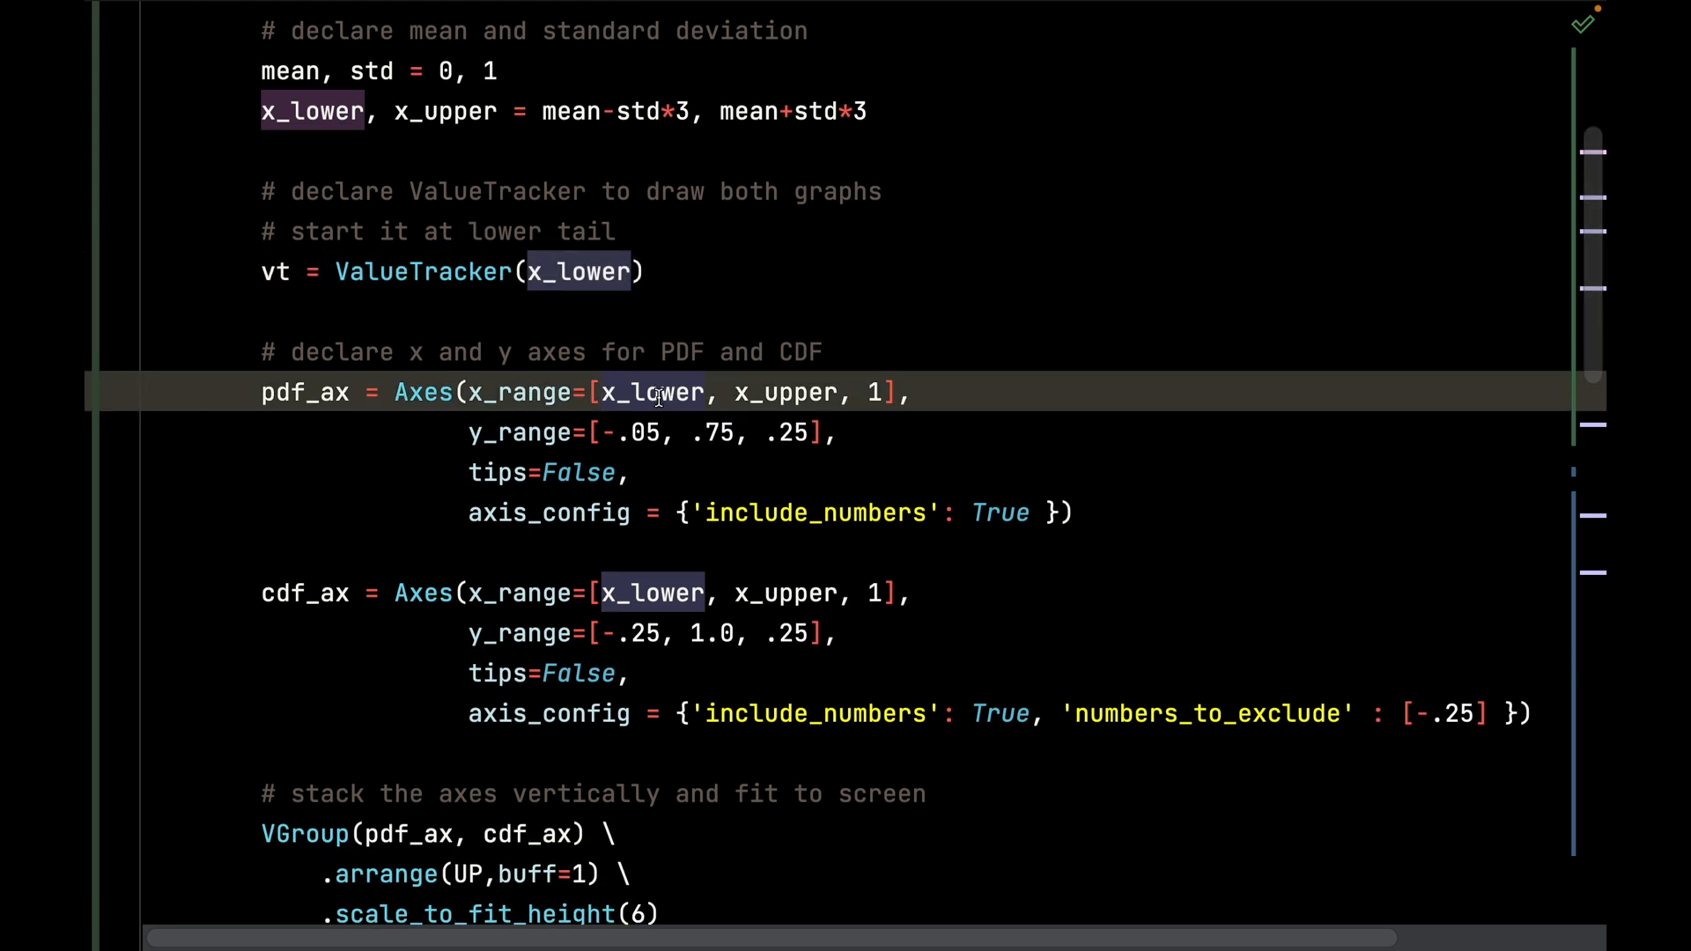
scroll(down, 3)
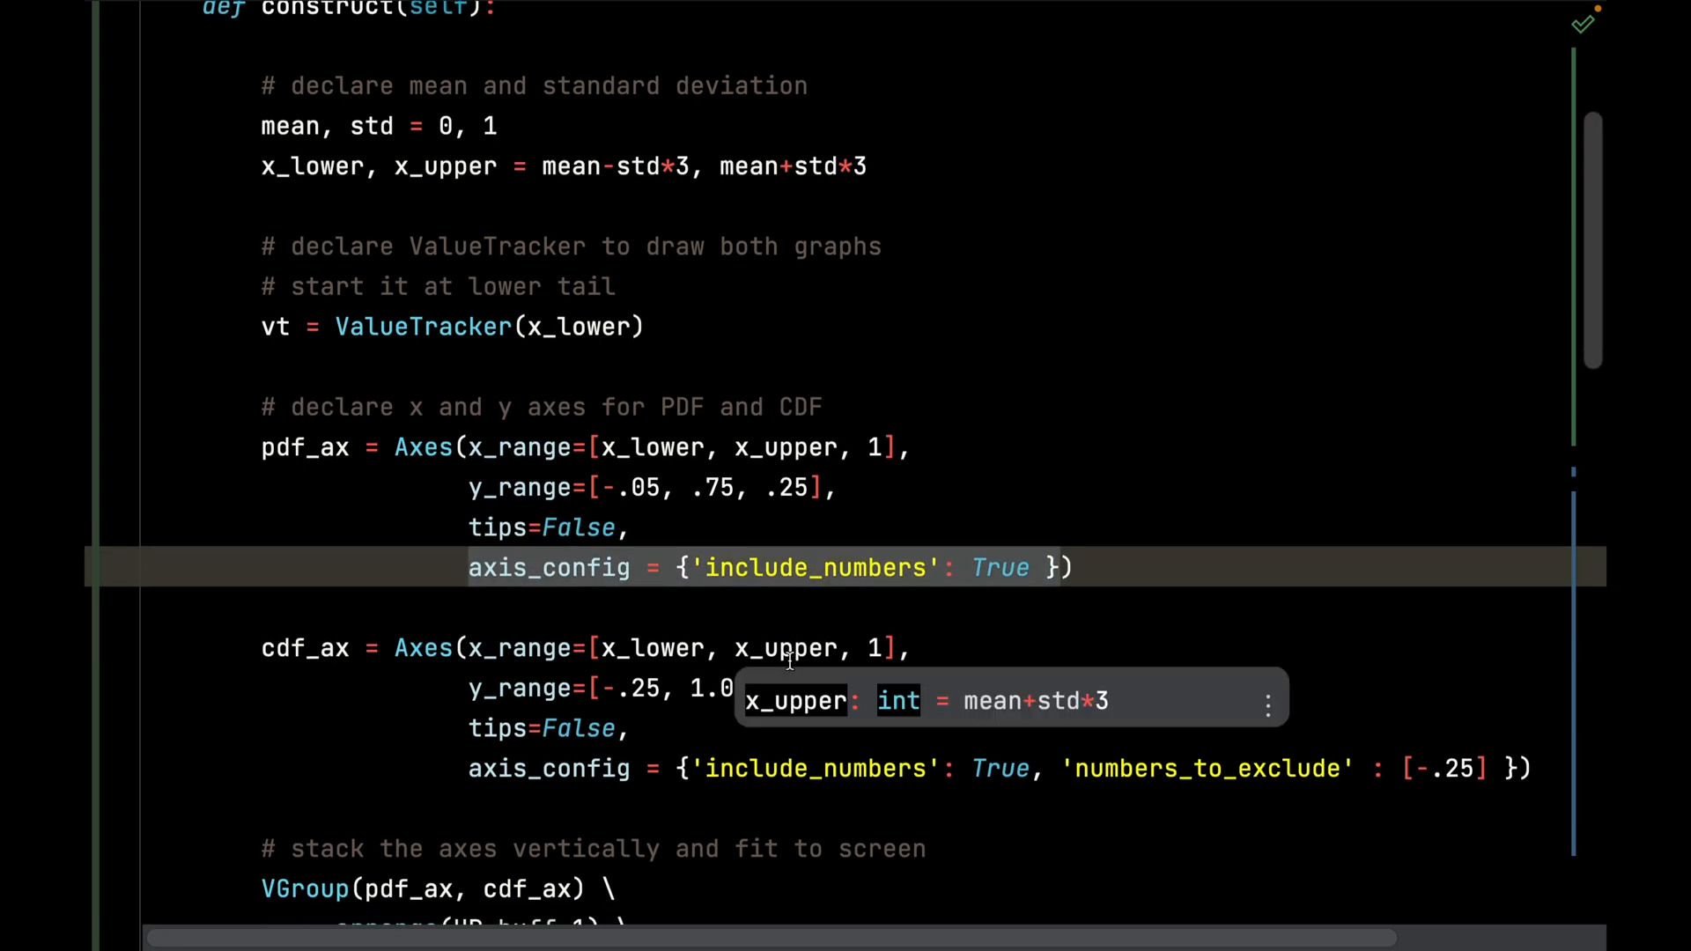
scroll(down, 3)
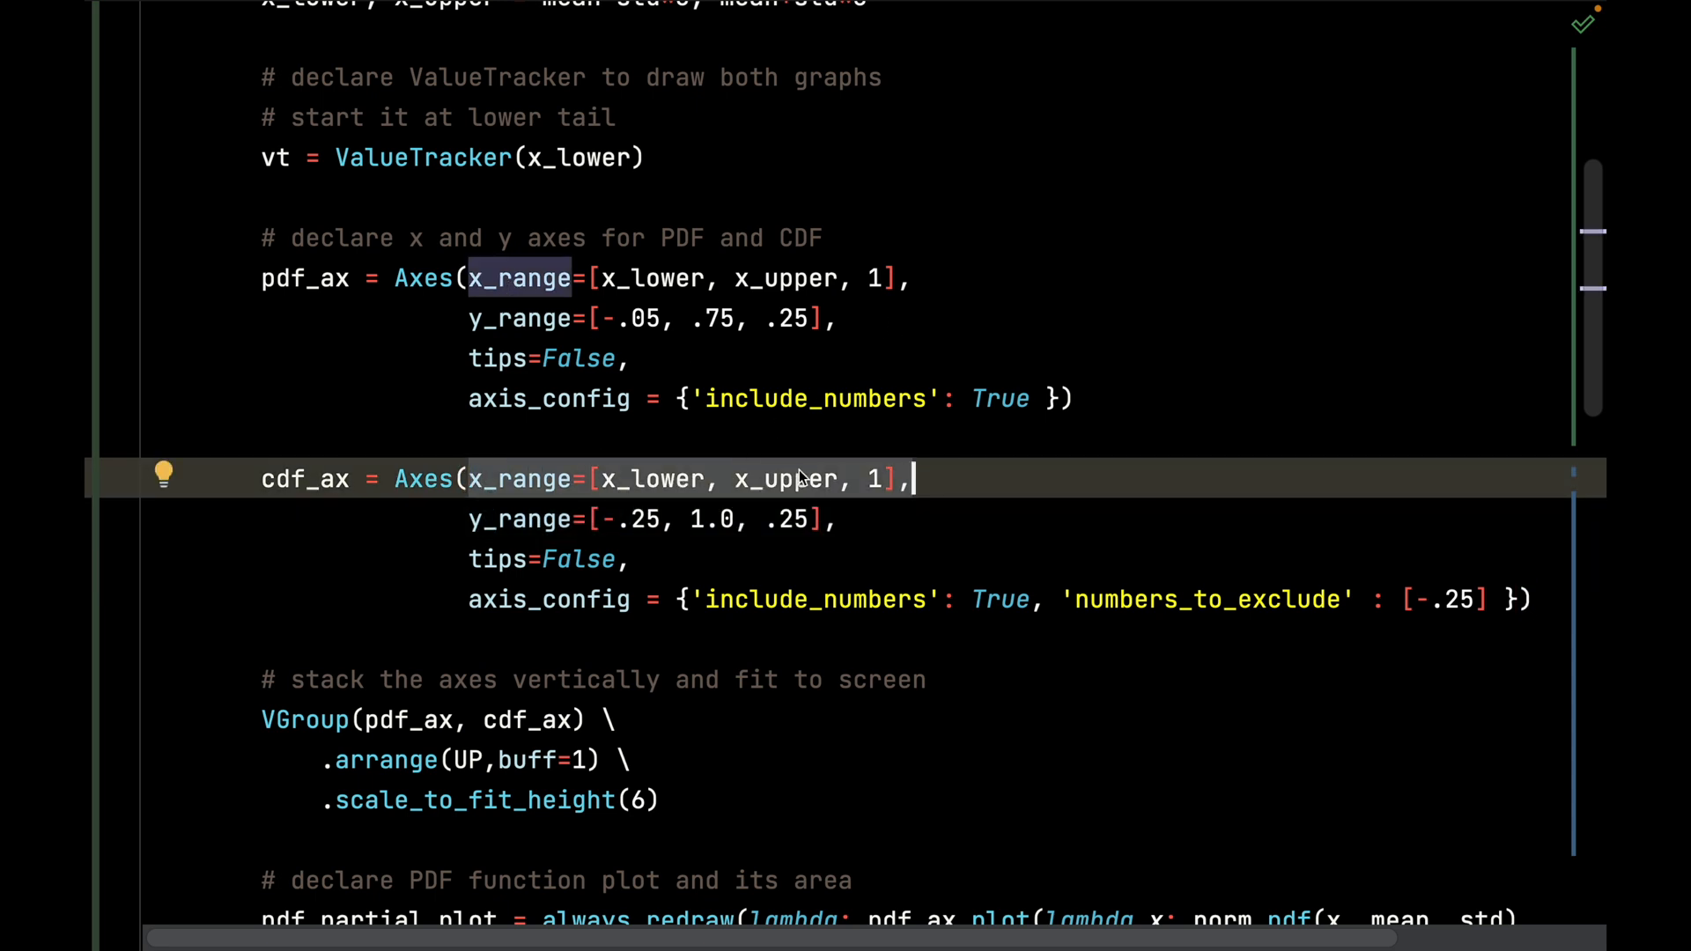
mouse_move(885, 502)
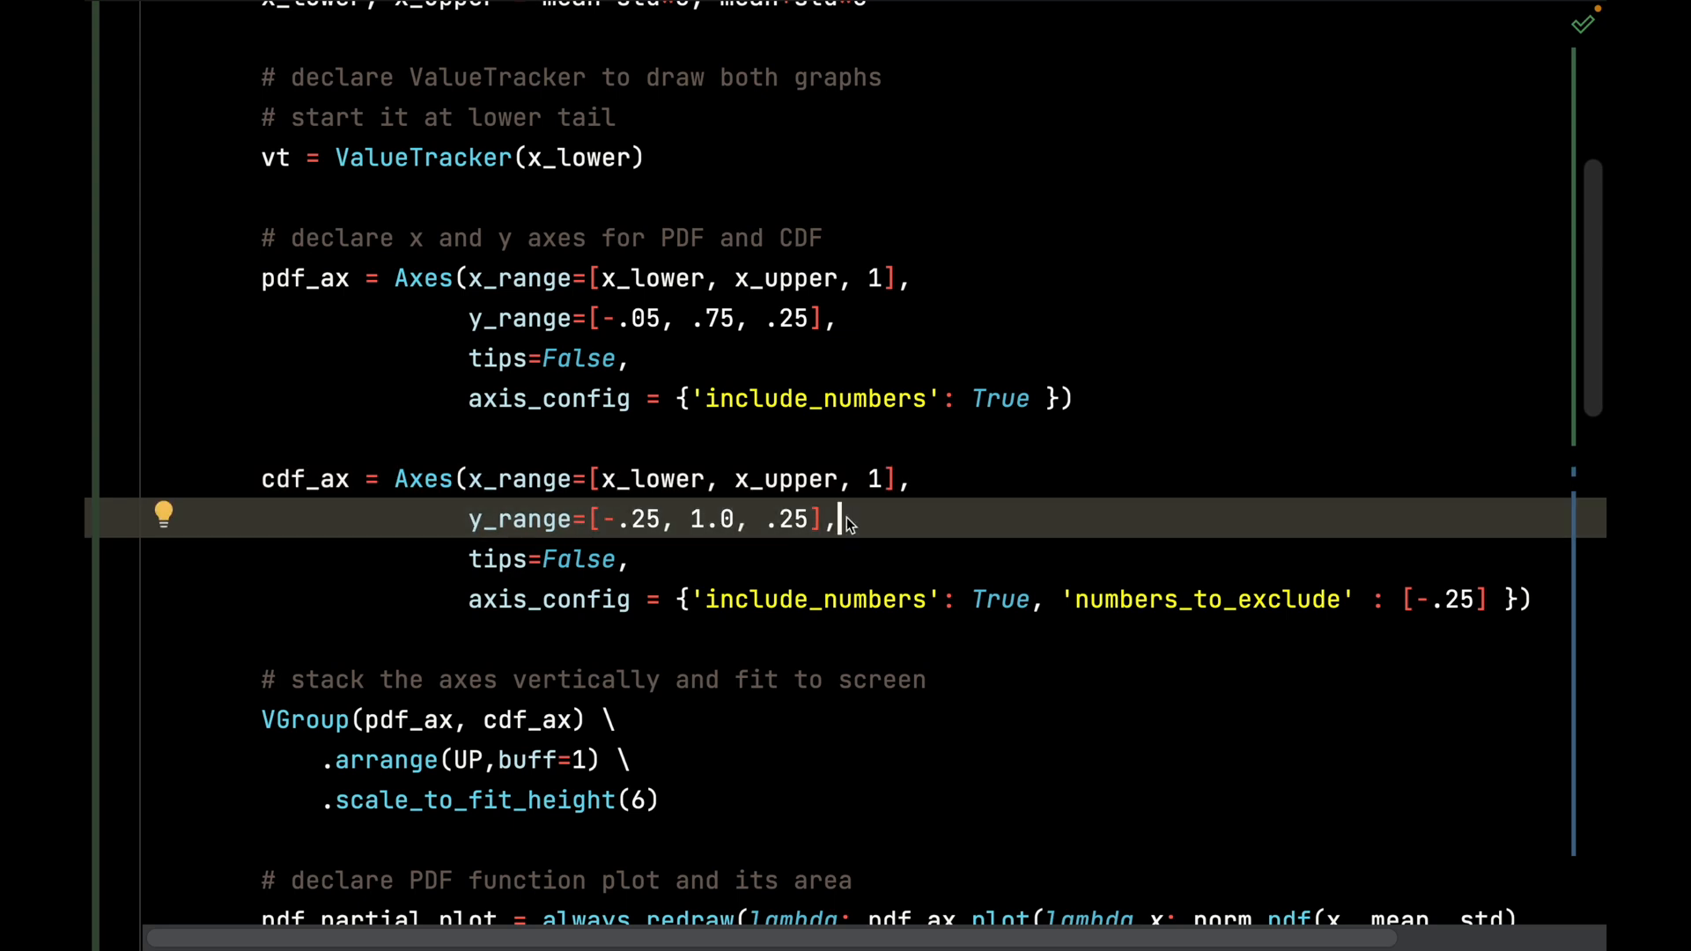
double_click(641, 518)
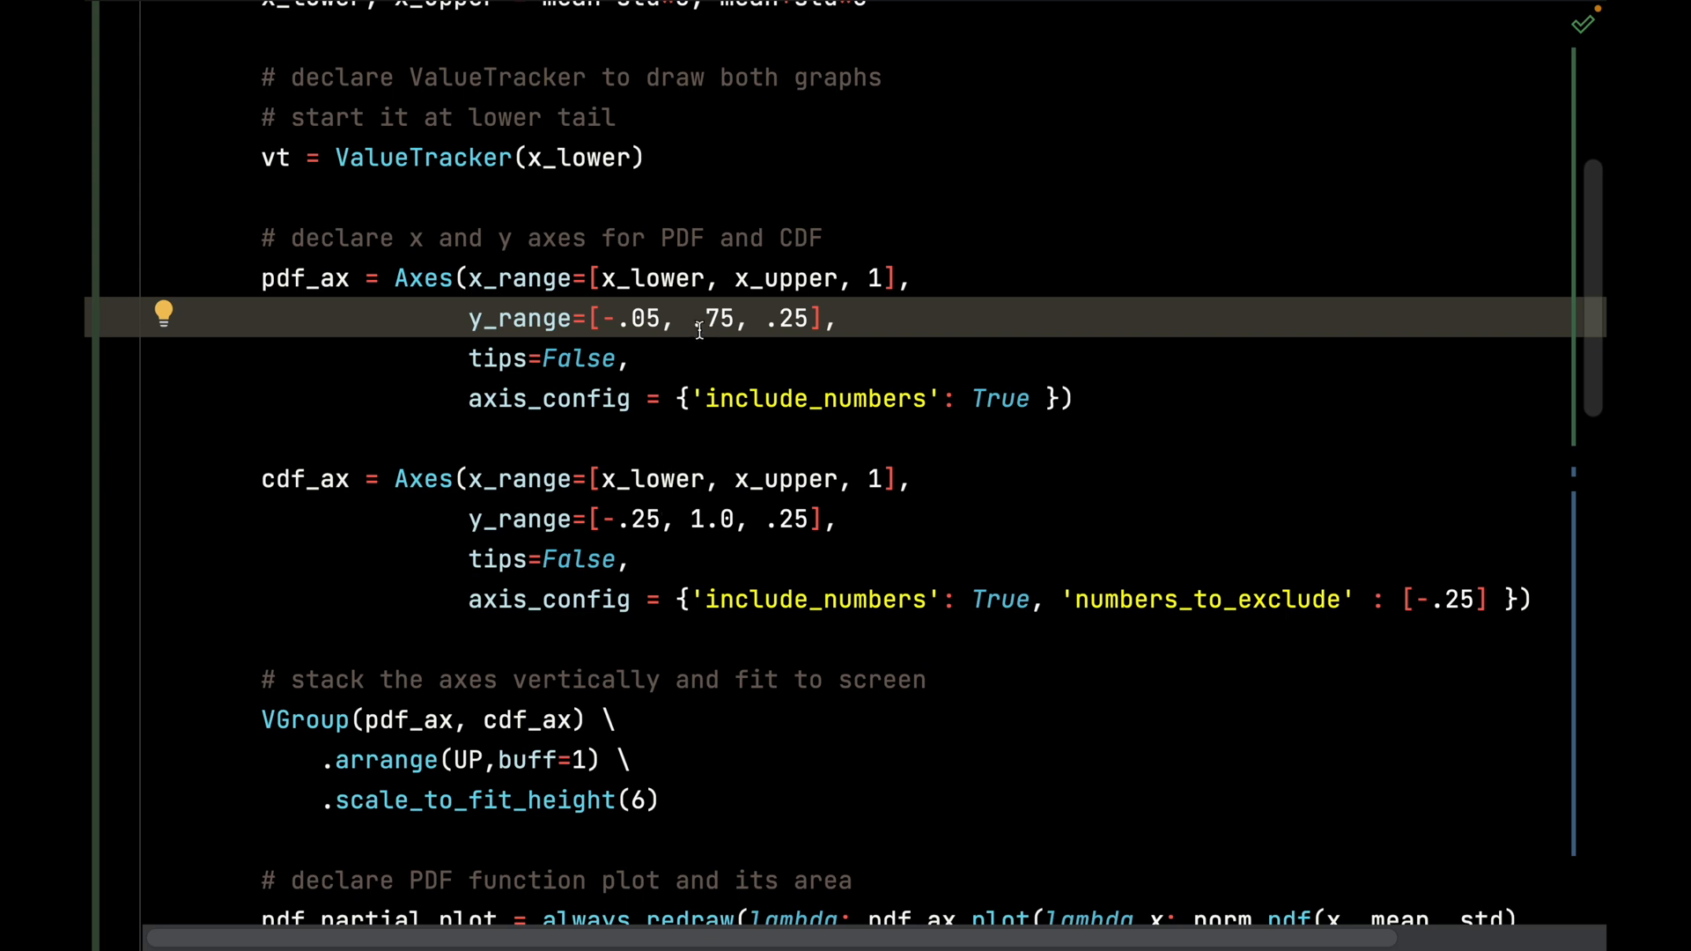
click(699, 318)
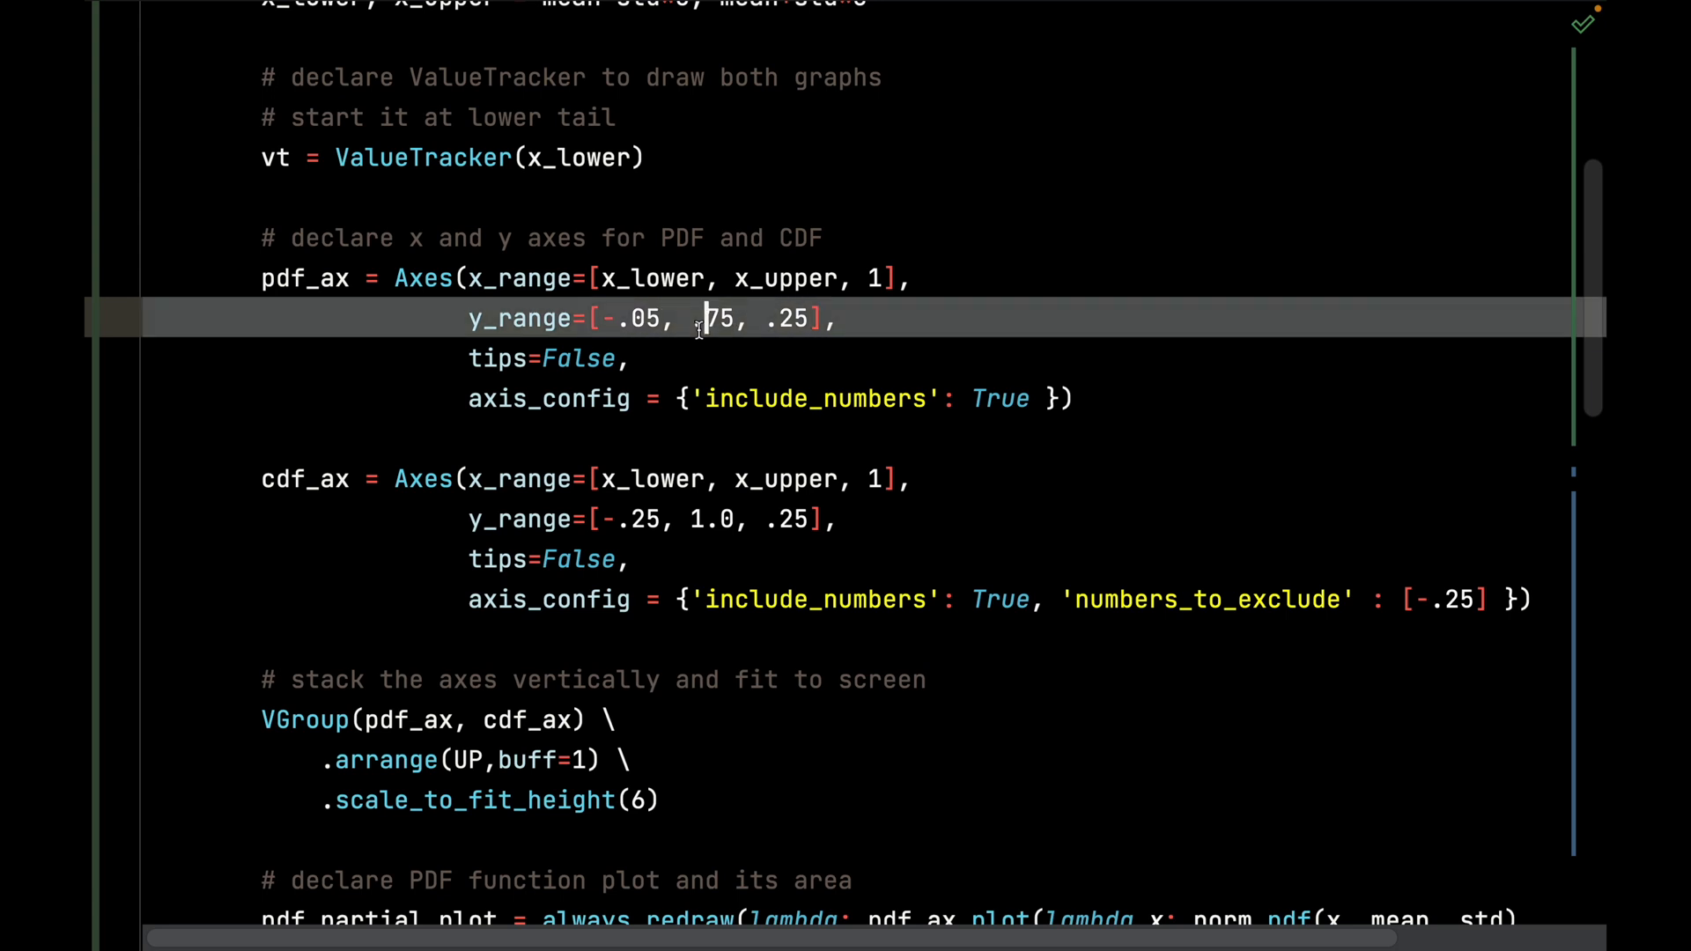
click(717, 517)
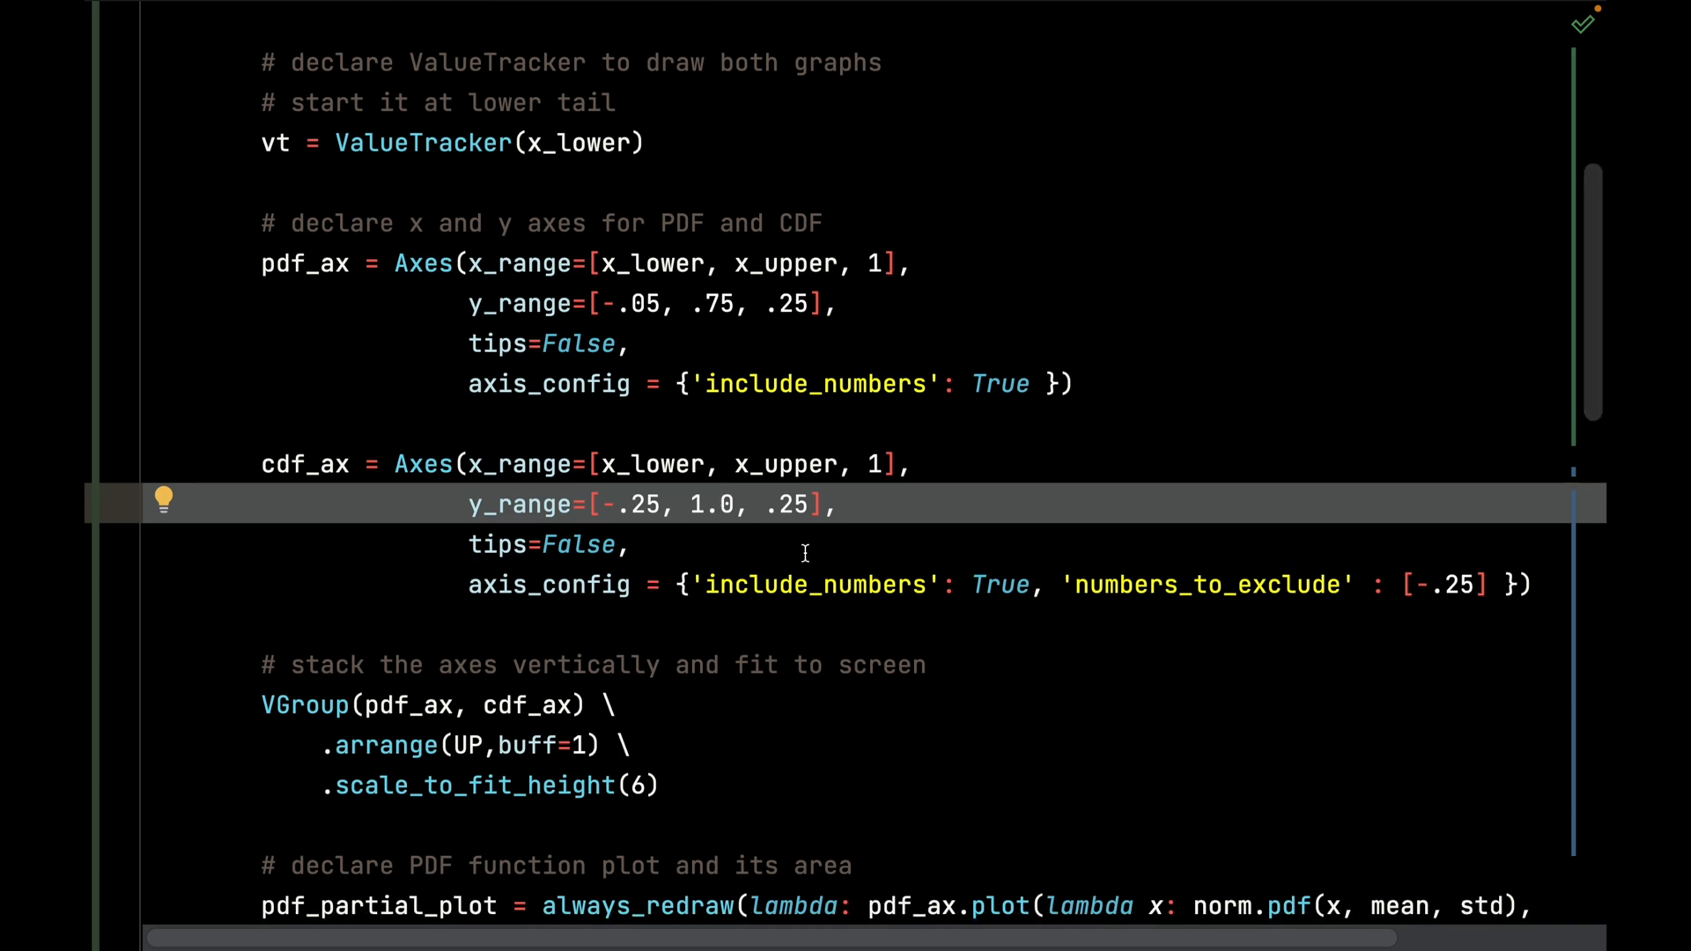
click(634, 545)
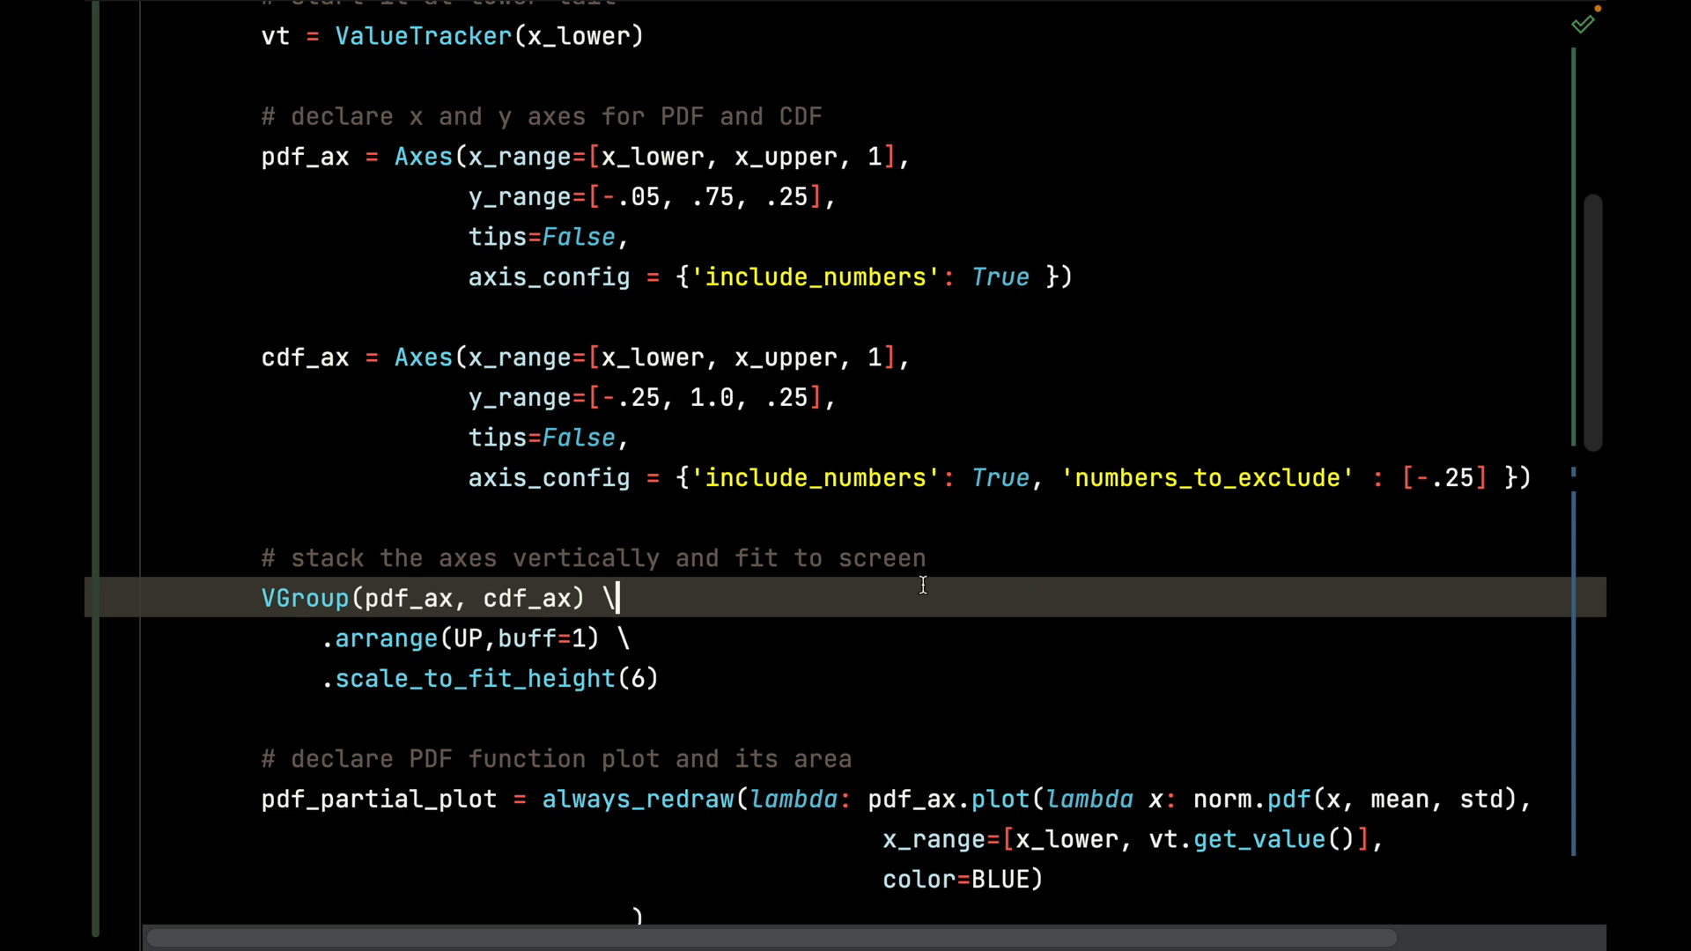
scroll(down, 3)
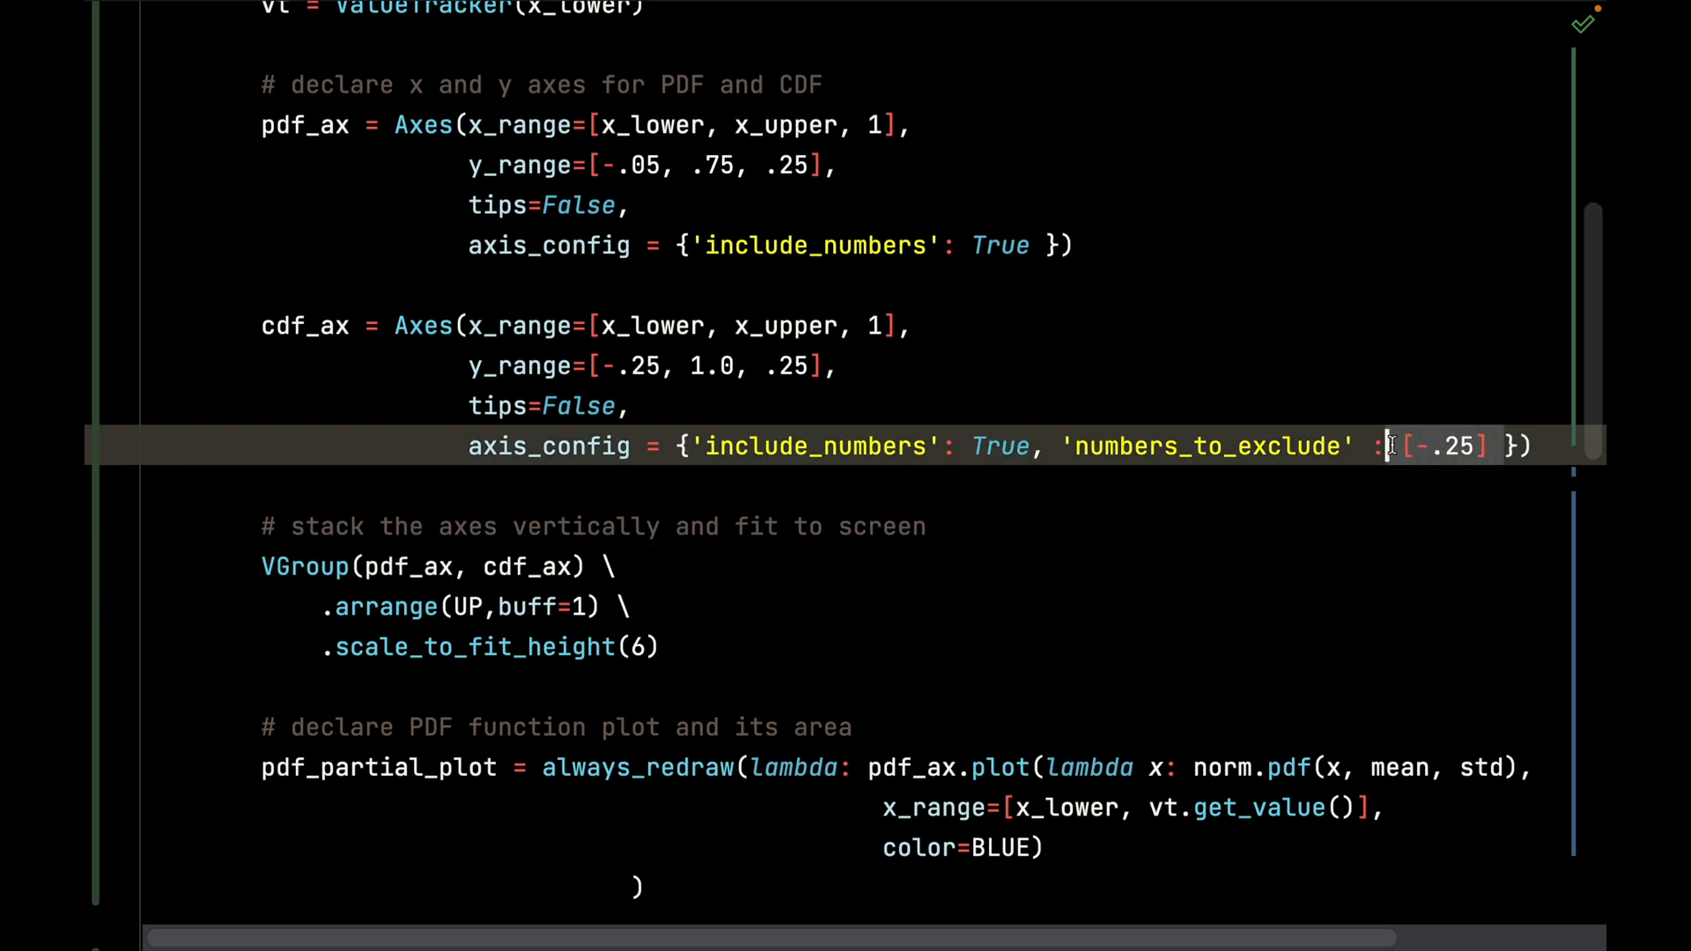
click(601, 366)
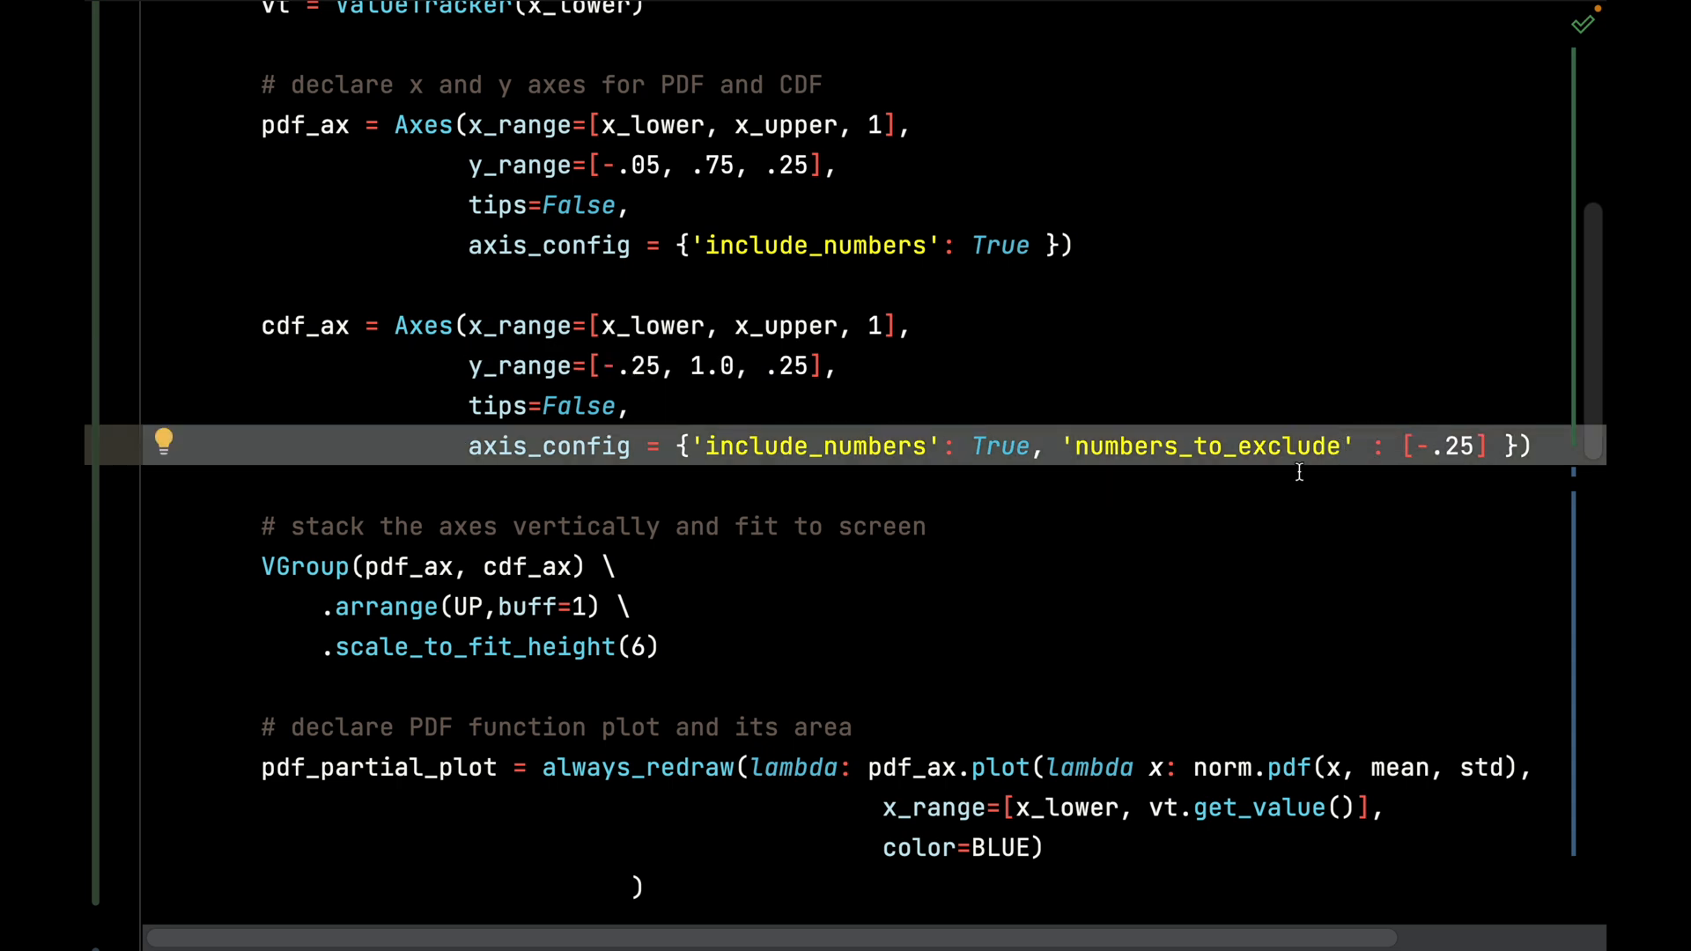
double_click(550, 445)
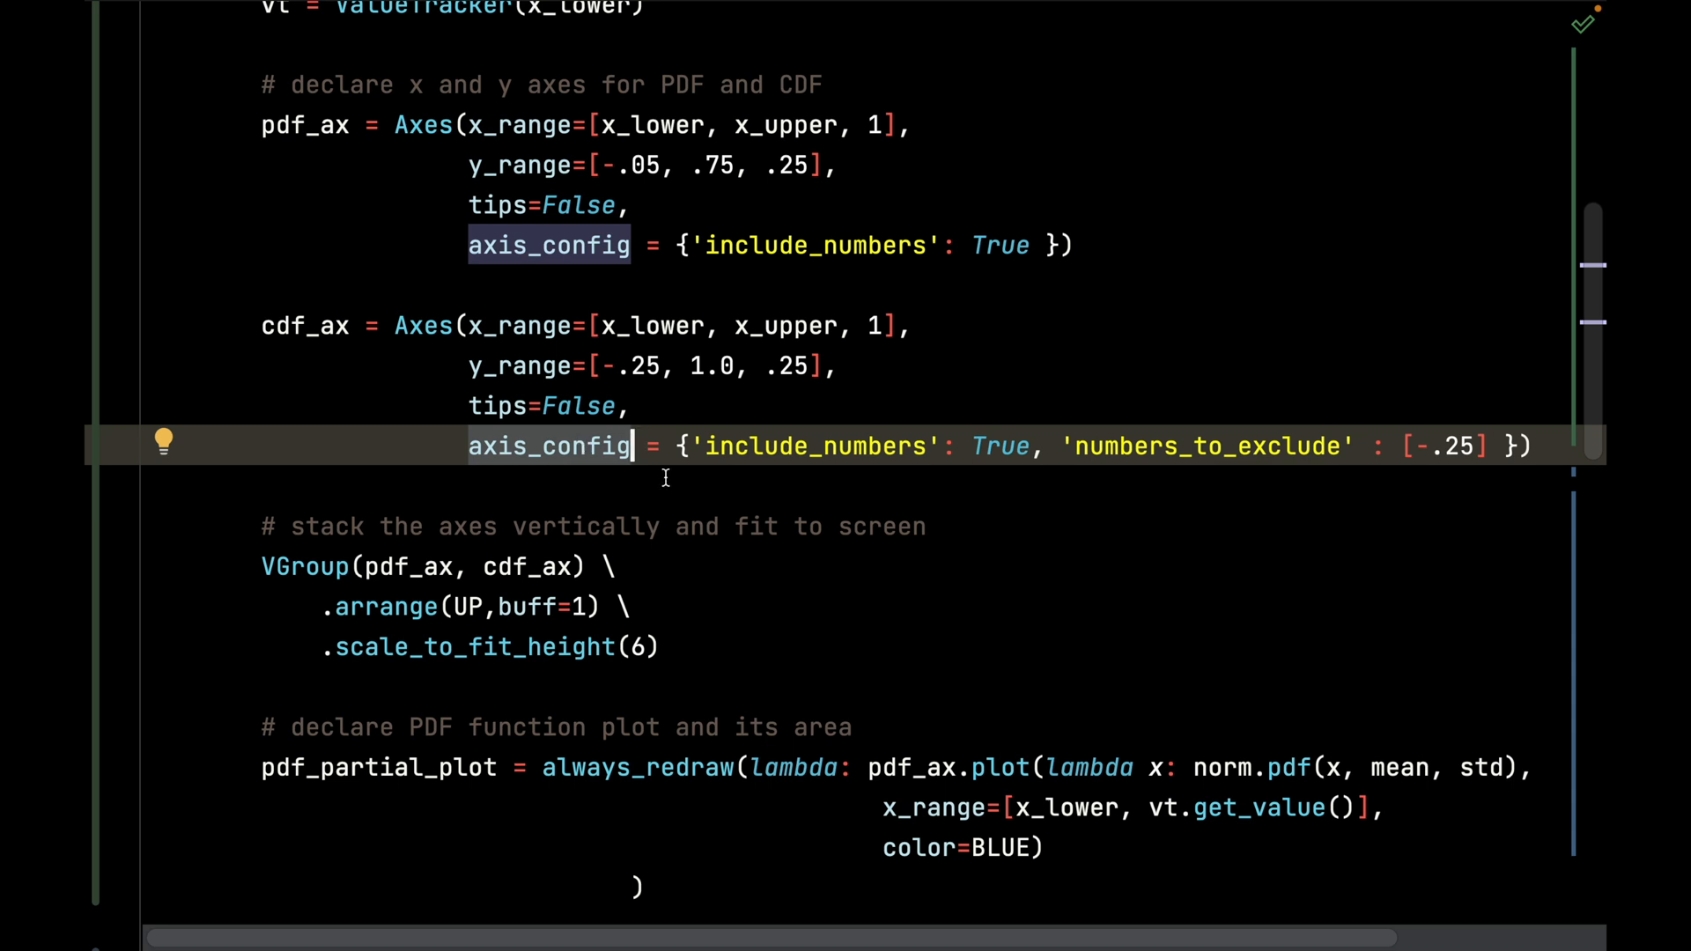
mouse_move(929, 583)
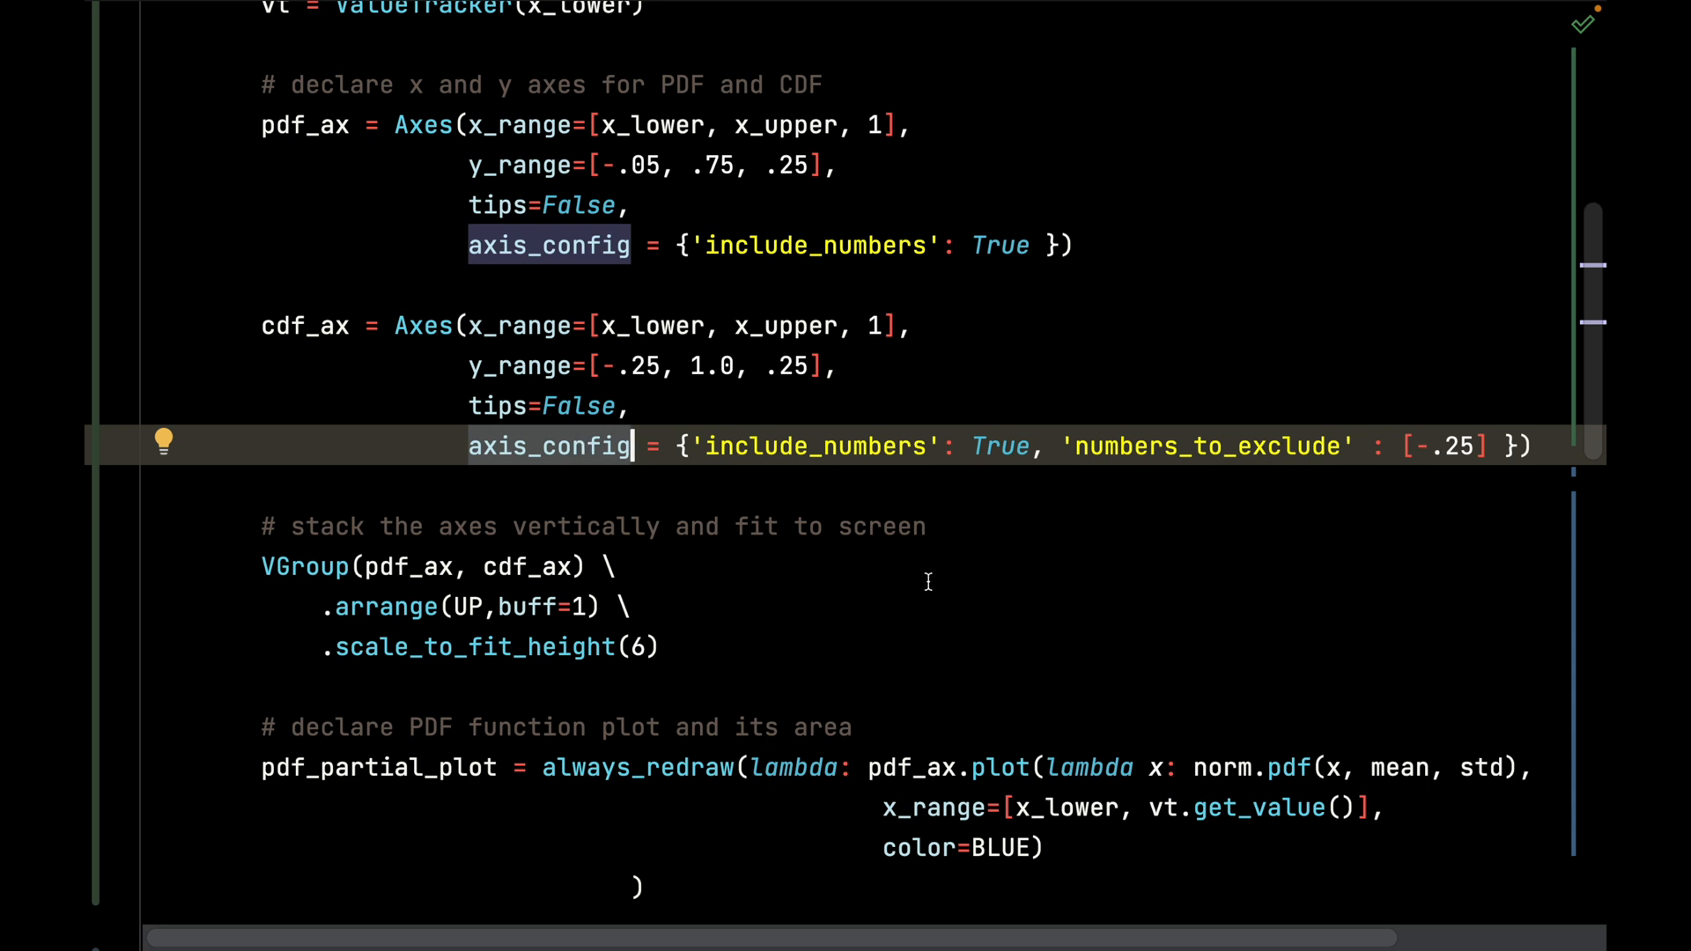
scroll(down, 3)
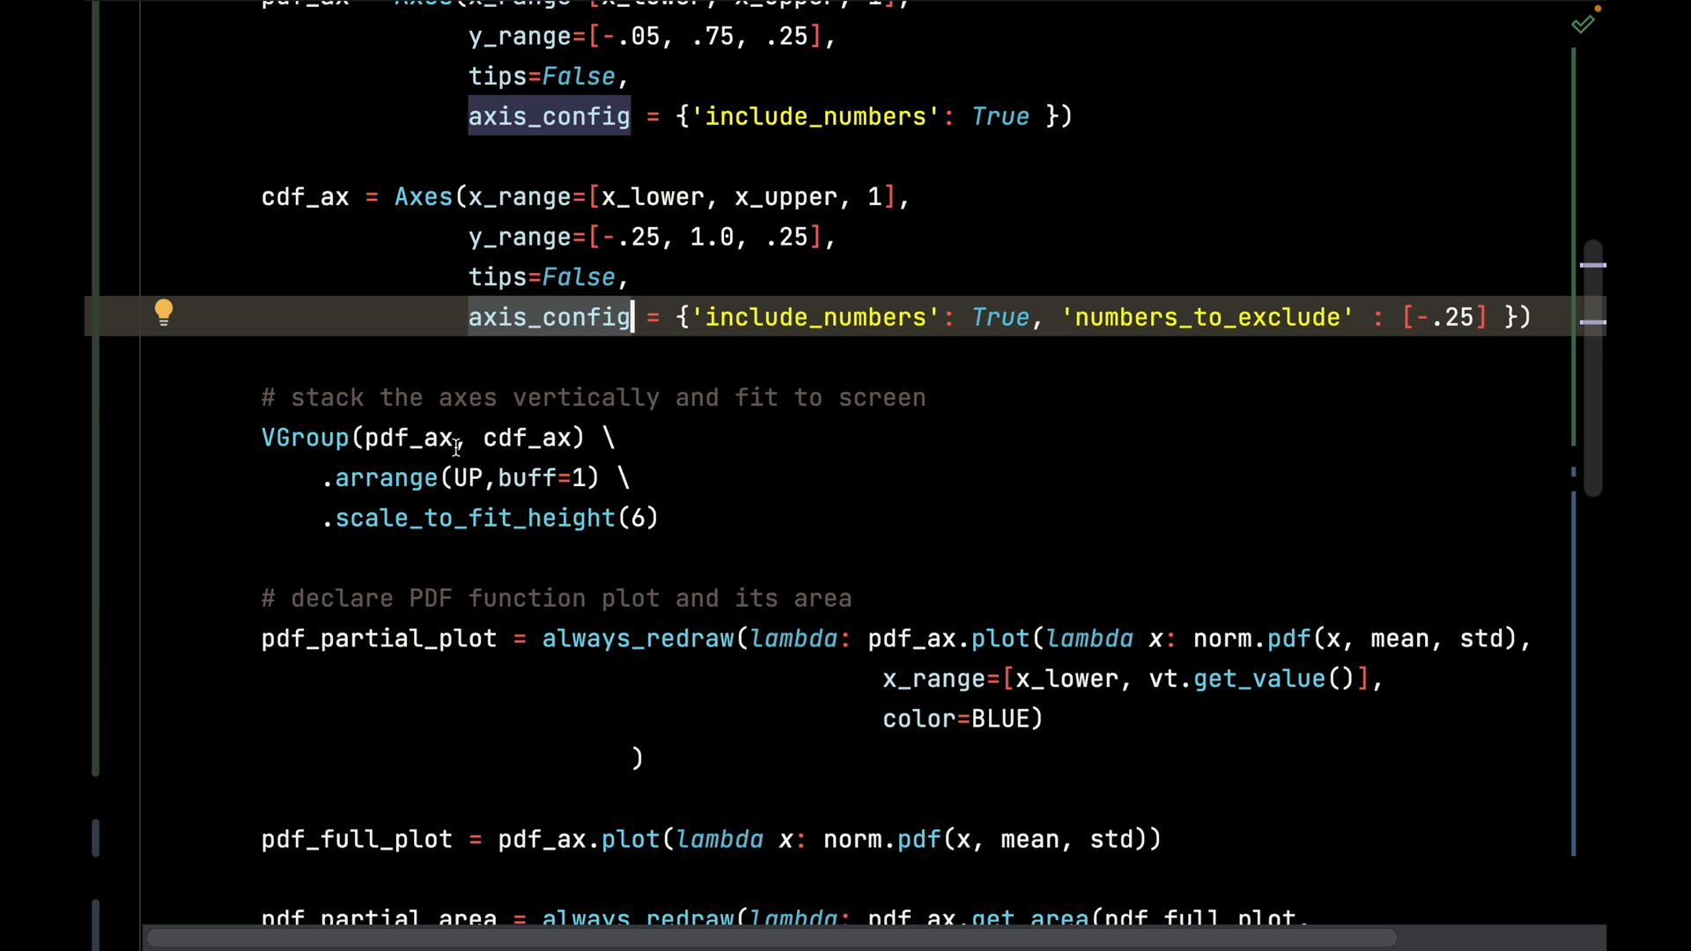
click(451, 437)
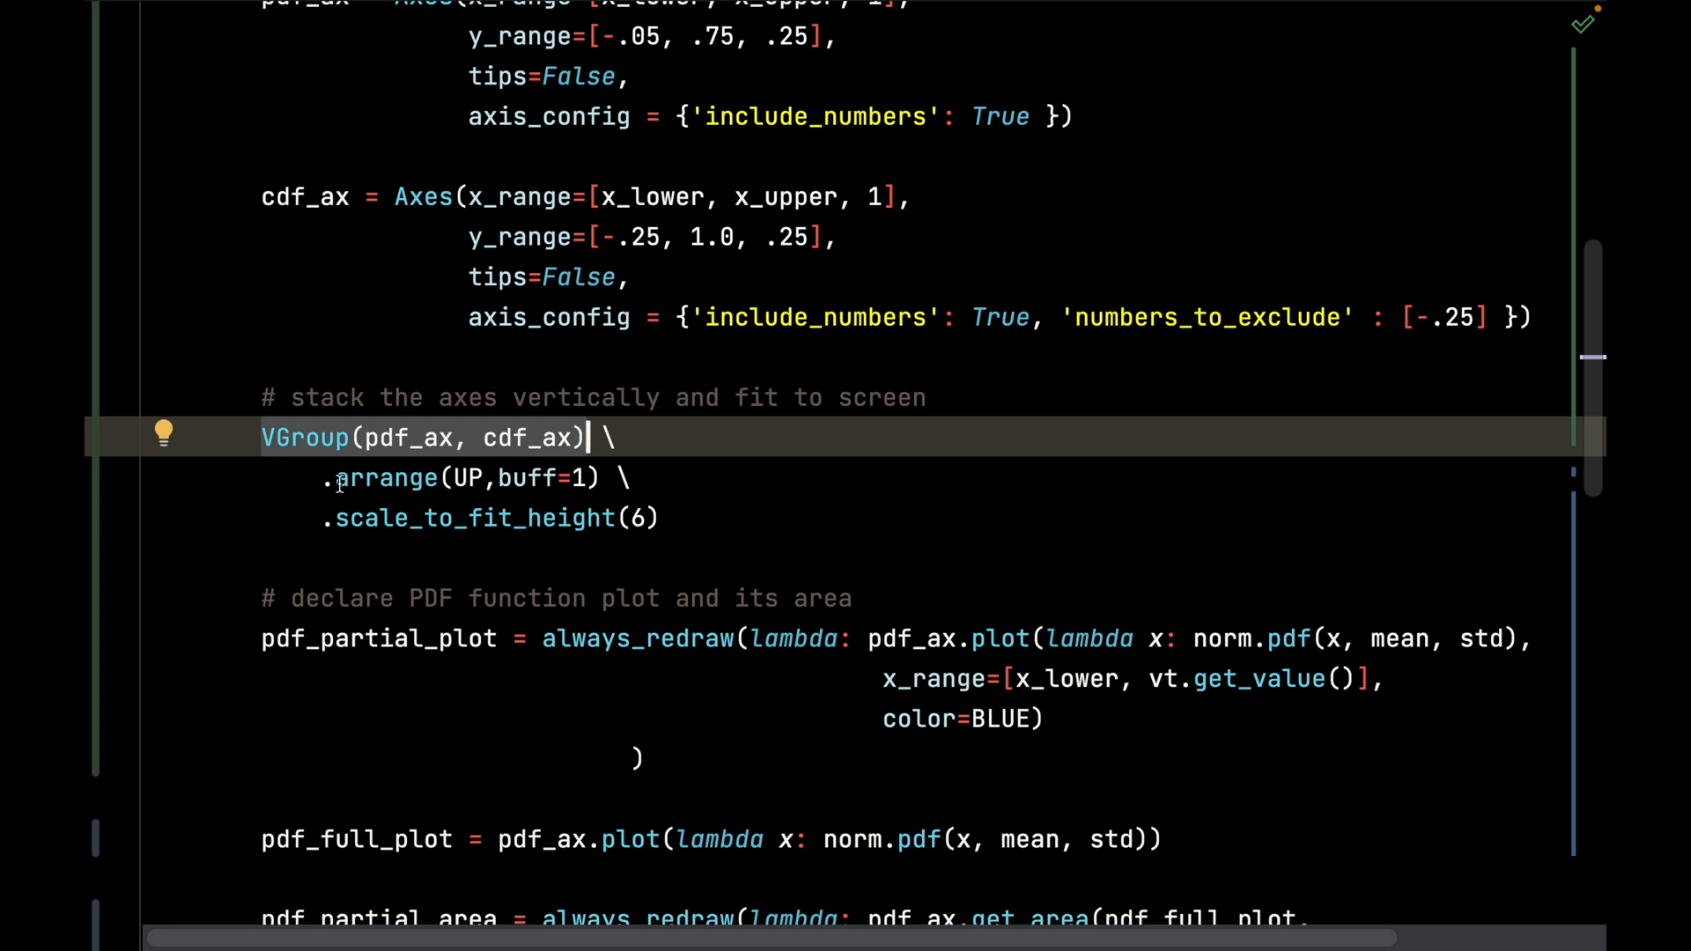
click(751, 477)
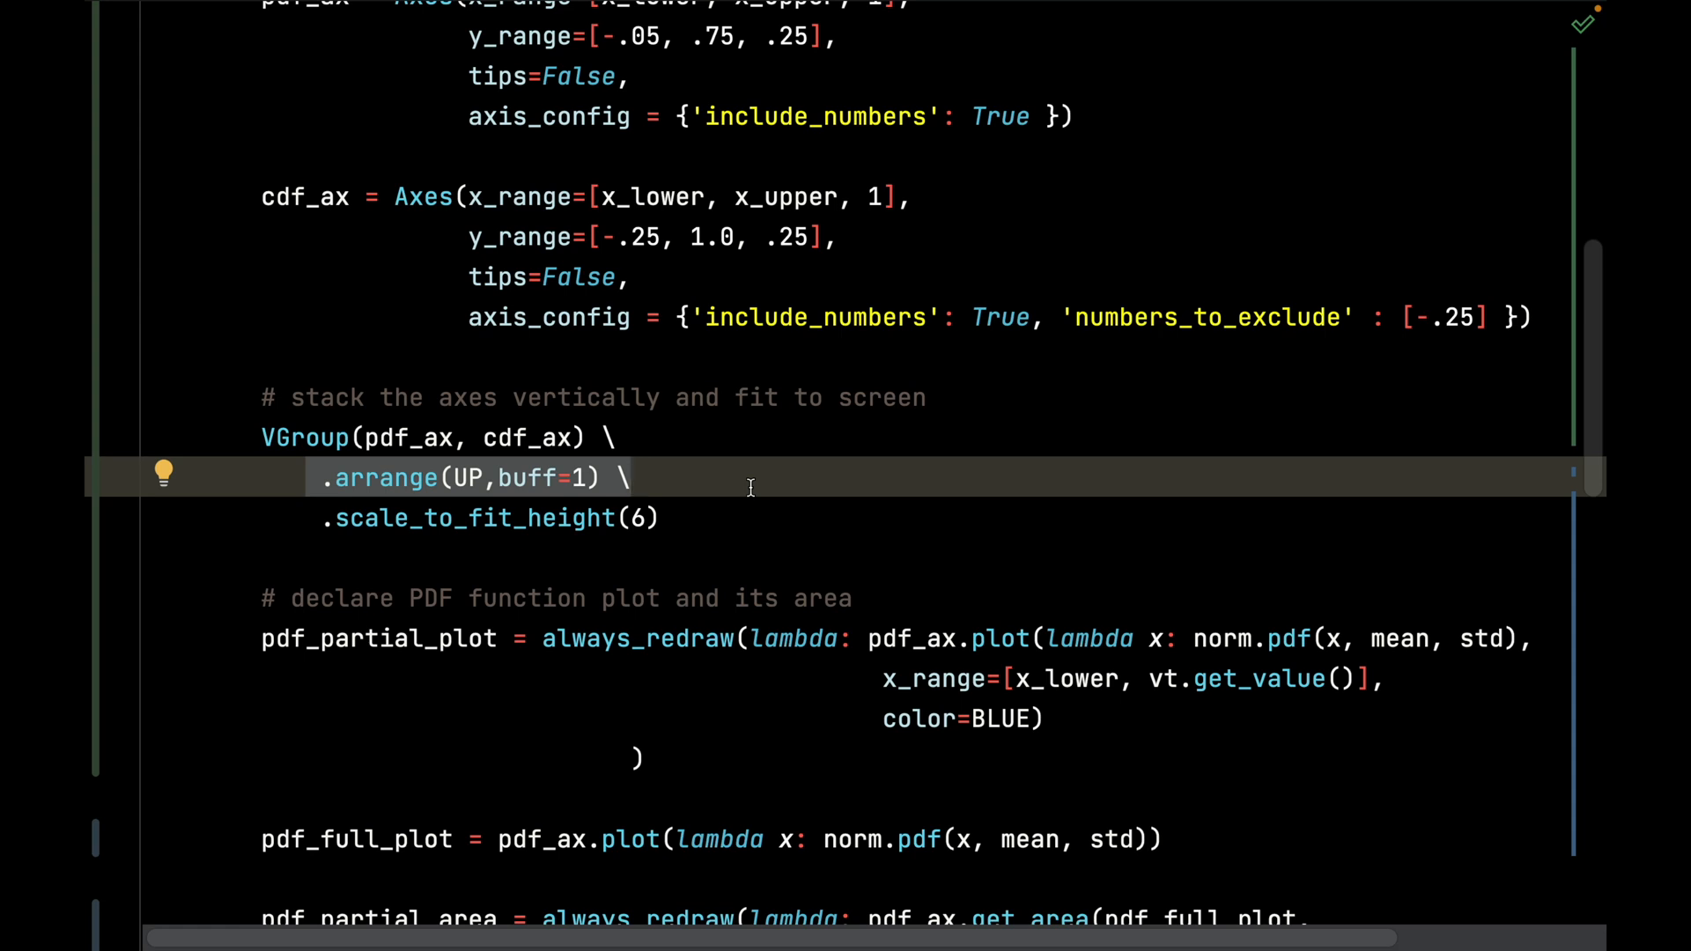
mouse_move(453, 493)
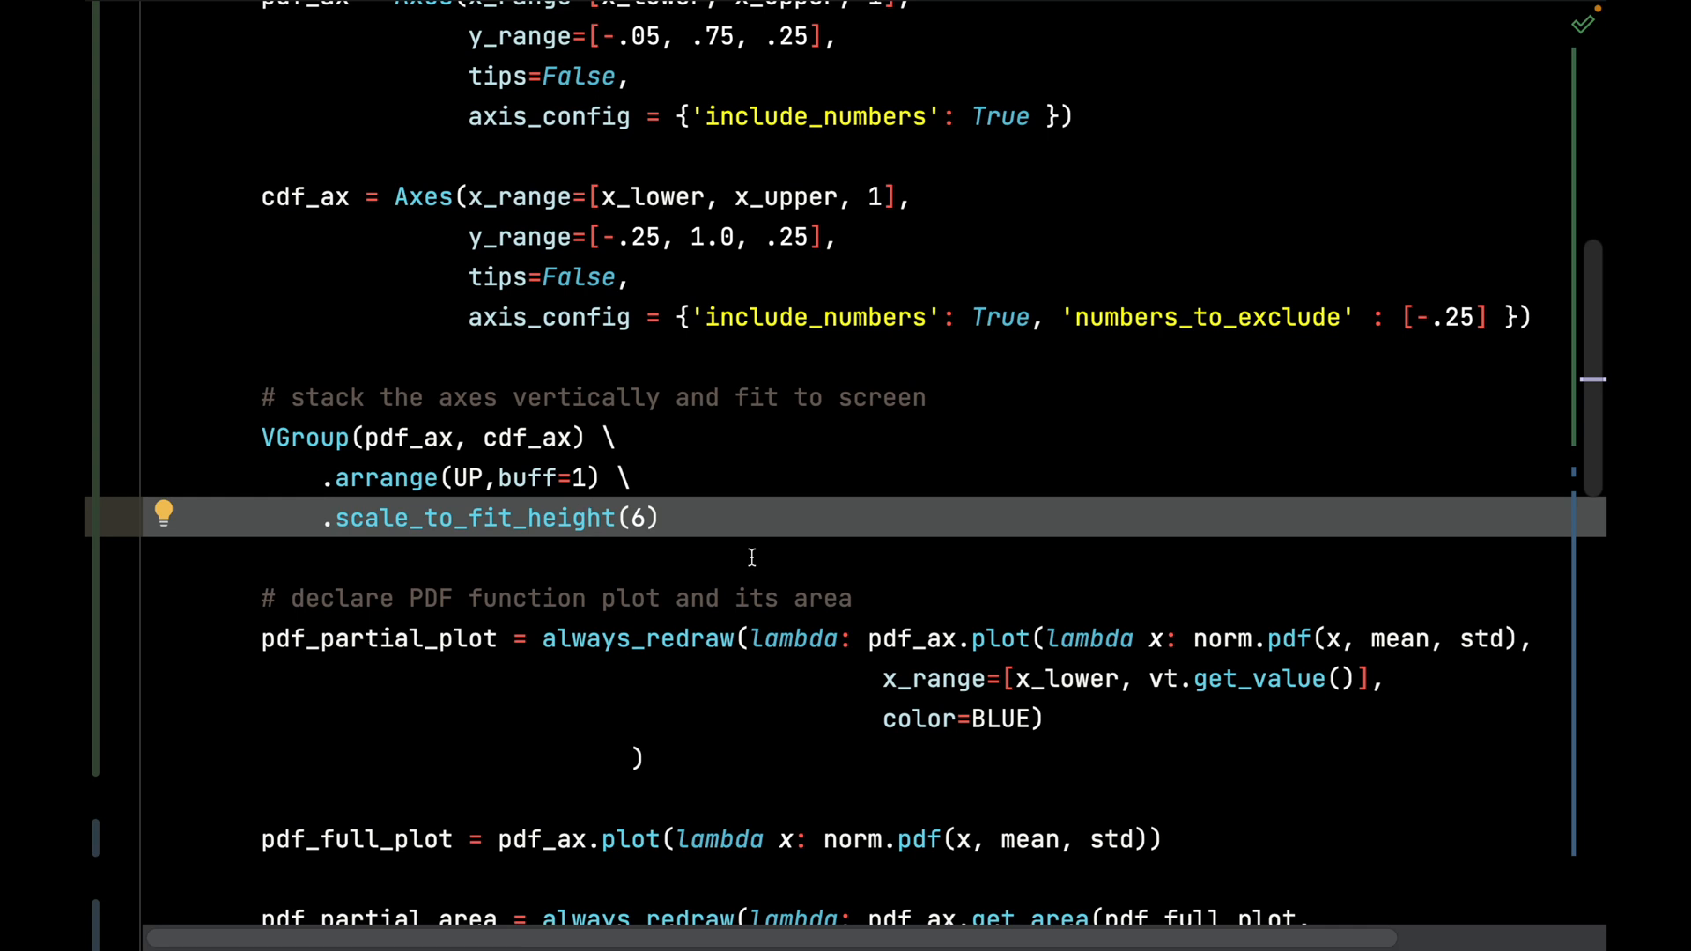
mouse_move(595, 516)
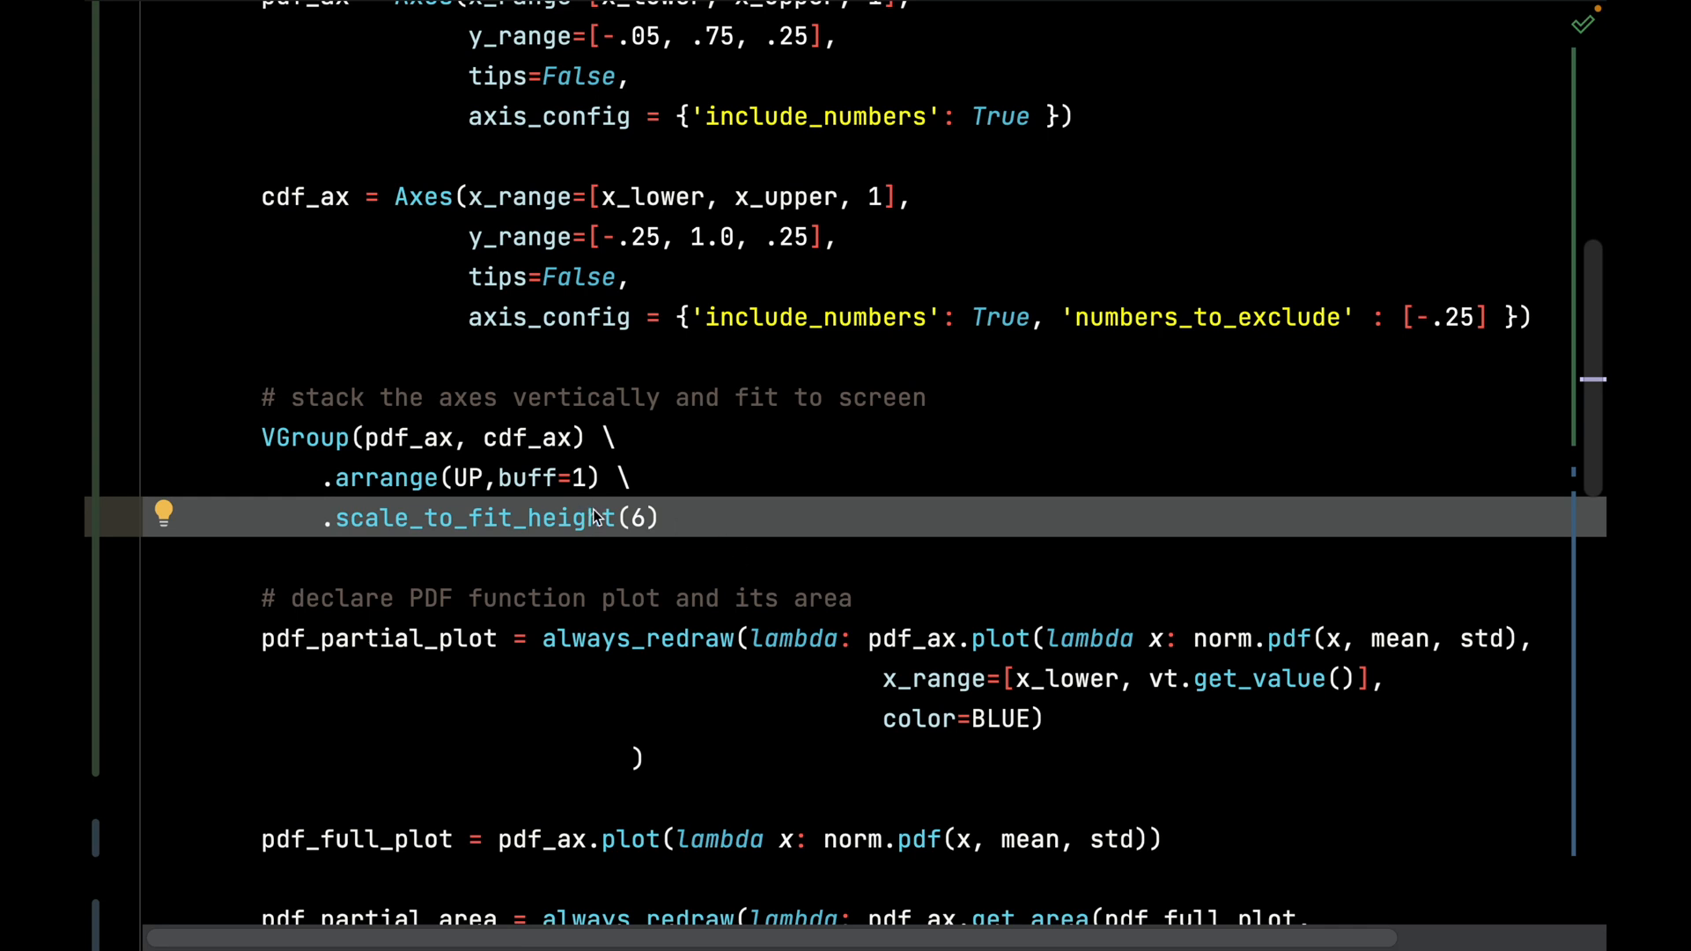
scroll(down, 3)
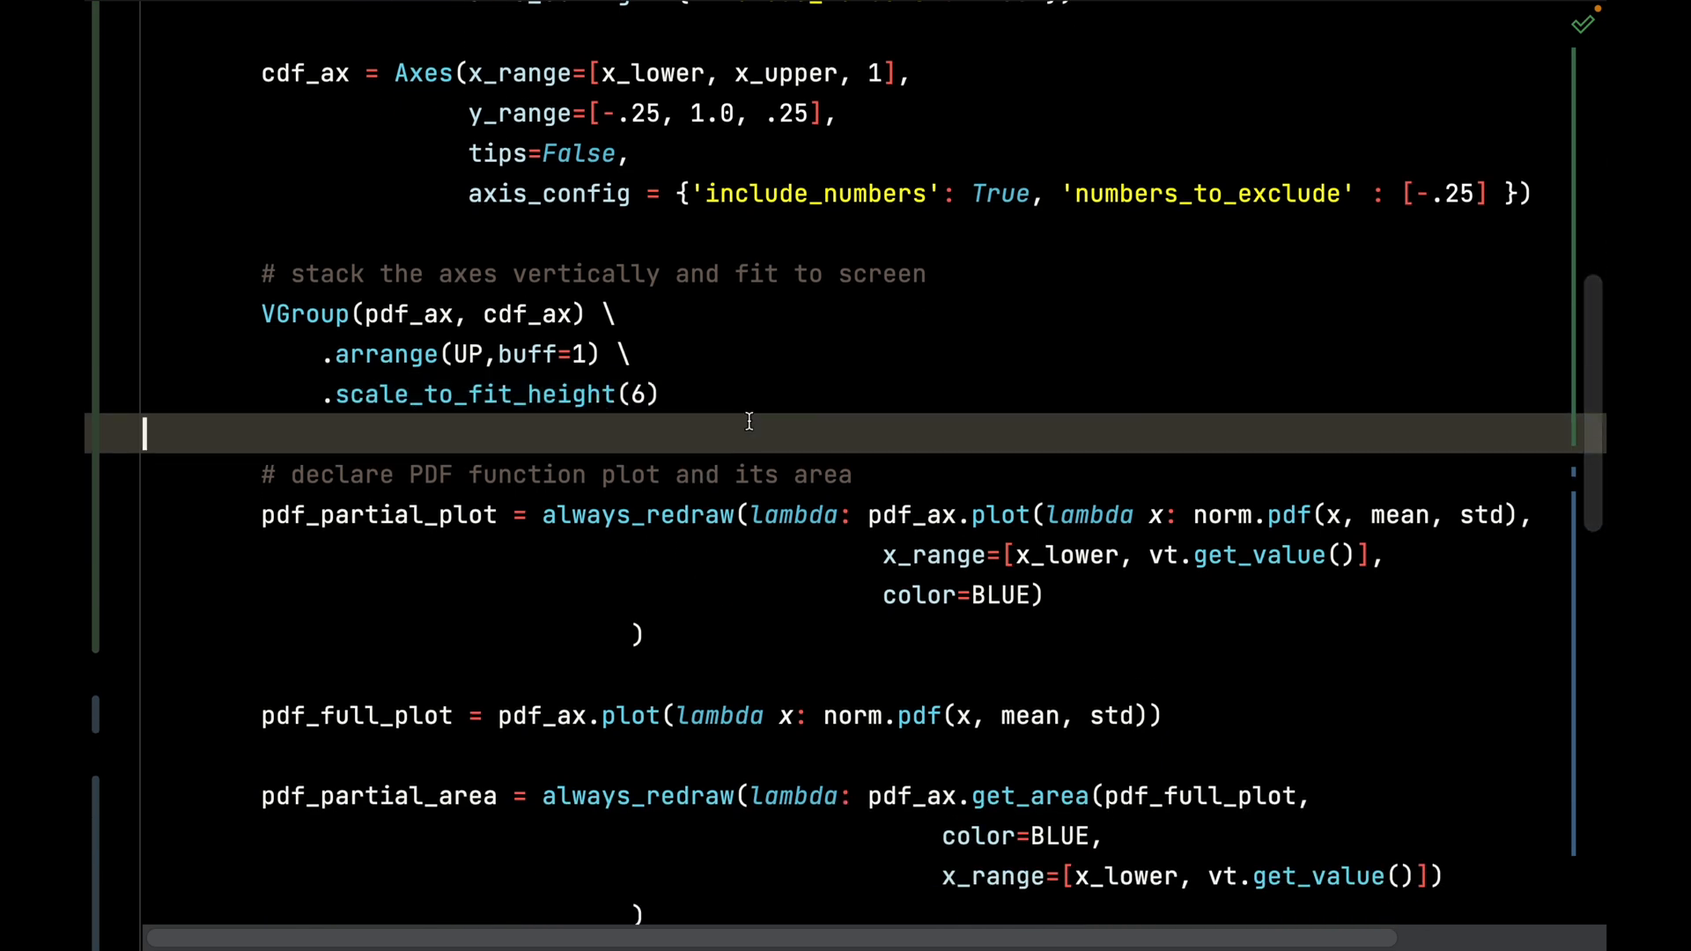
scroll(down, 3)
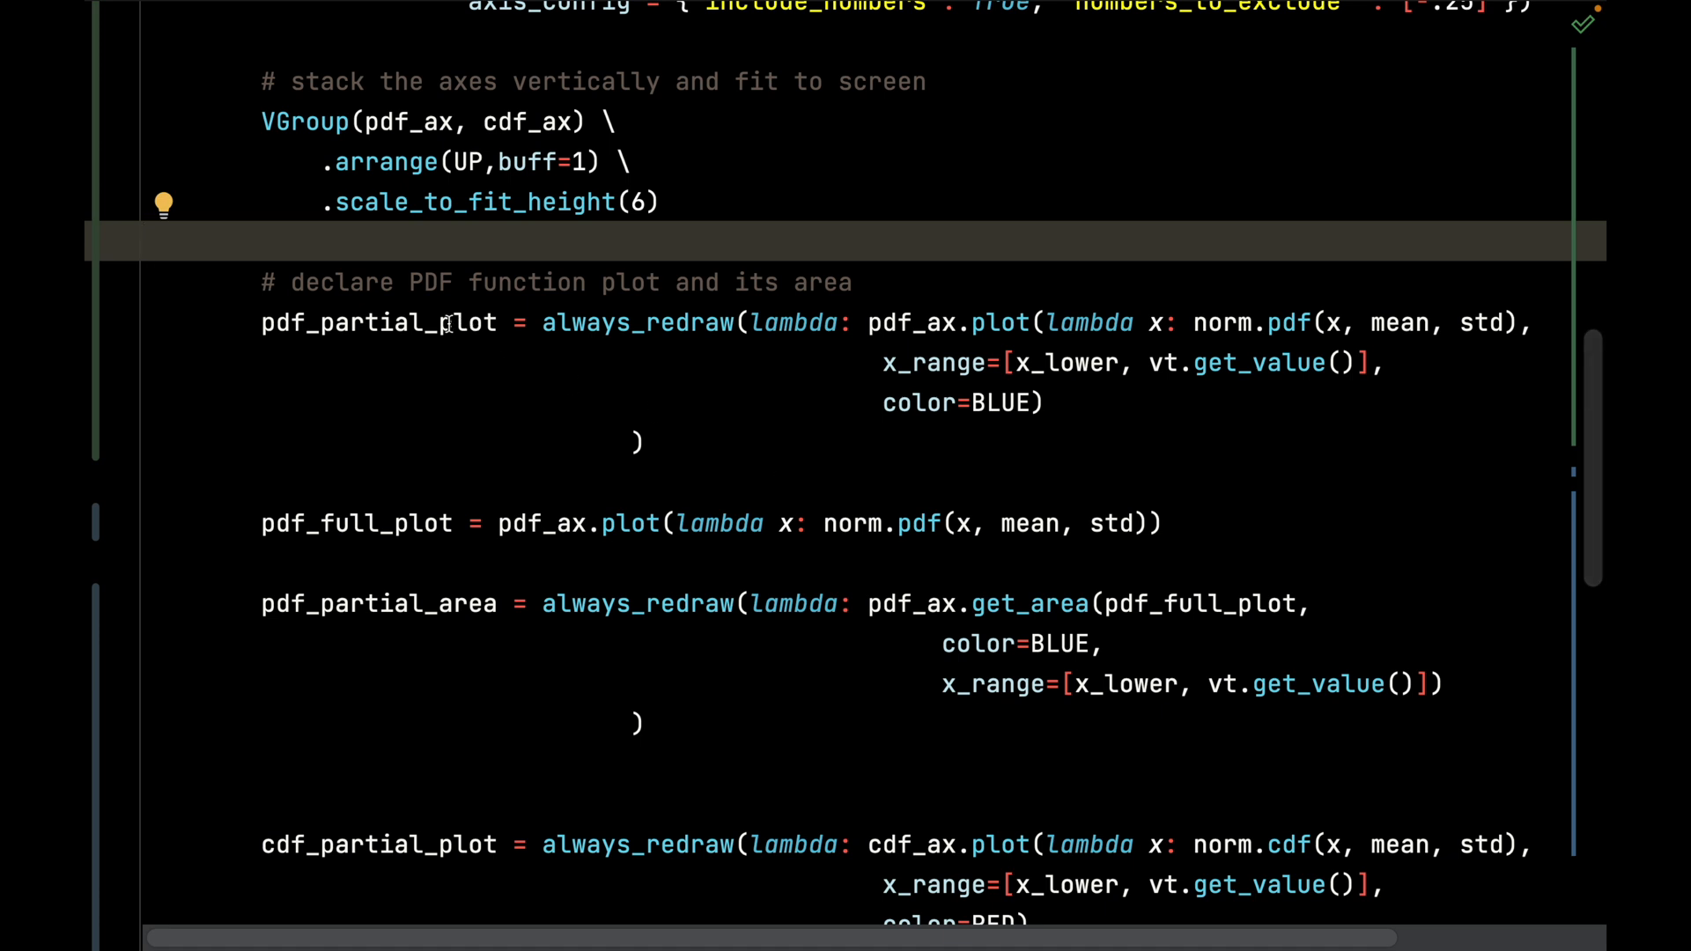
mouse_move(1045, 330)
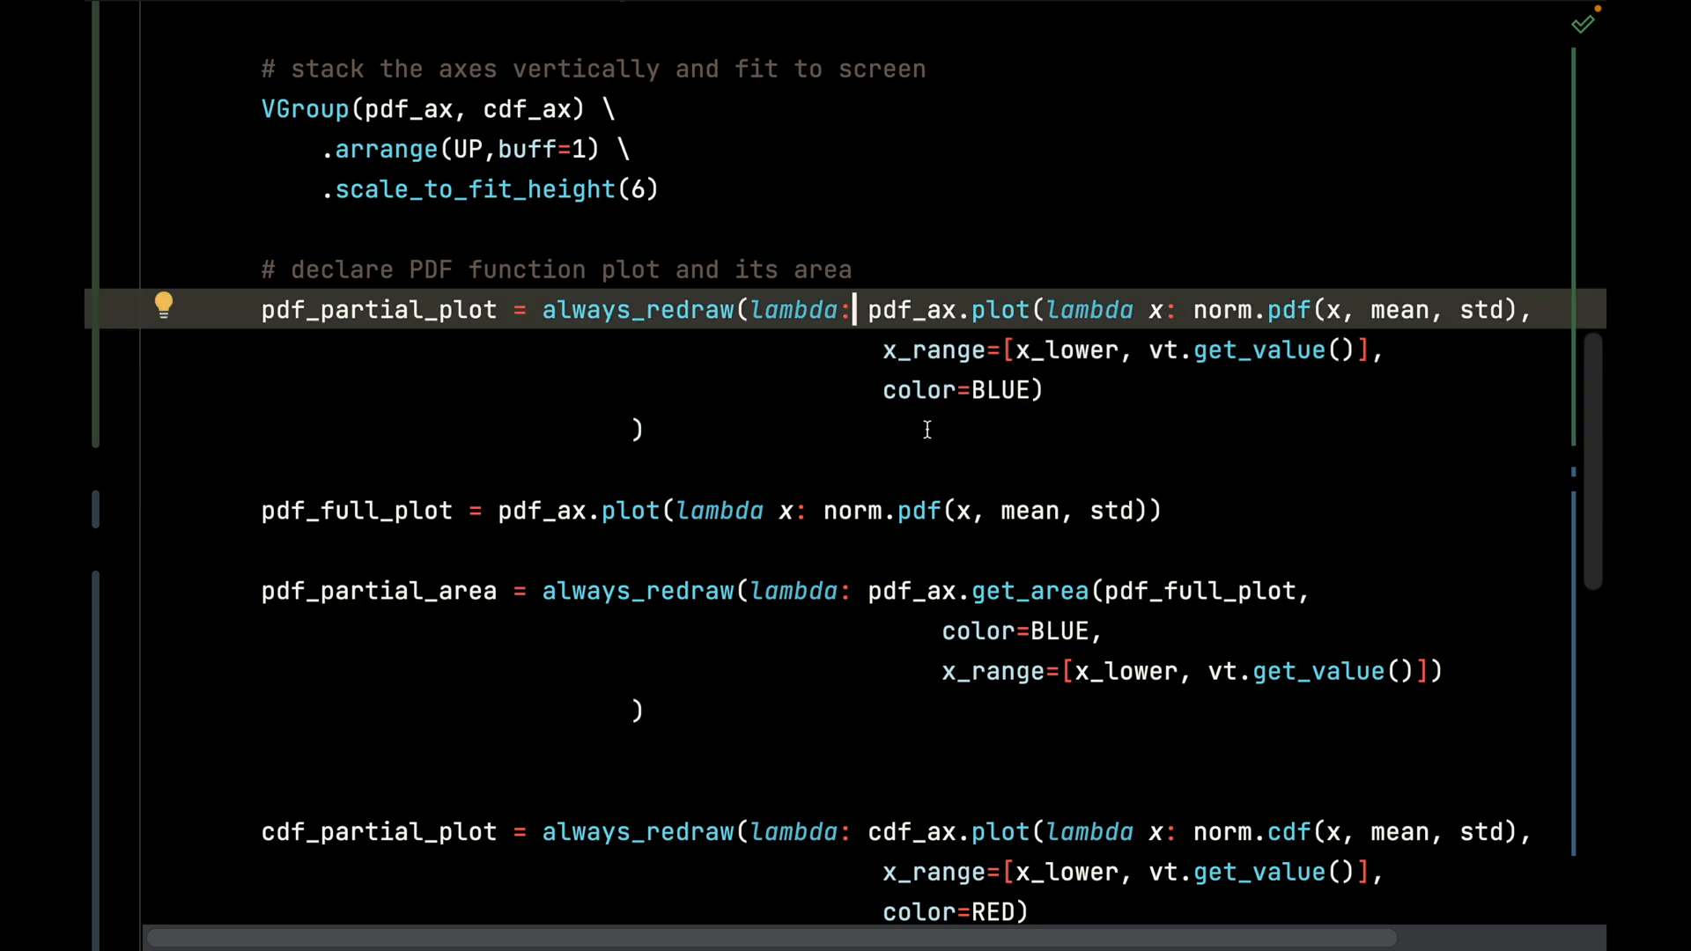
scroll(down, 3)
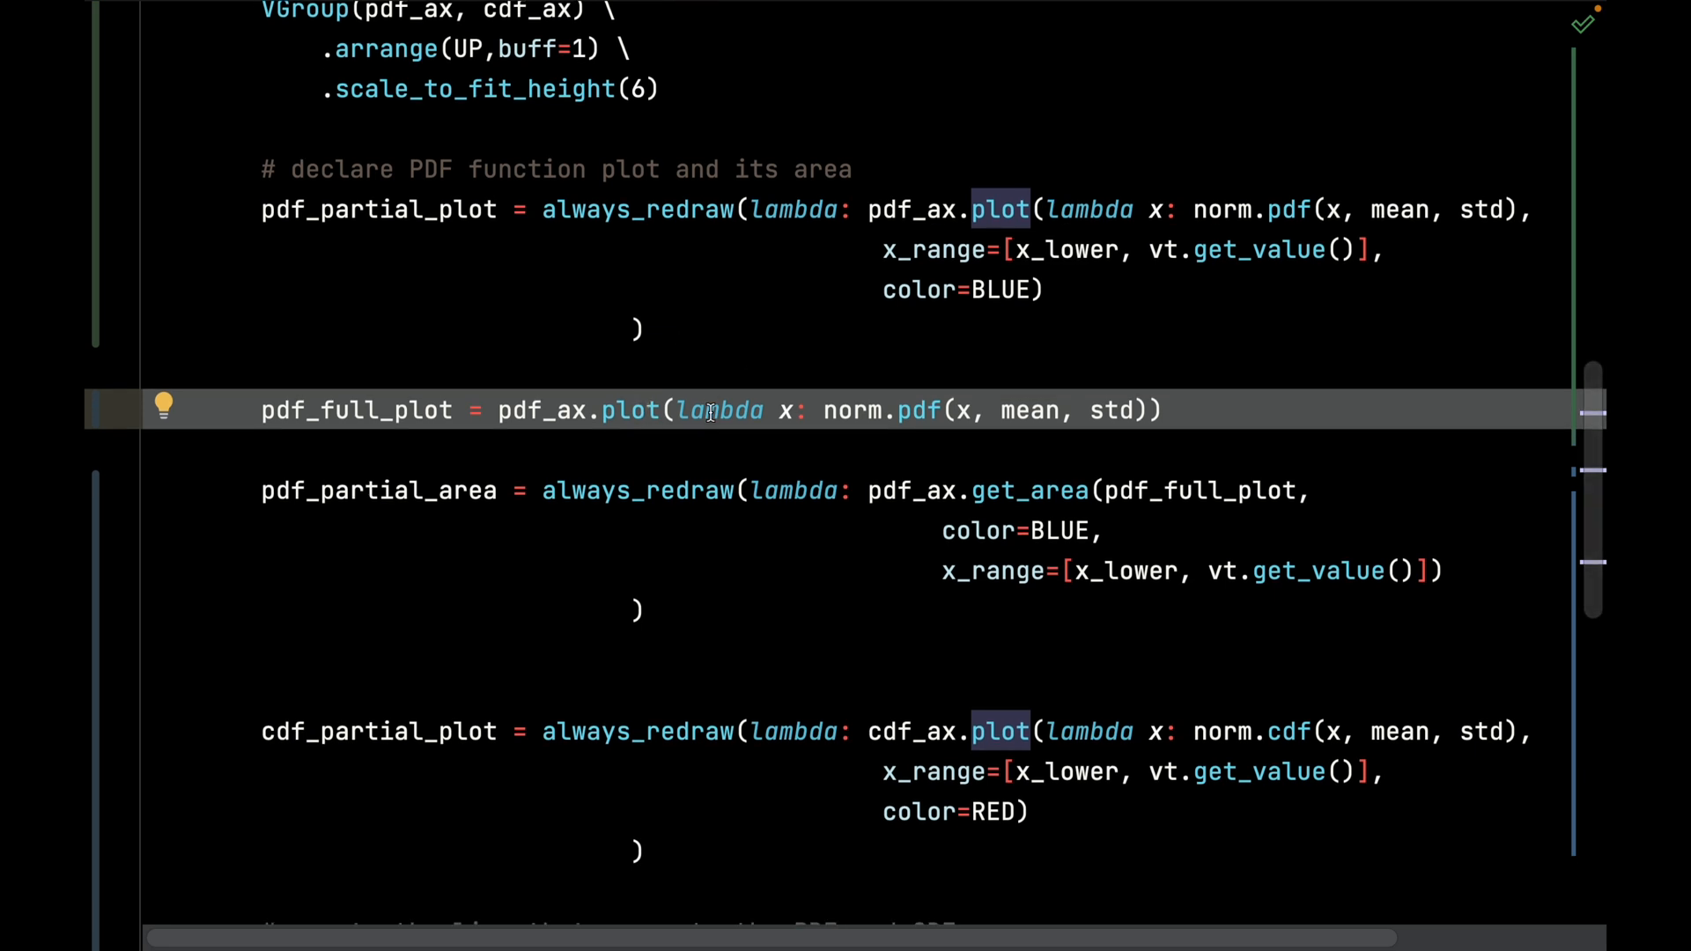
double_click(356, 410)
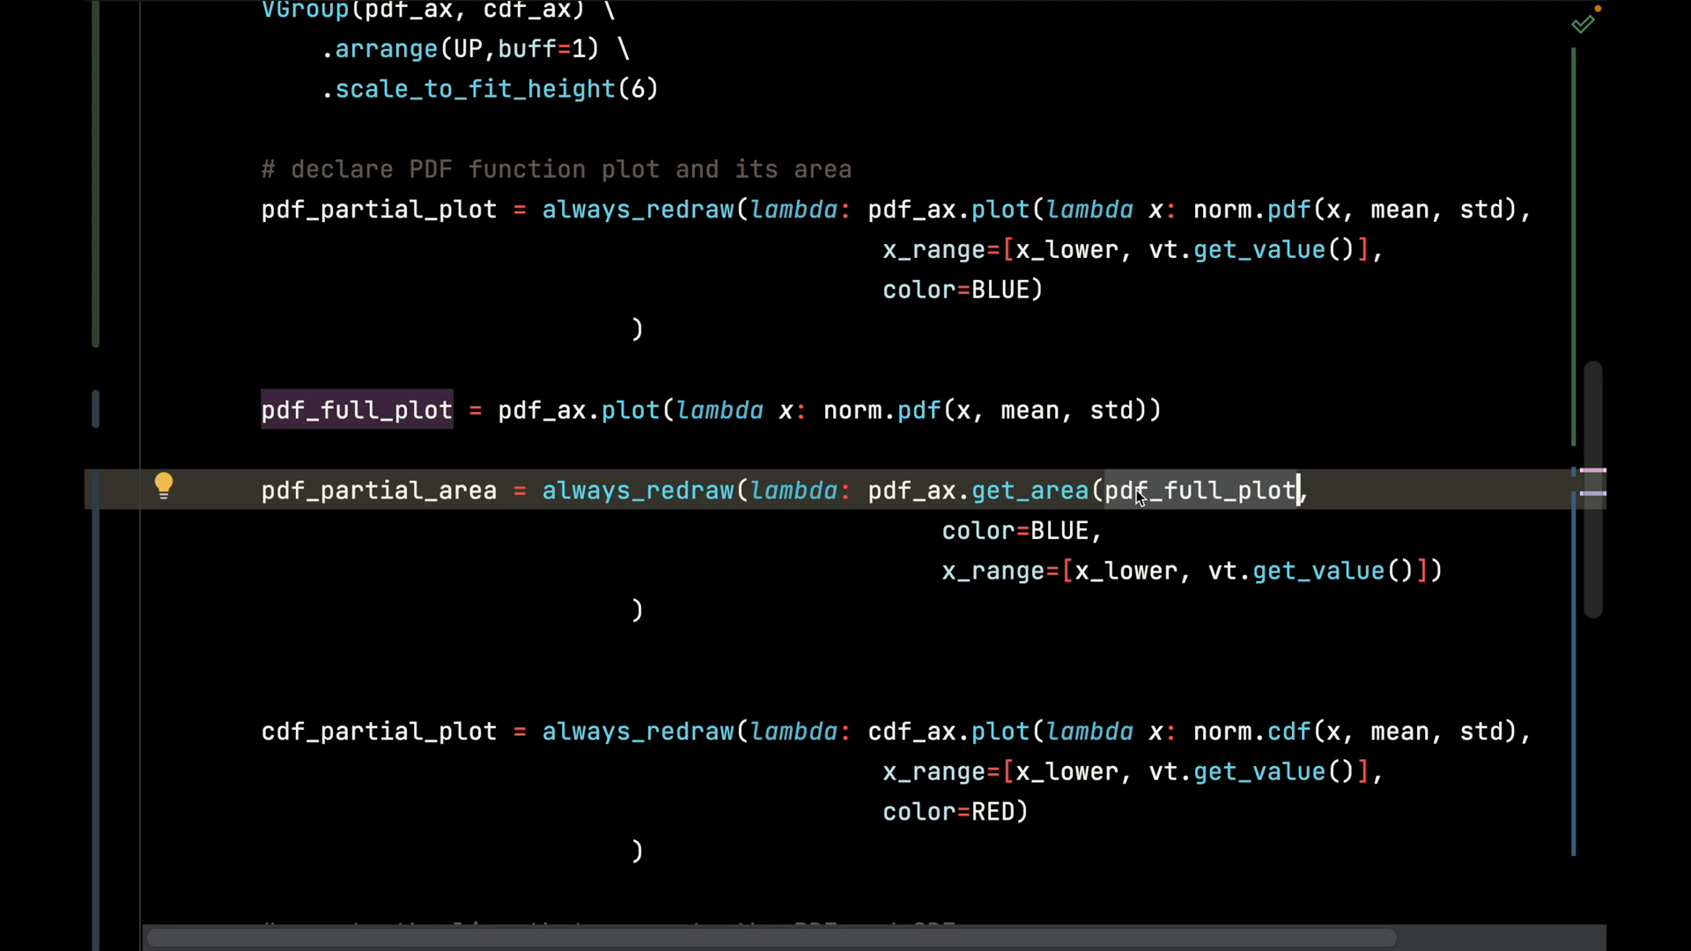
mouse_move(1217, 483)
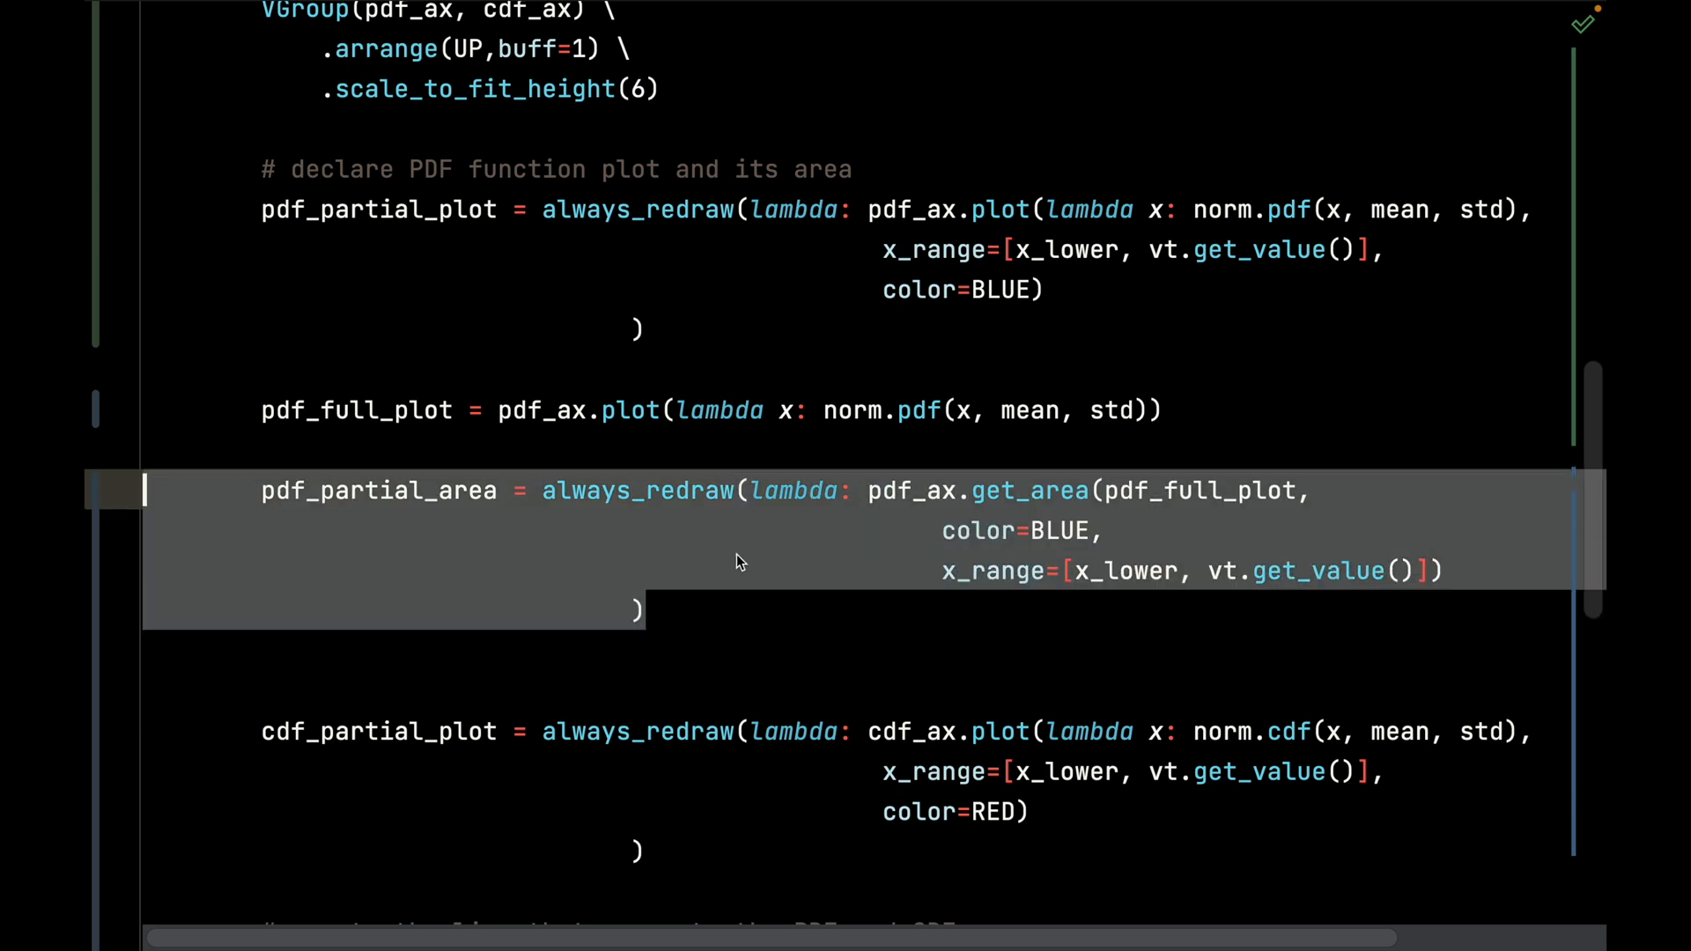
scroll(down, 3)
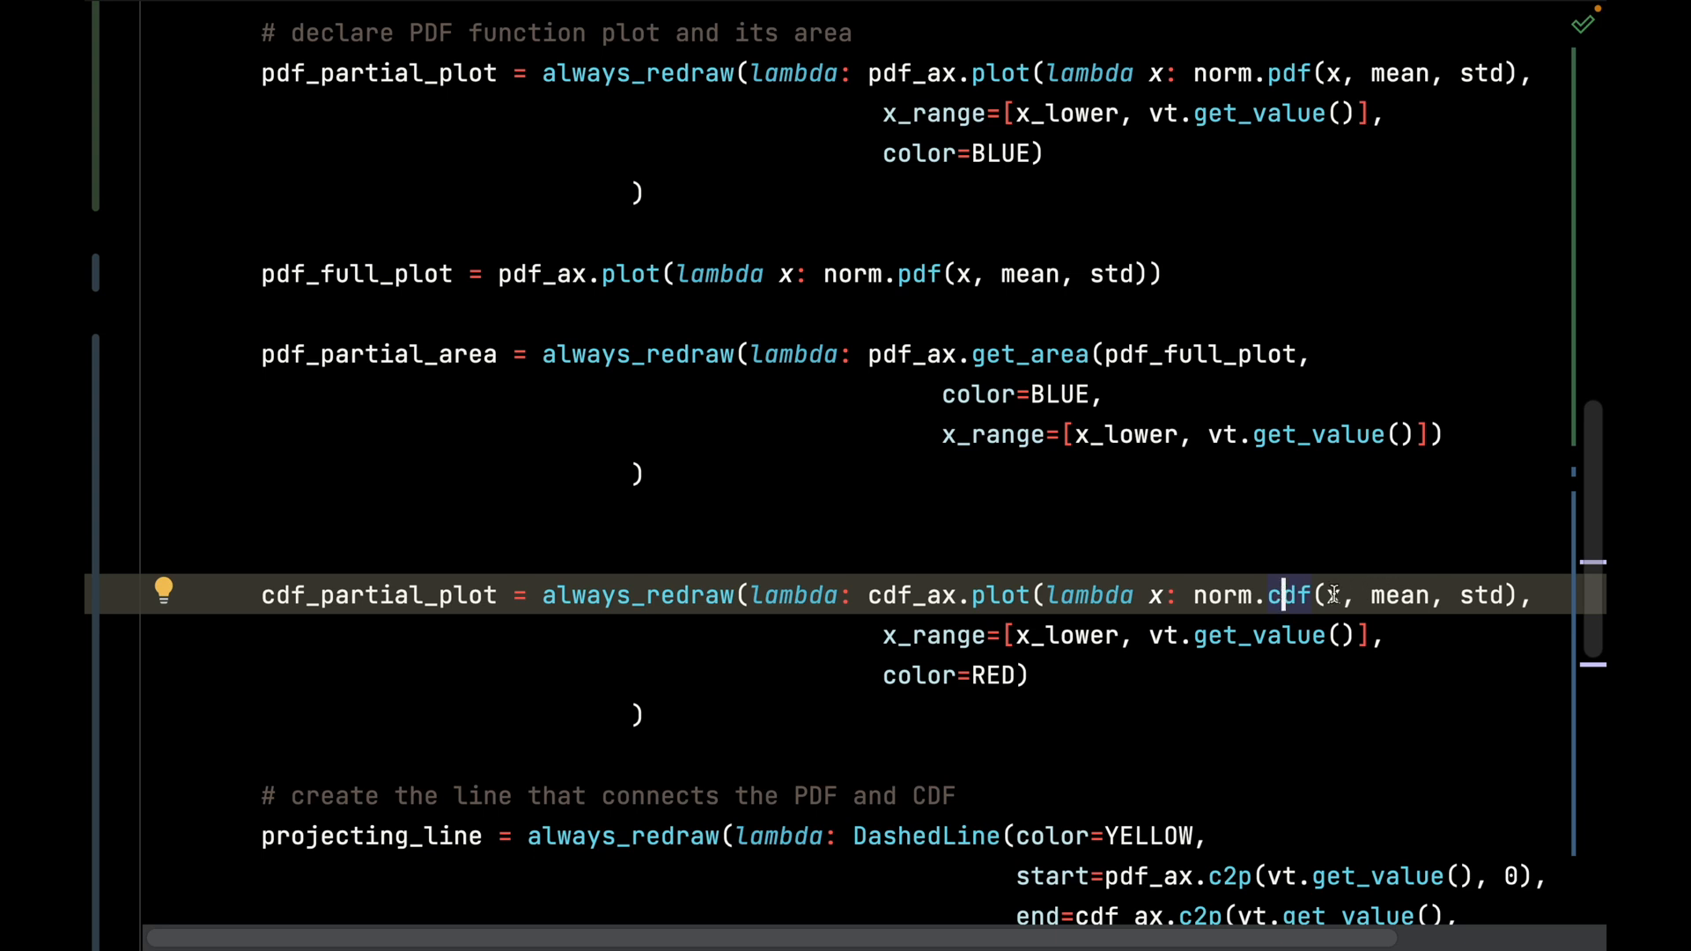
scroll(down, 3)
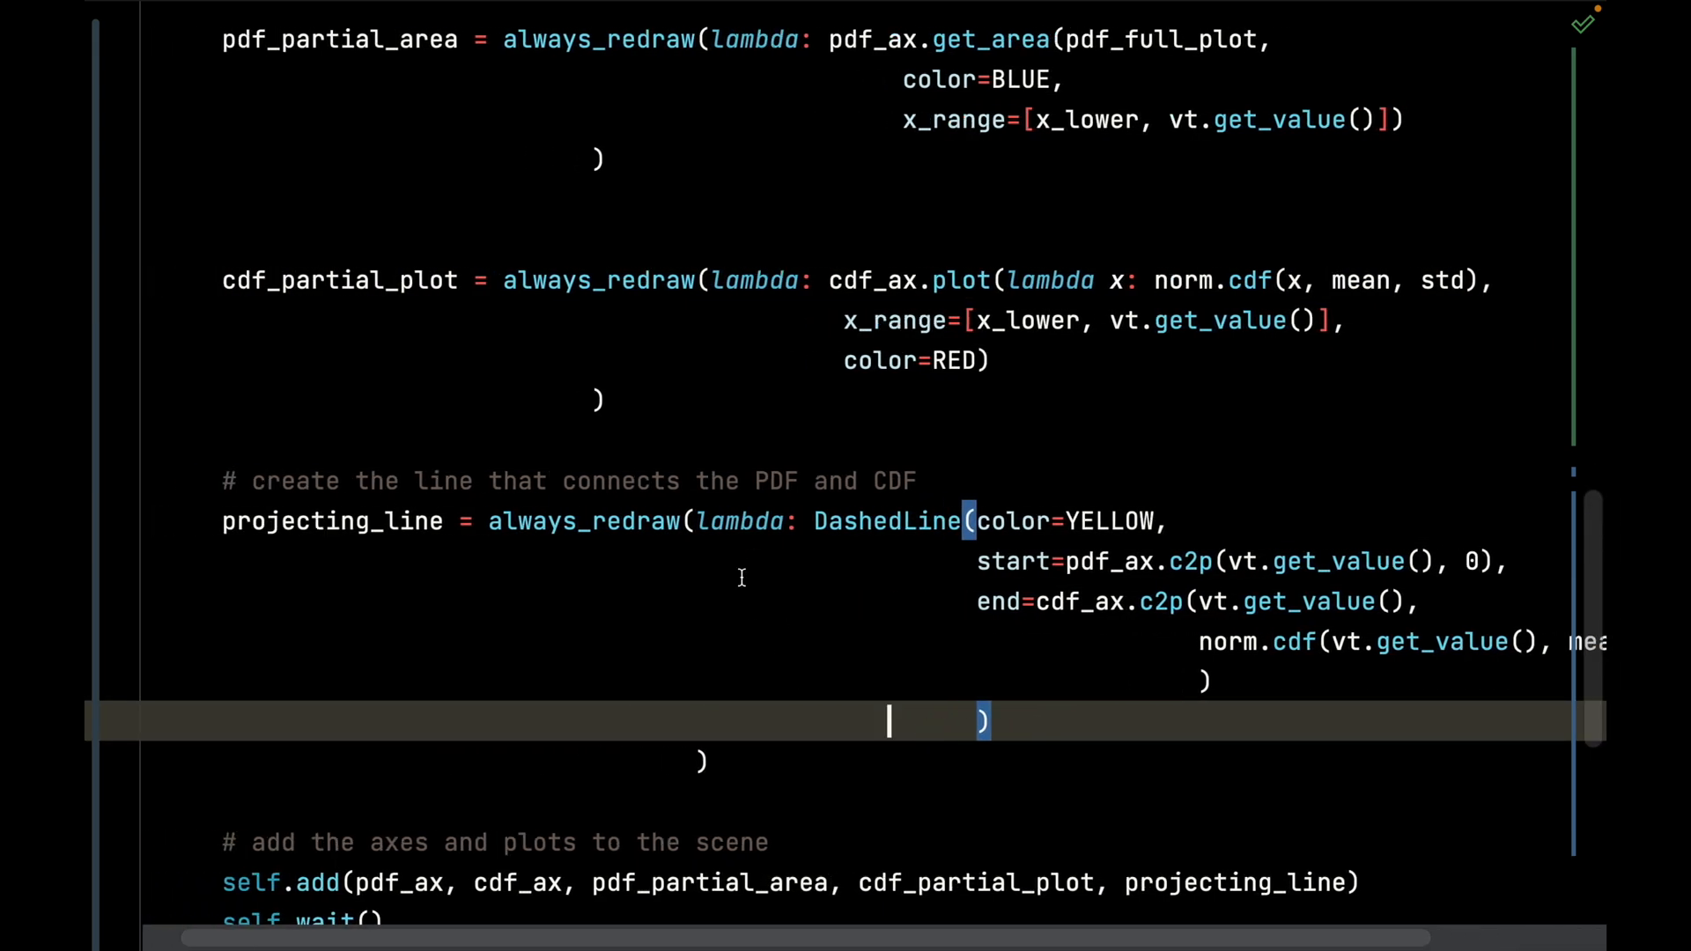
mouse_move(1242, 713)
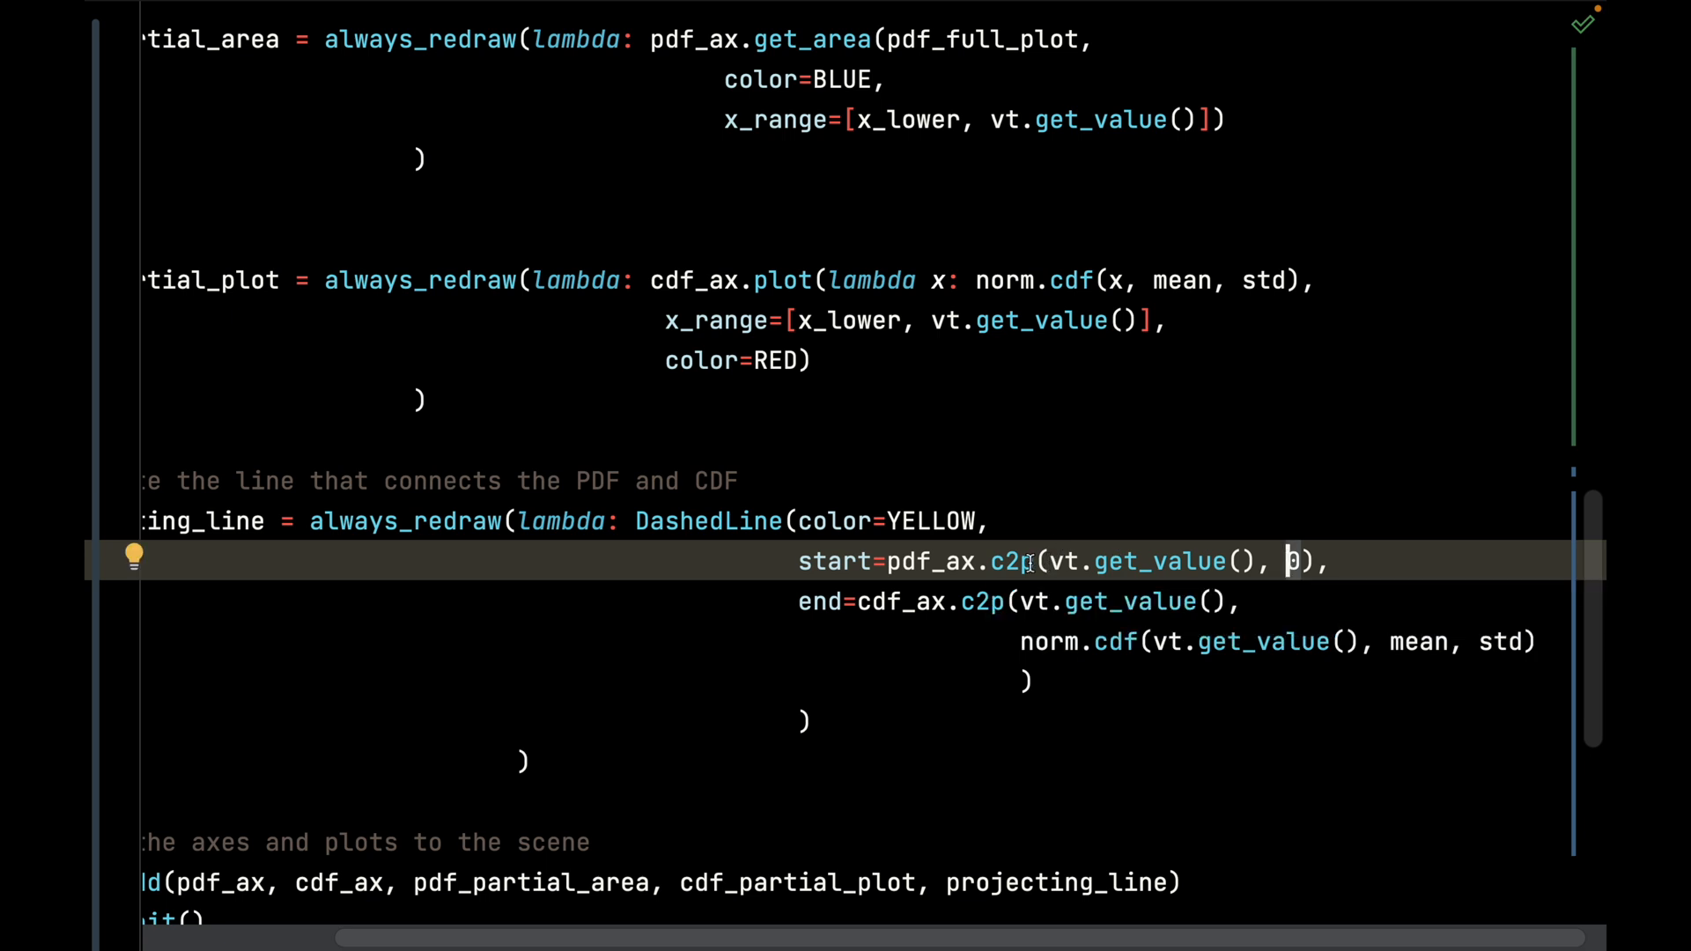
scroll(left, 3)
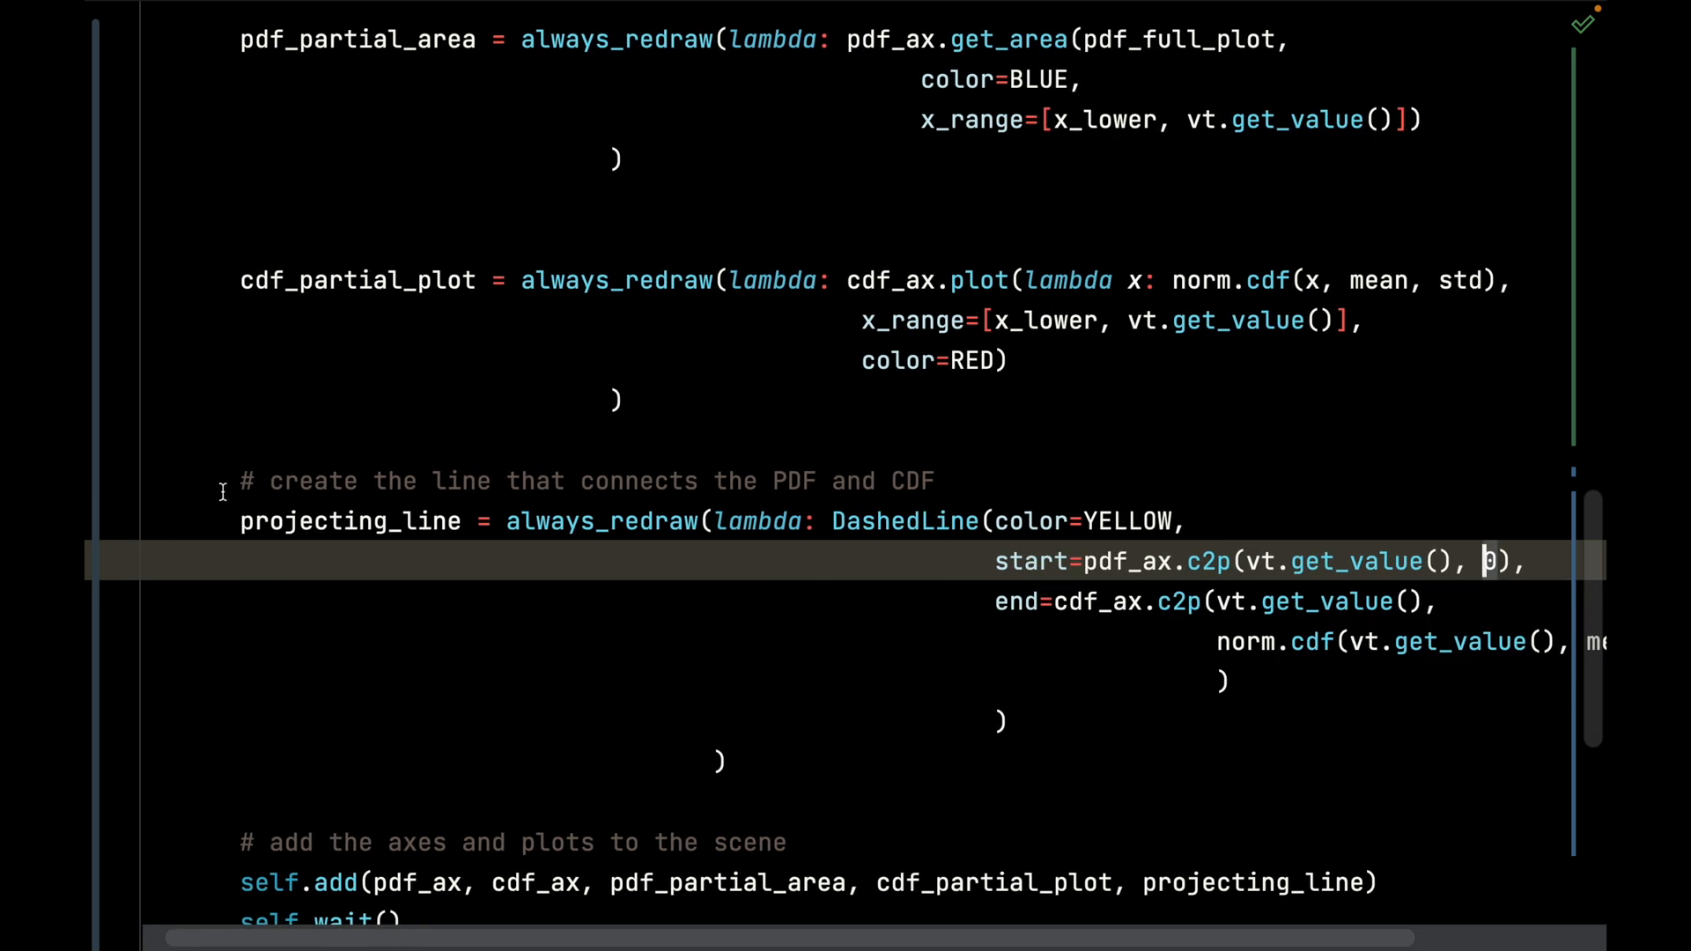
double_click(351, 522)
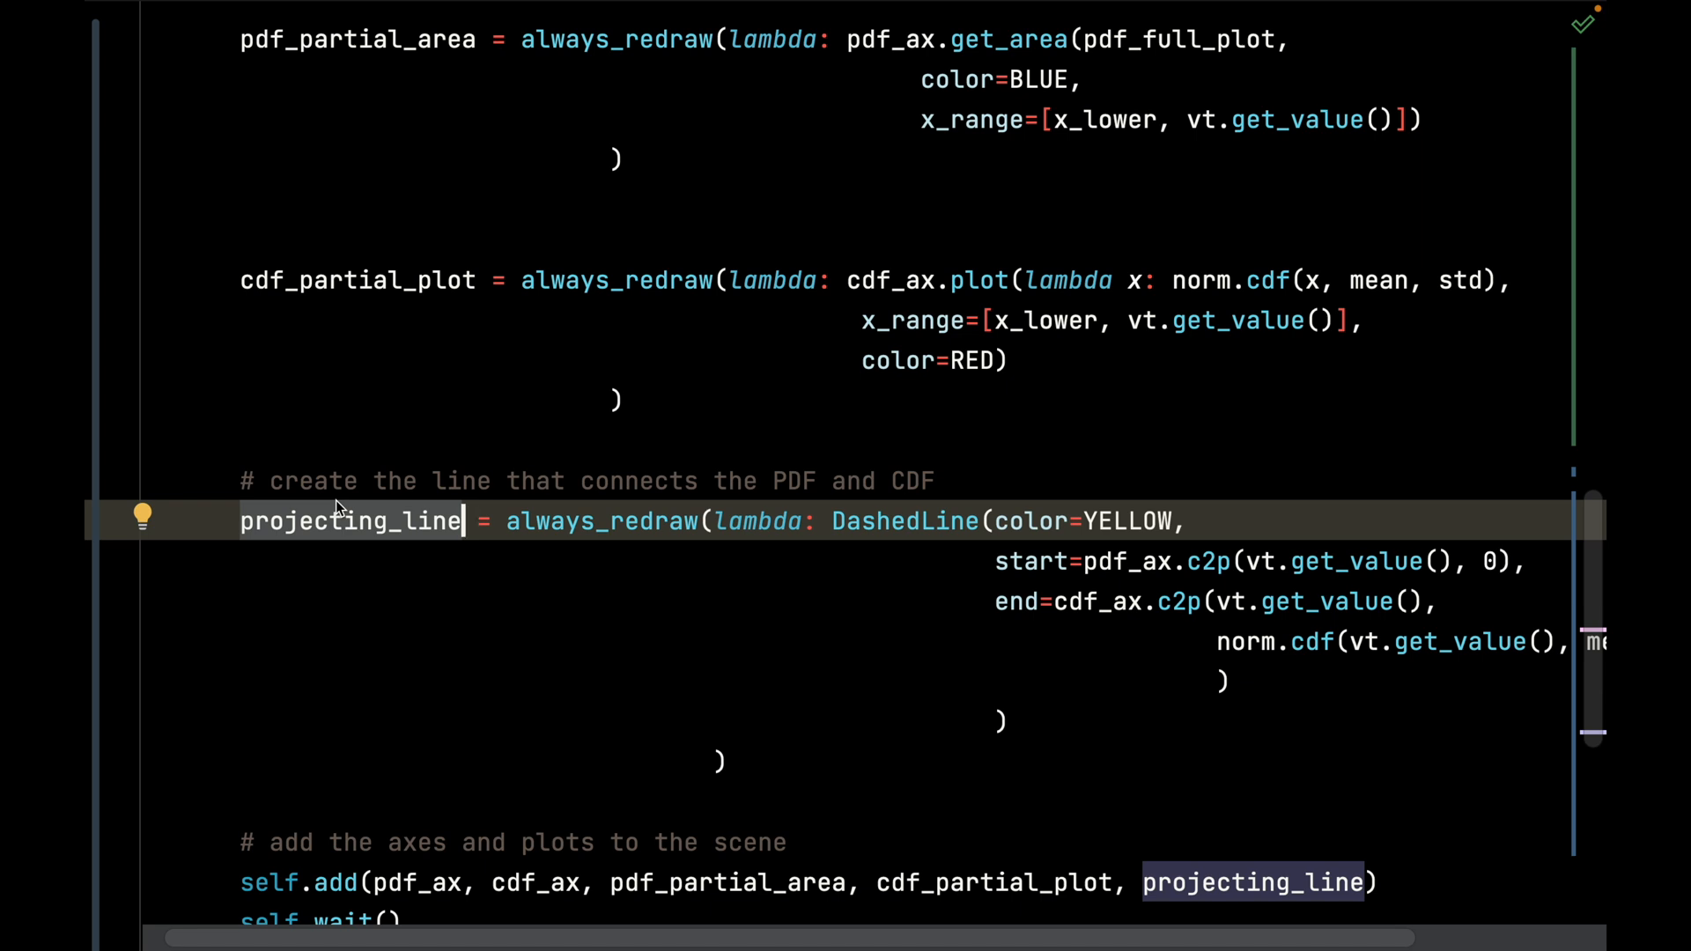
mouse_move(1205, 643)
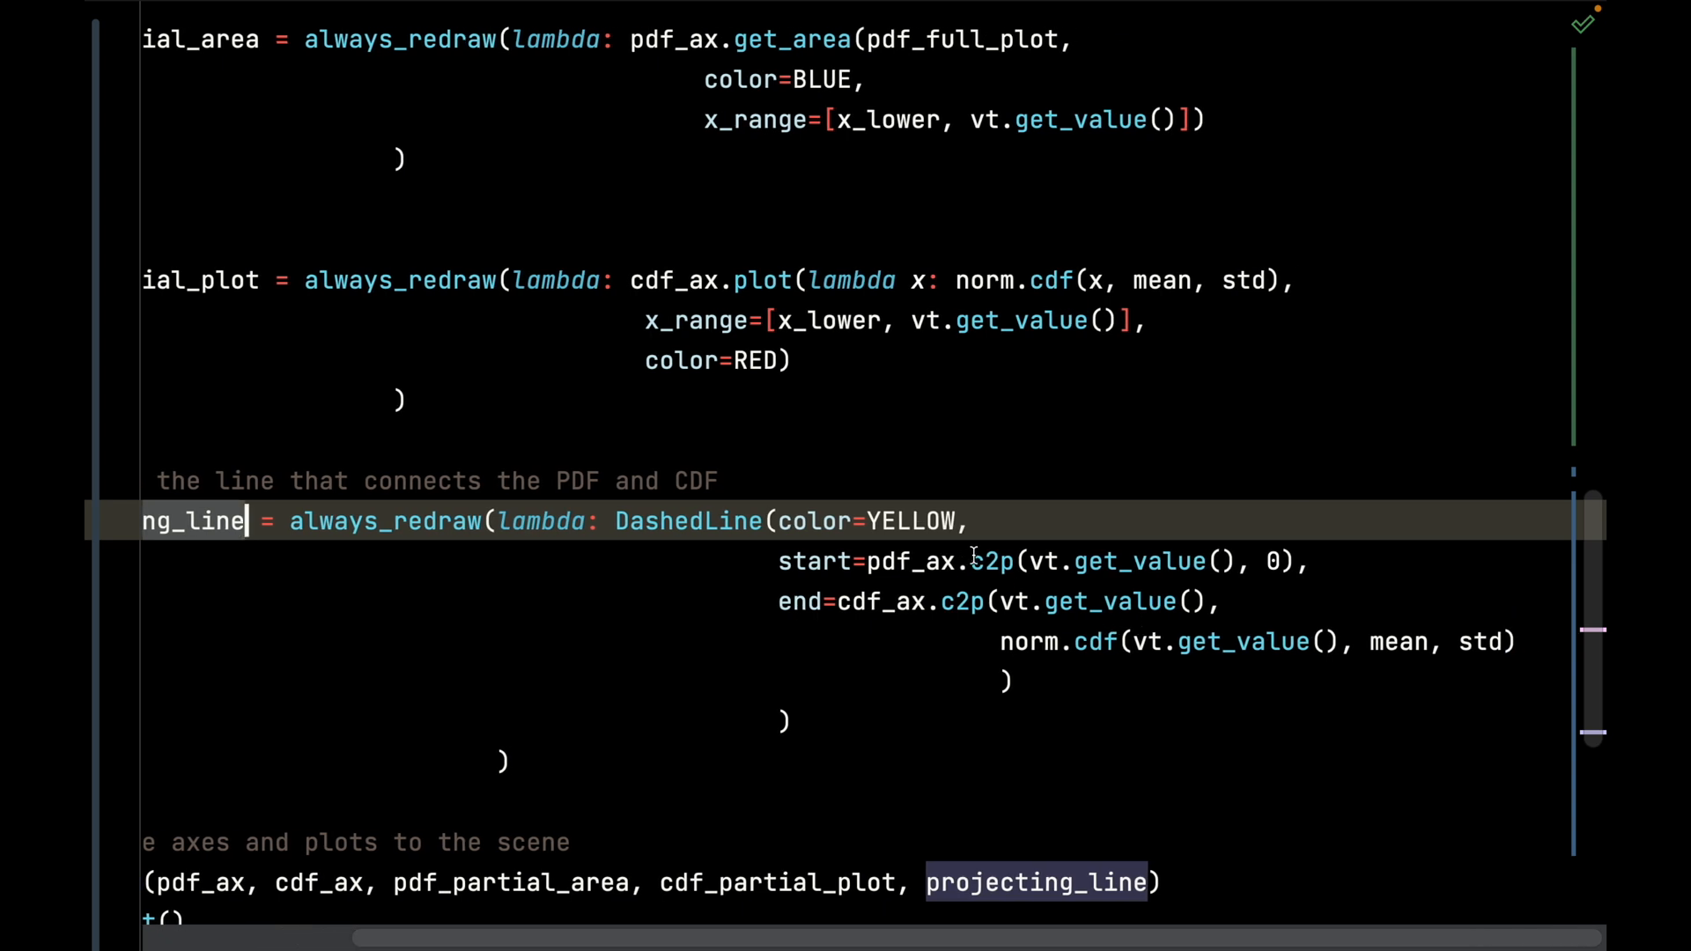
mouse_move(992, 561)
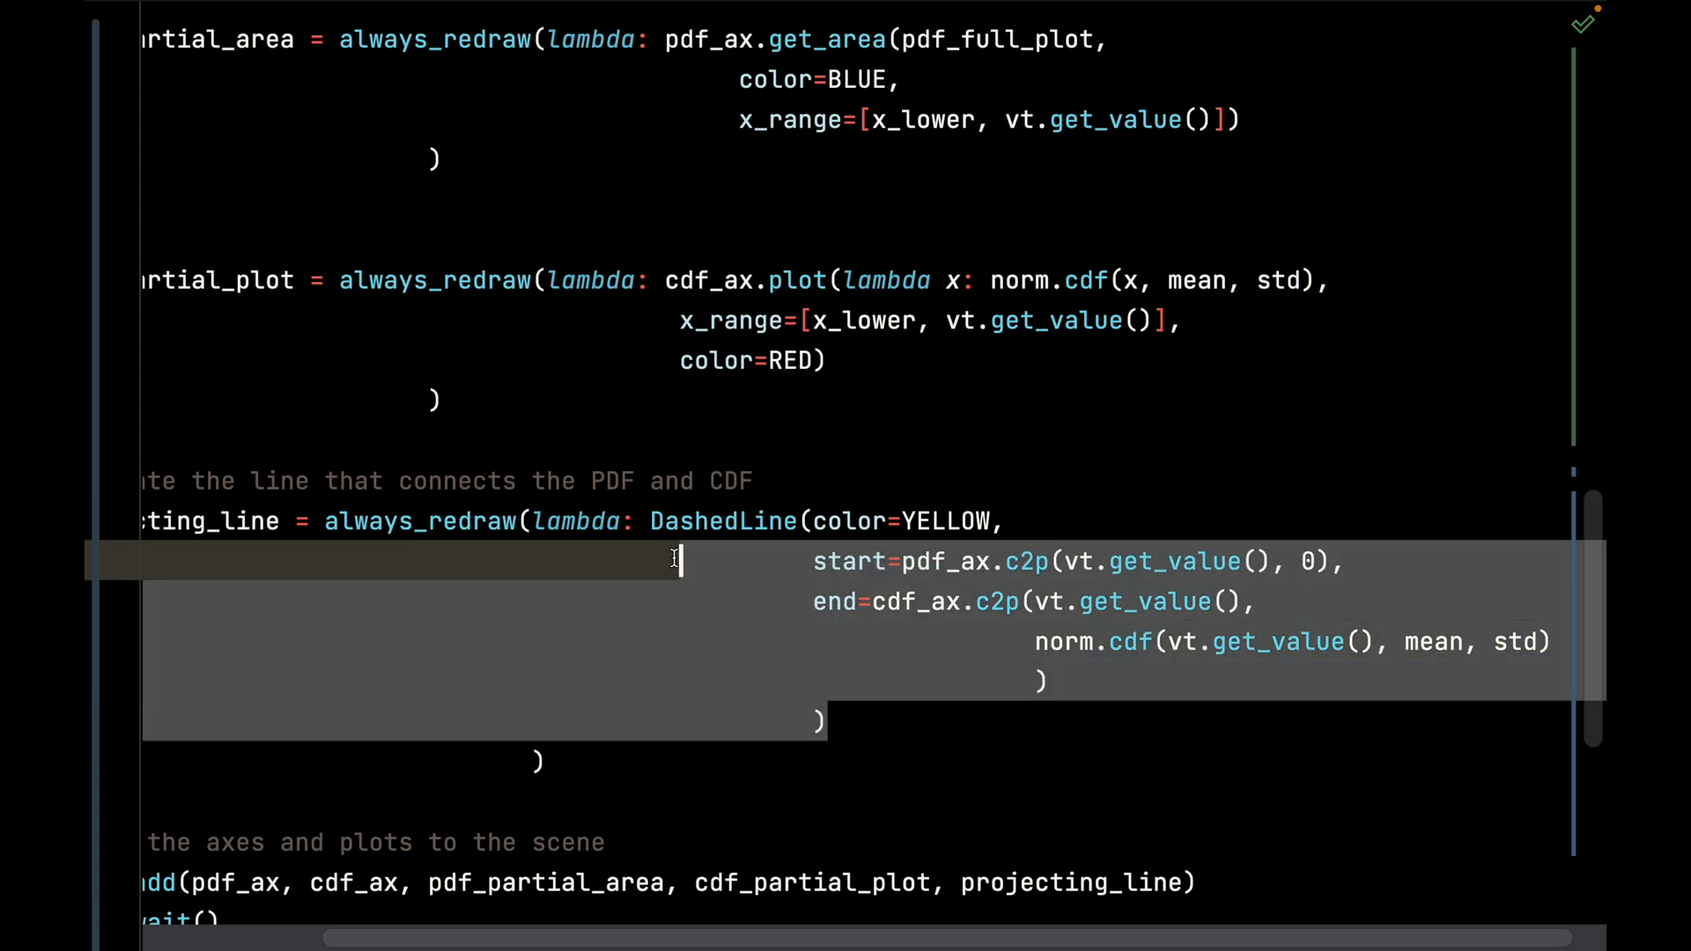
mouse_move(953, 603)
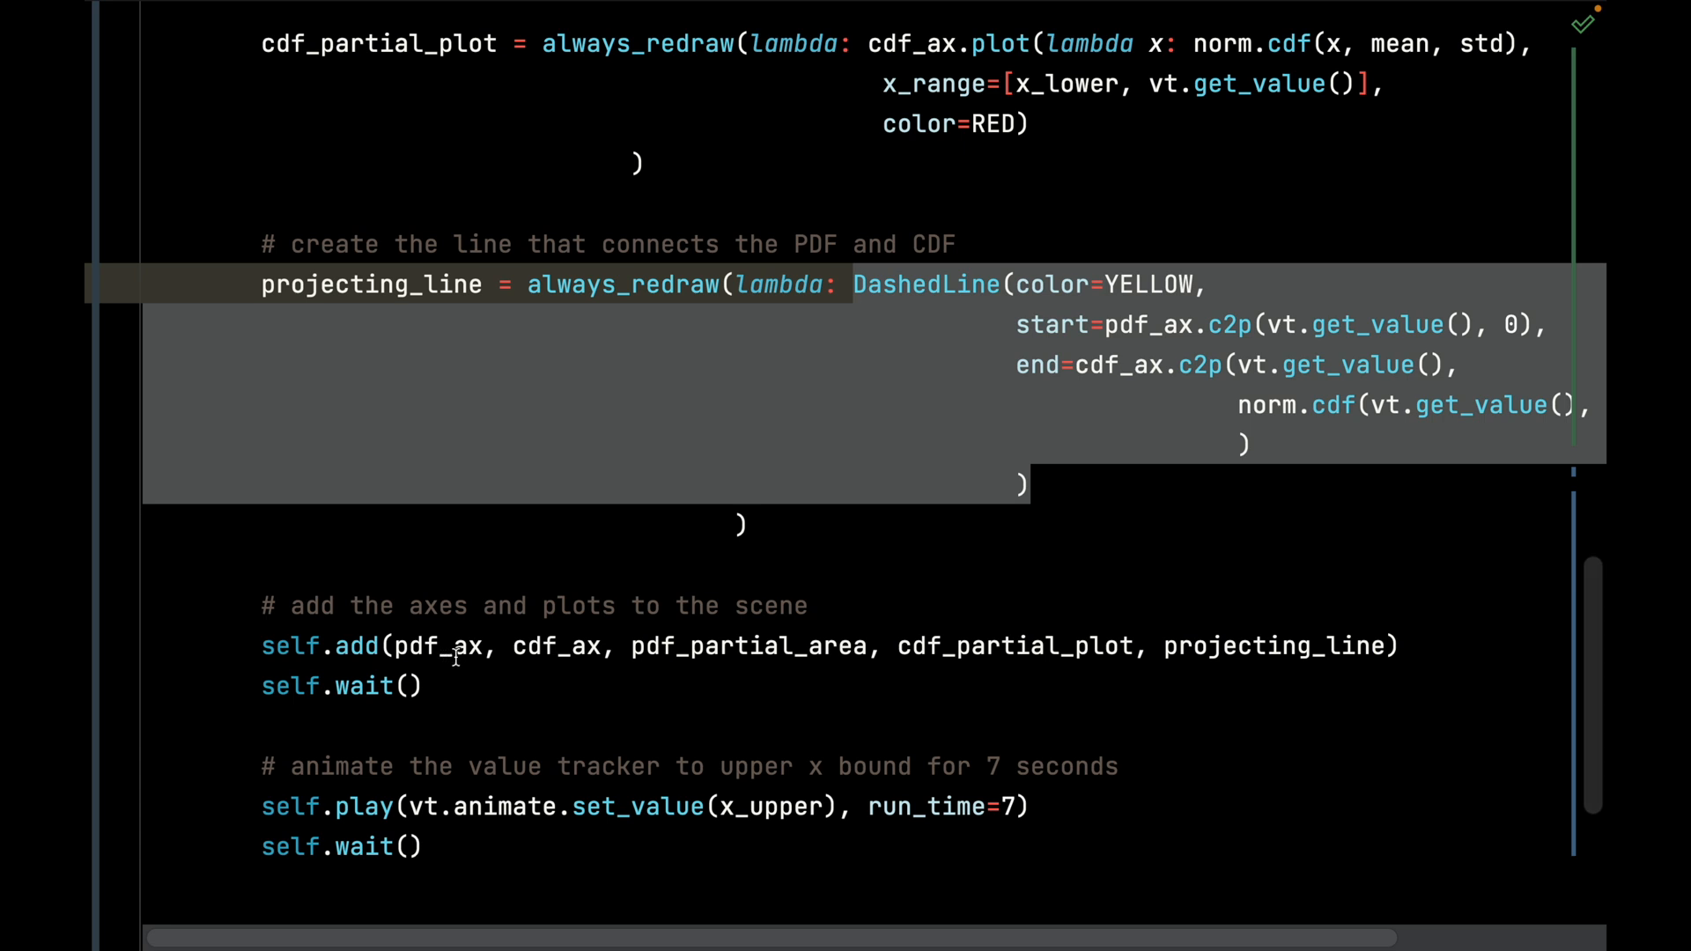
mouse_move(916, 647)
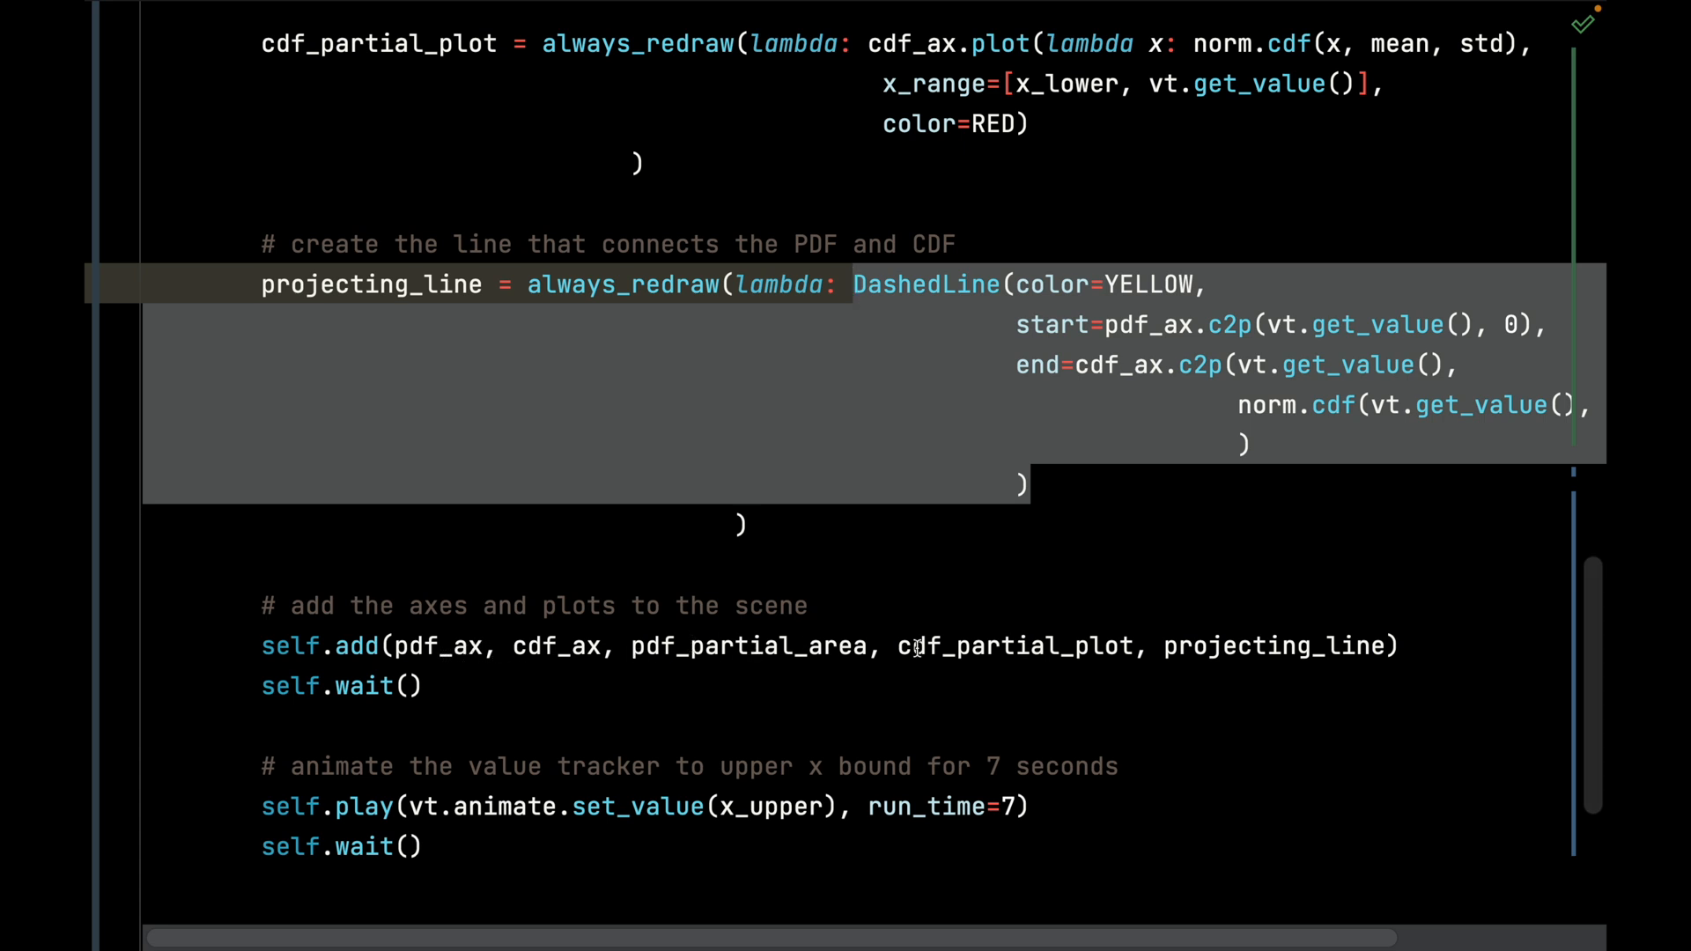
mouse_move(1147, 608)
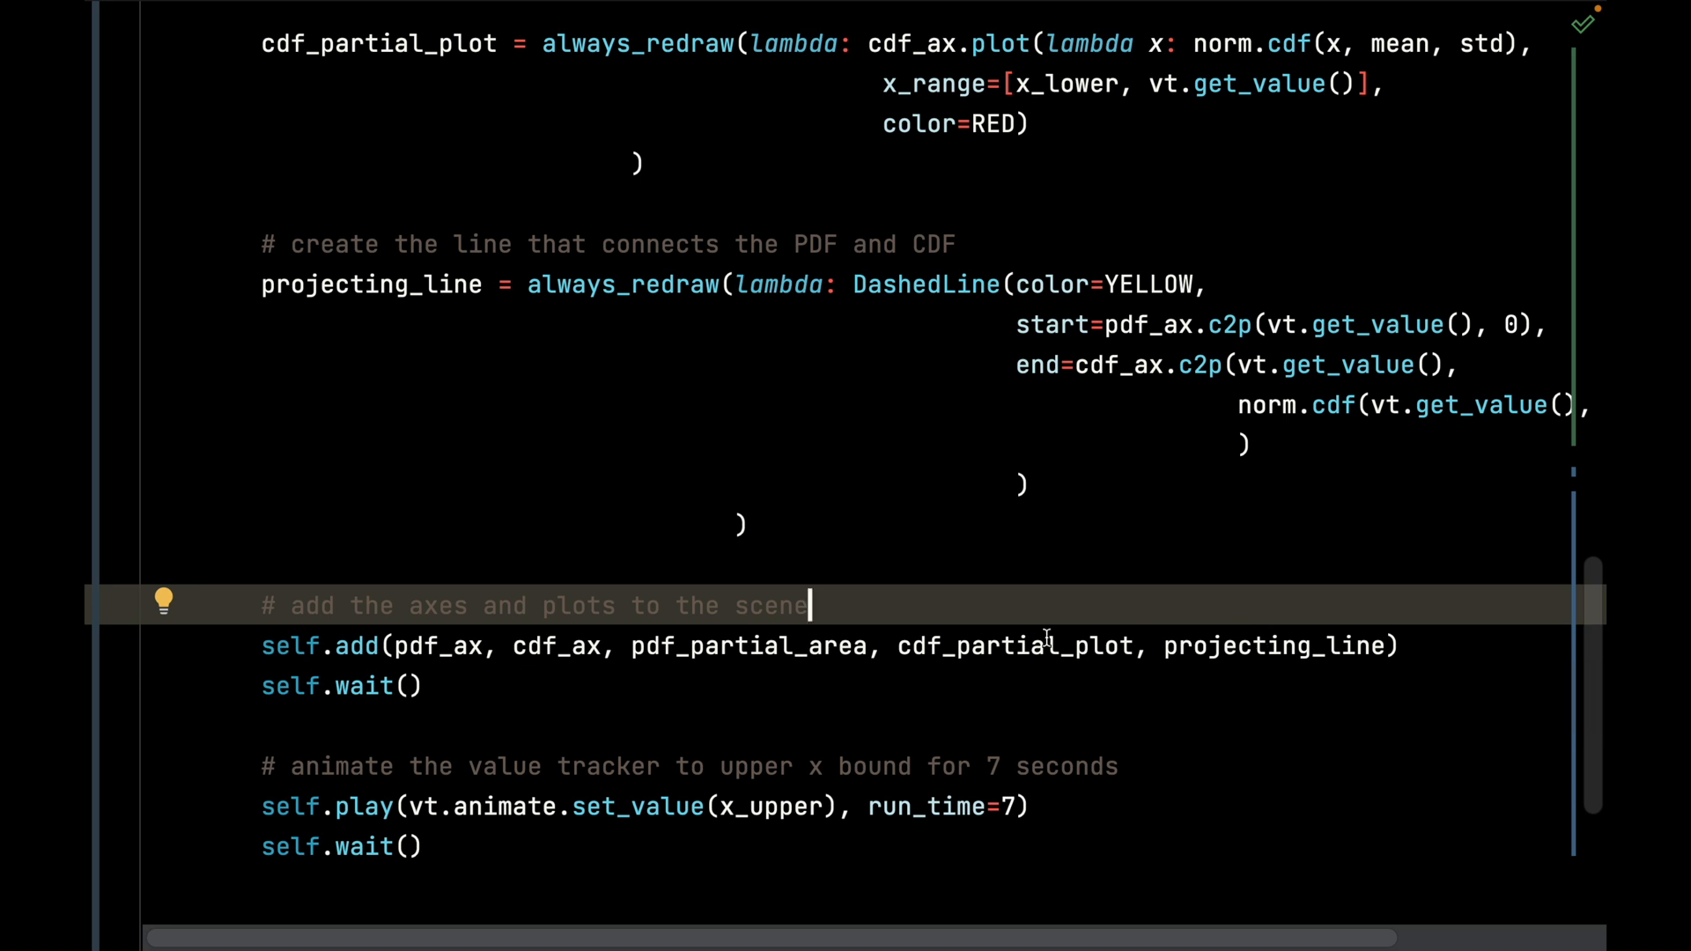
mouse_move(967, 592)
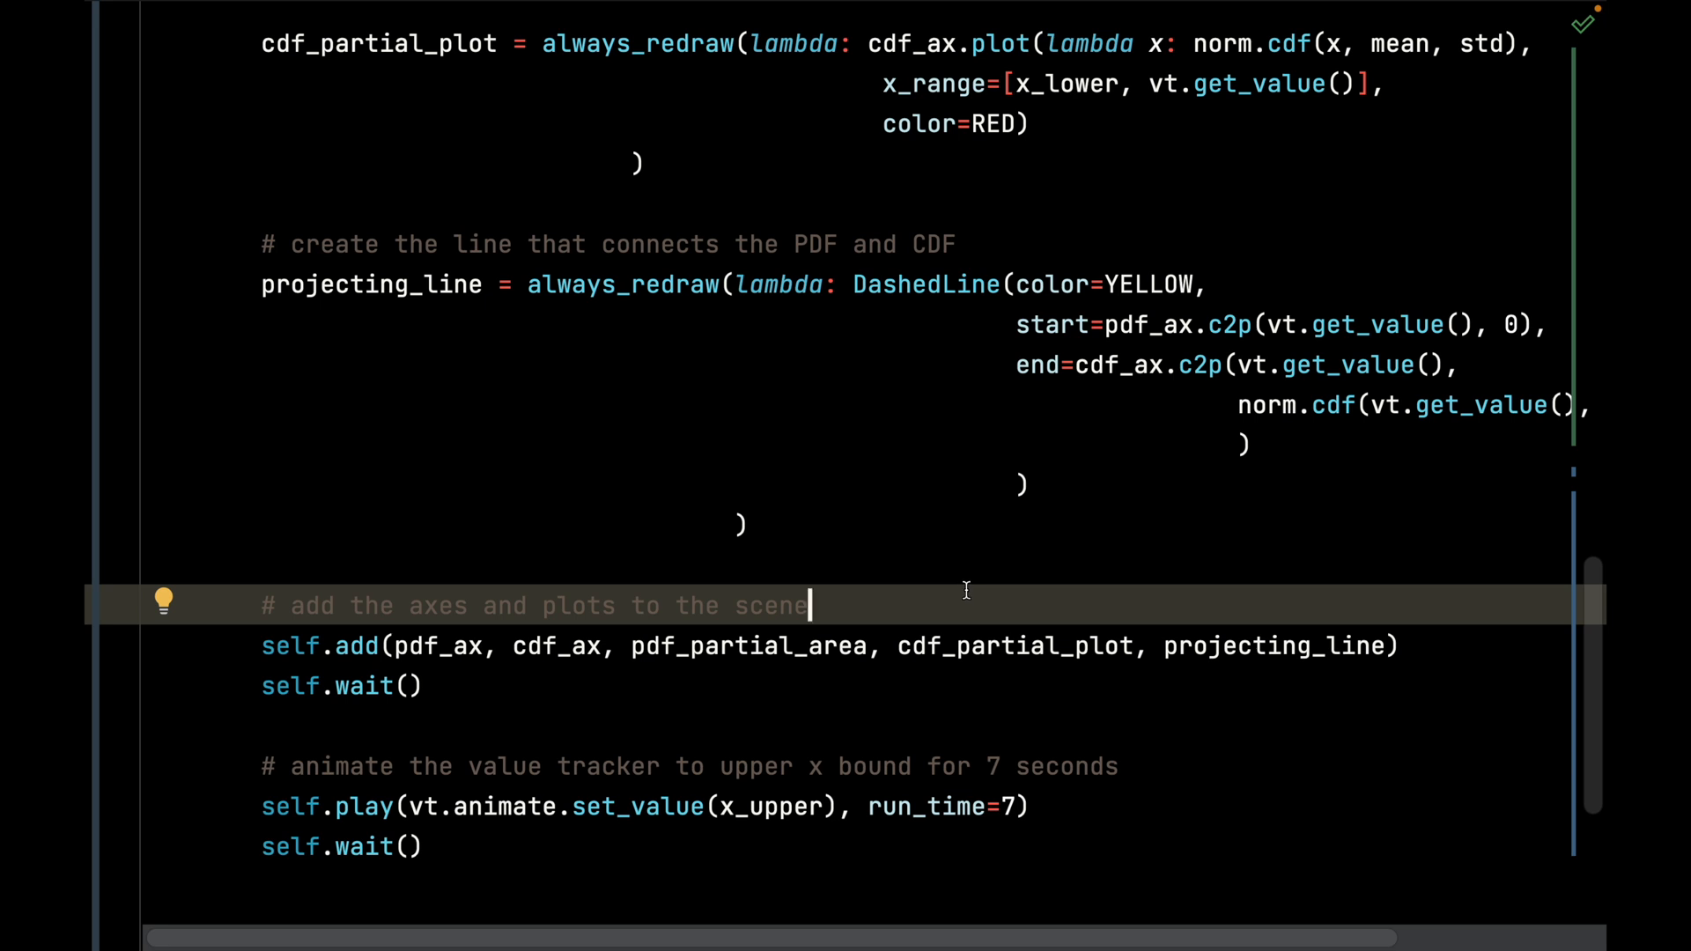
double_click(1275, 647)
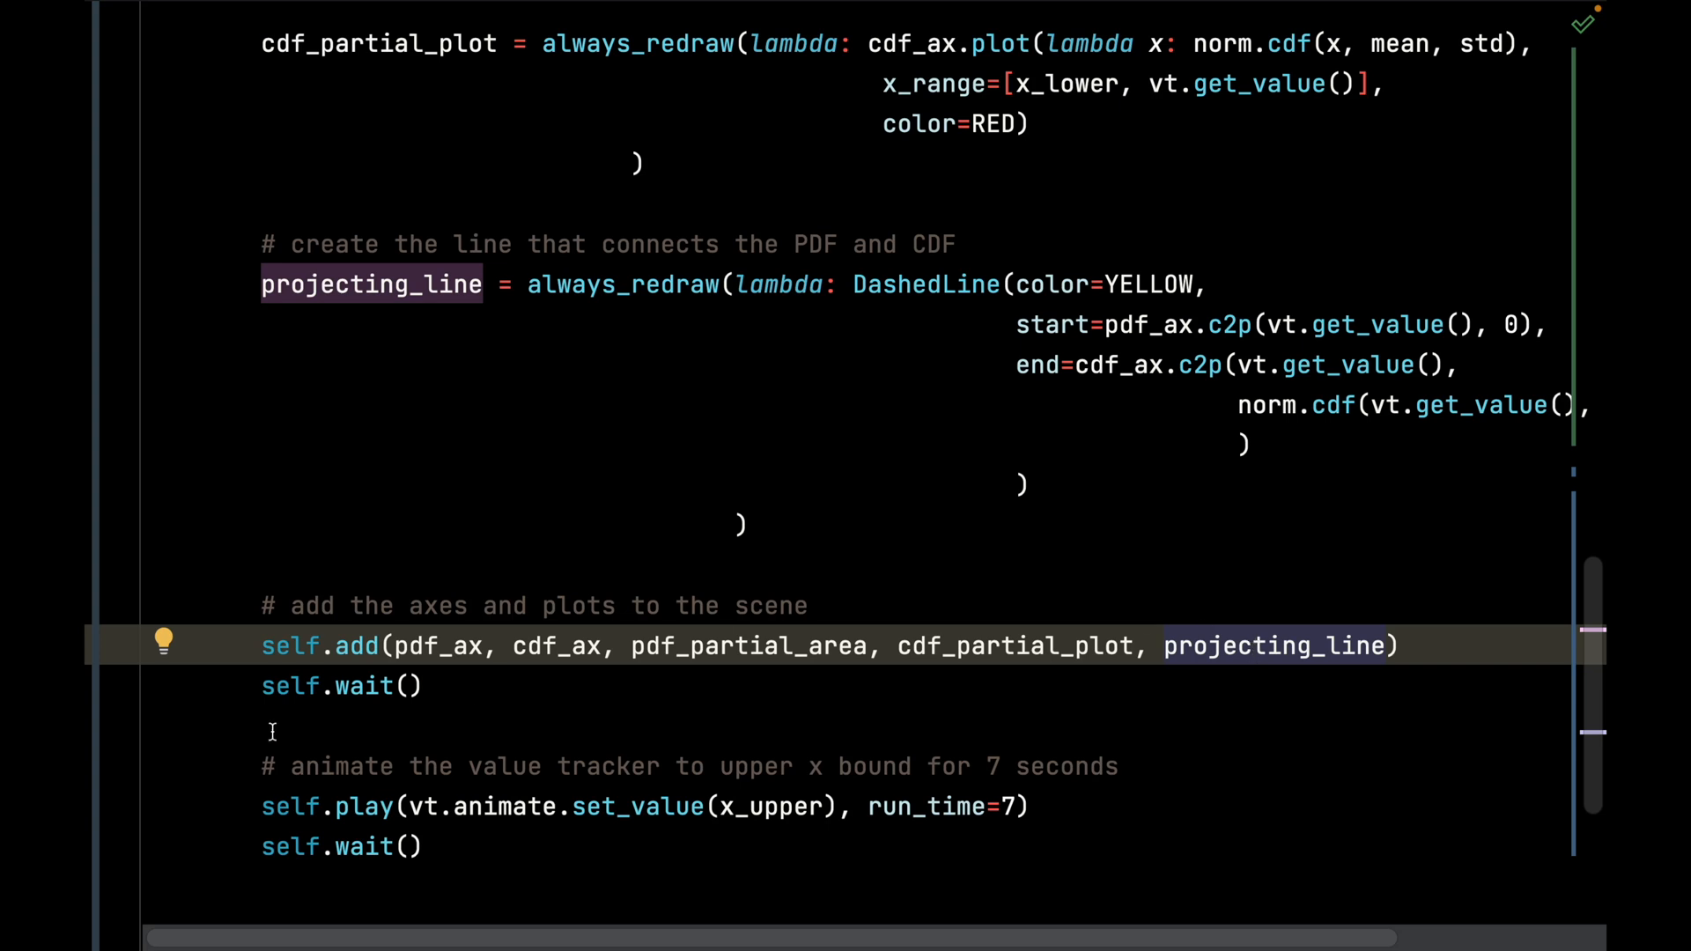
scroll(down, 3)
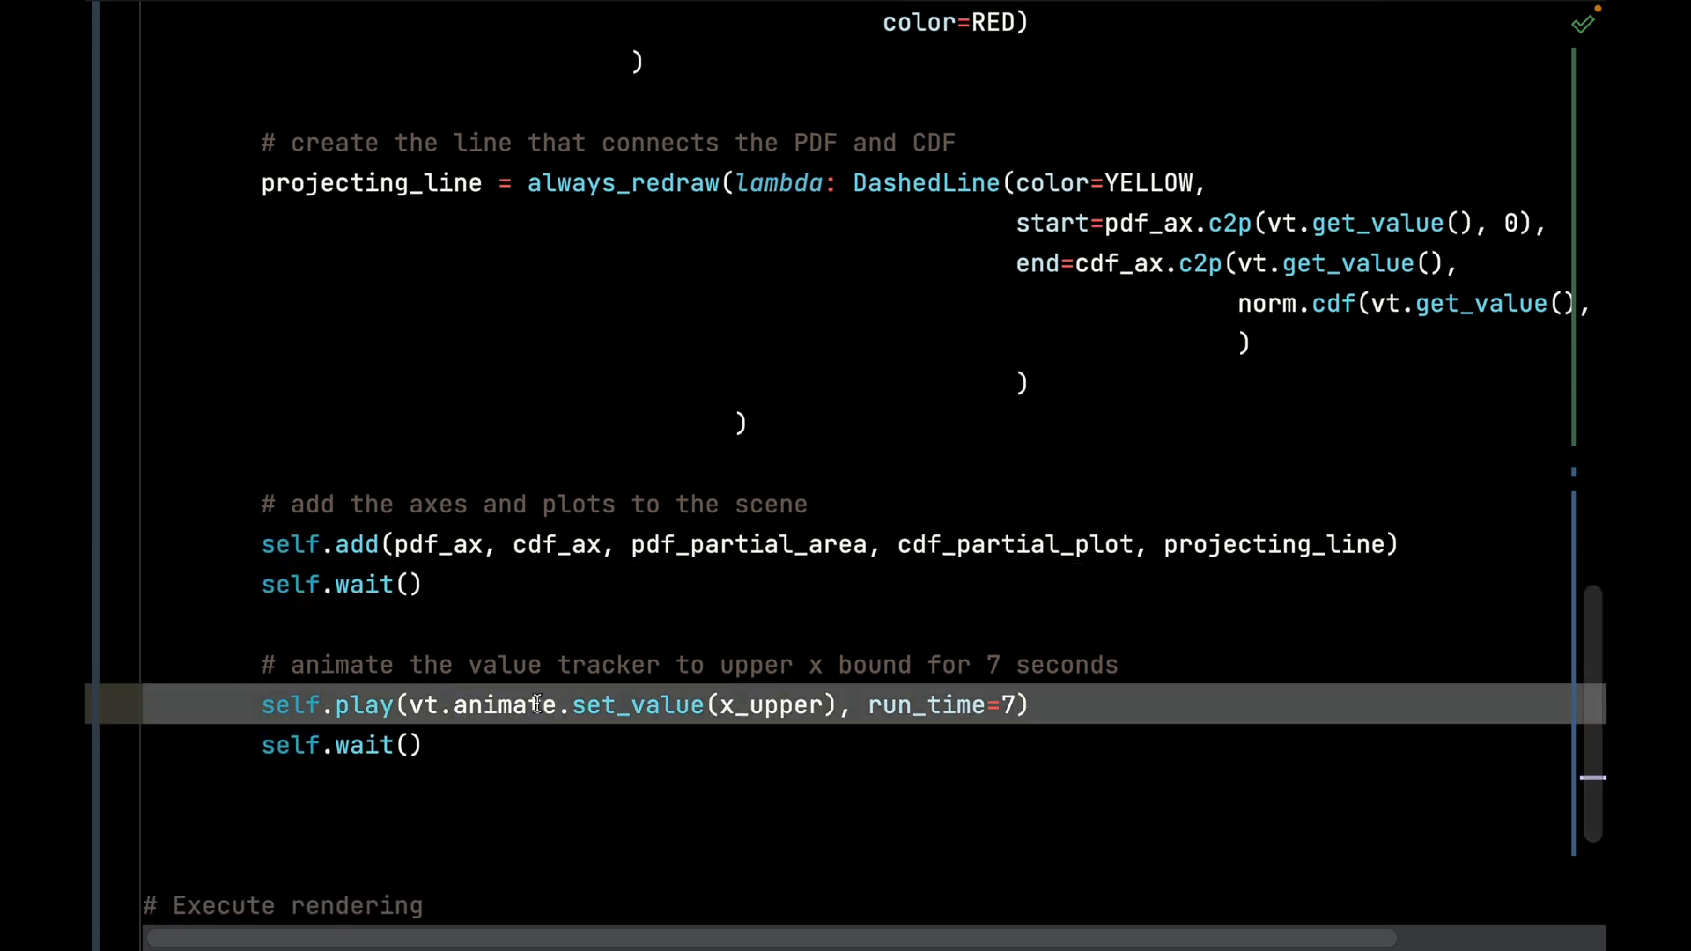
double_click(502, 705)
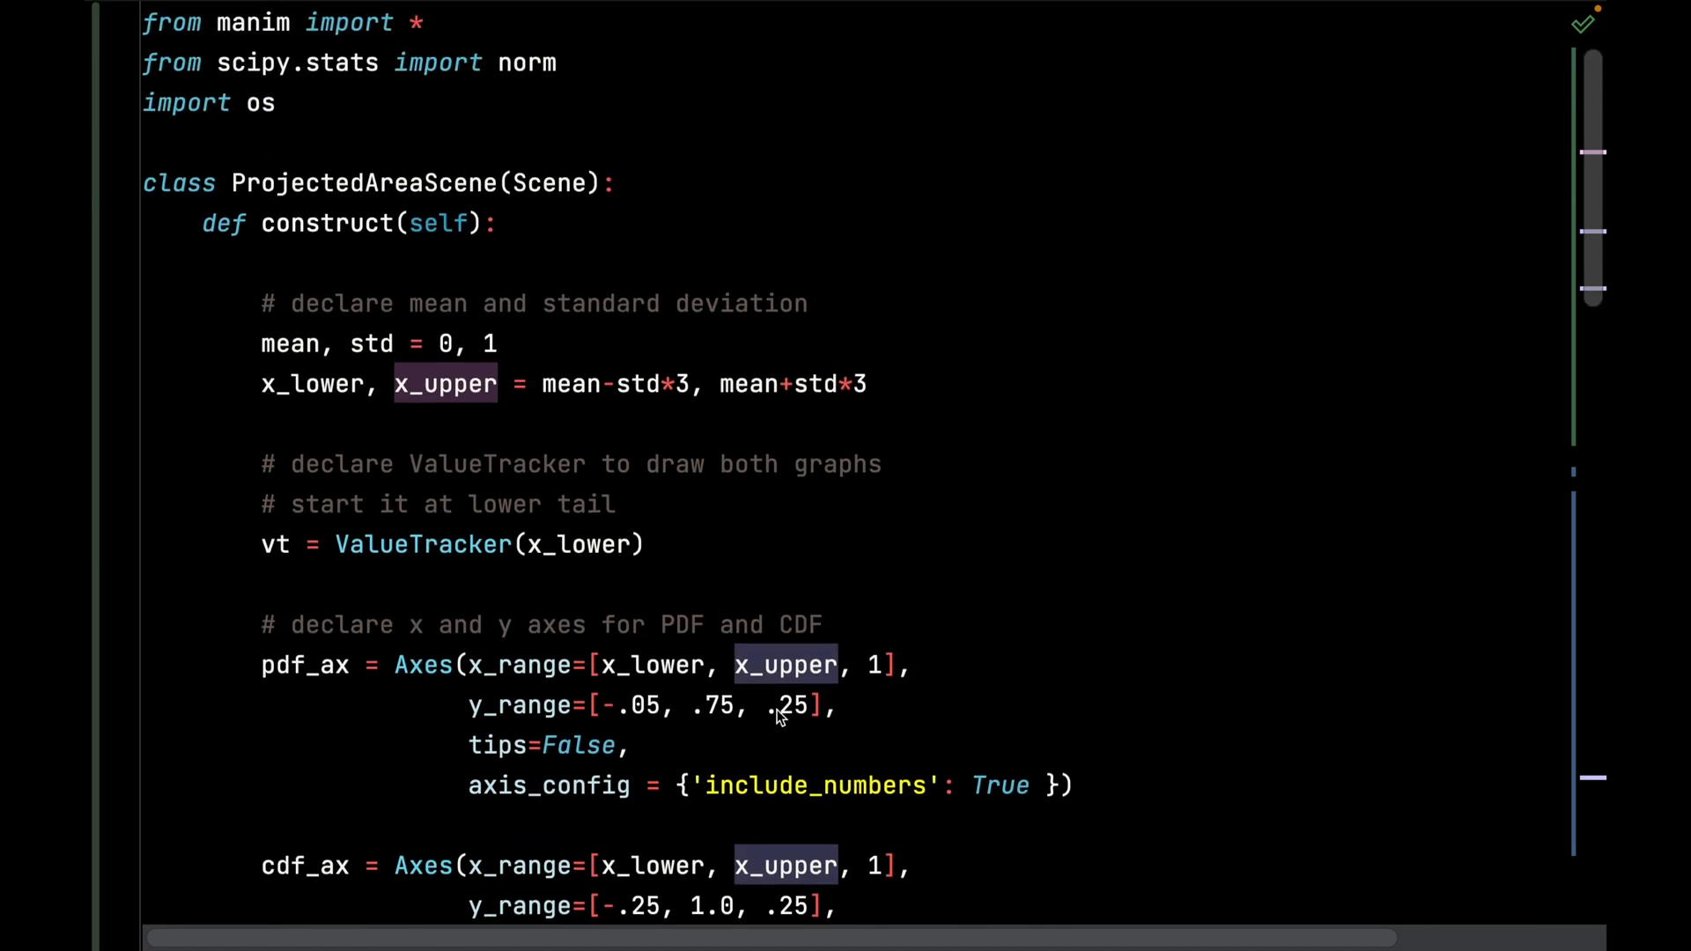
click(875, 384)
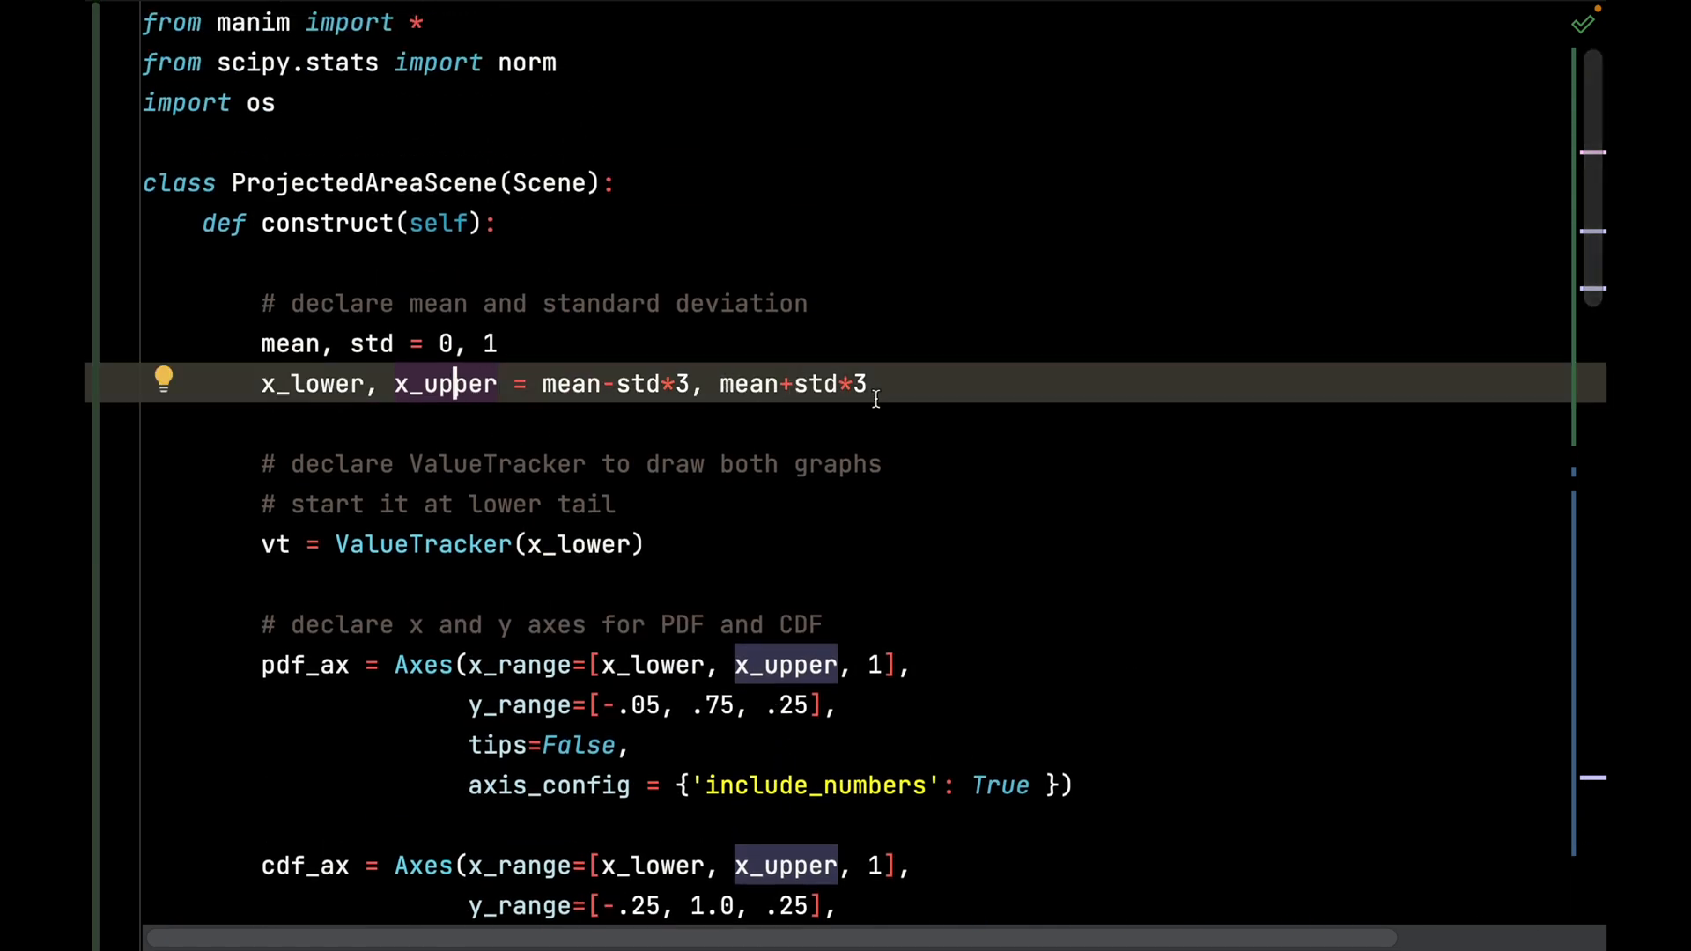
scroll(down, 3)
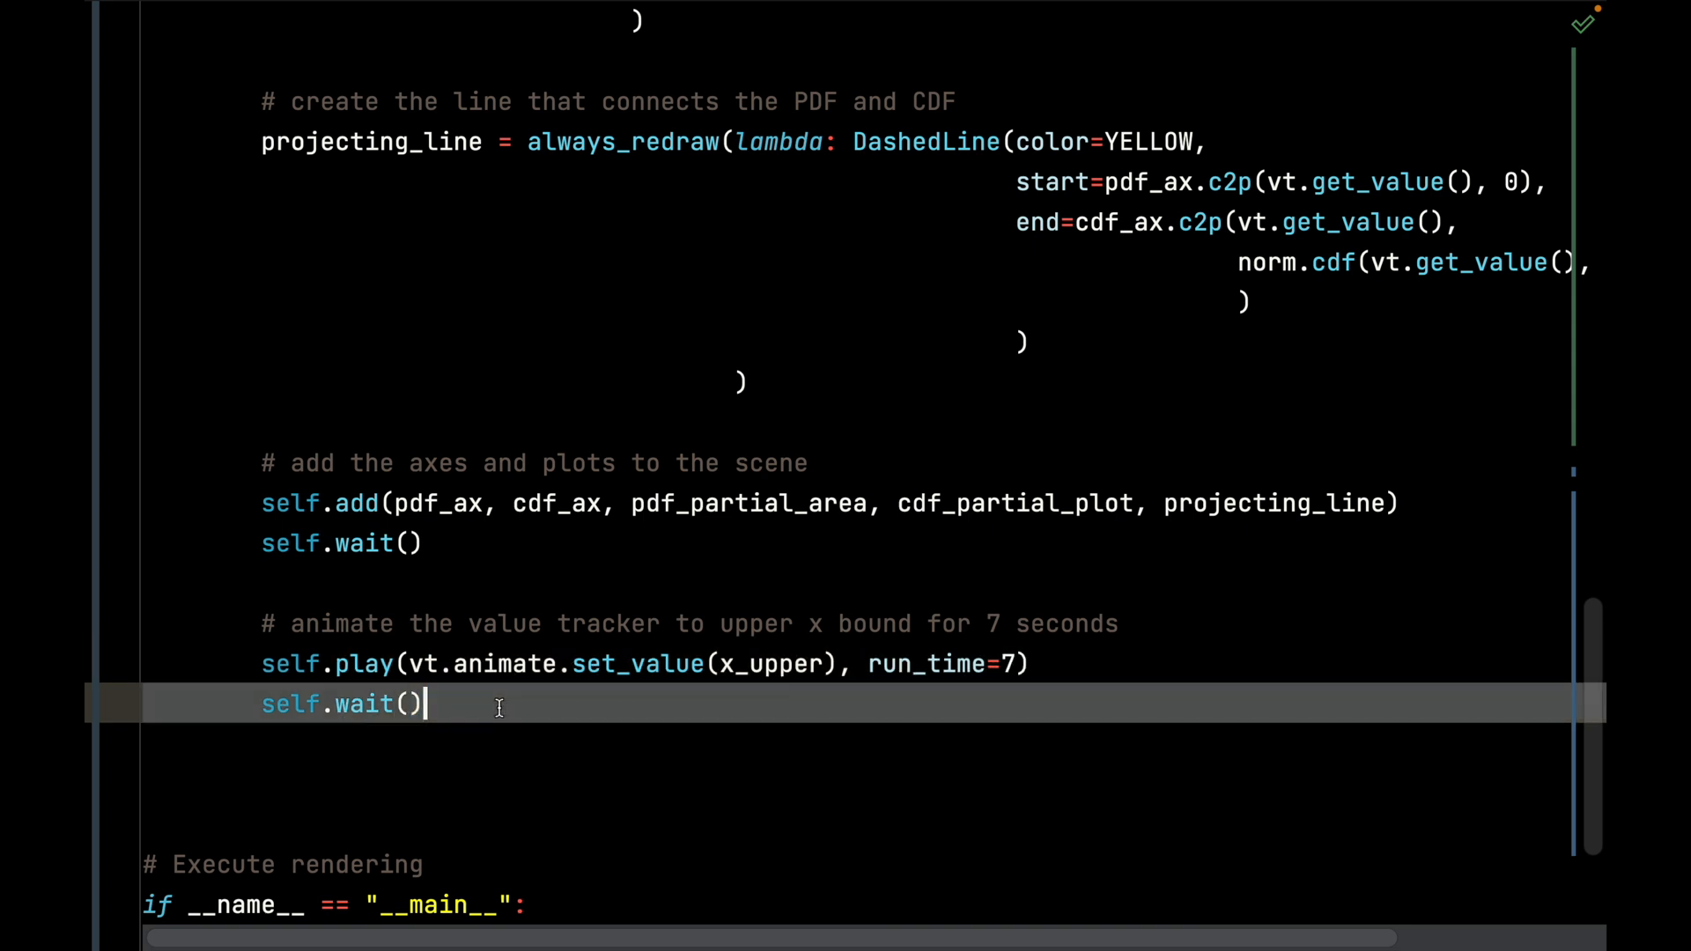
scroll(down, 3)
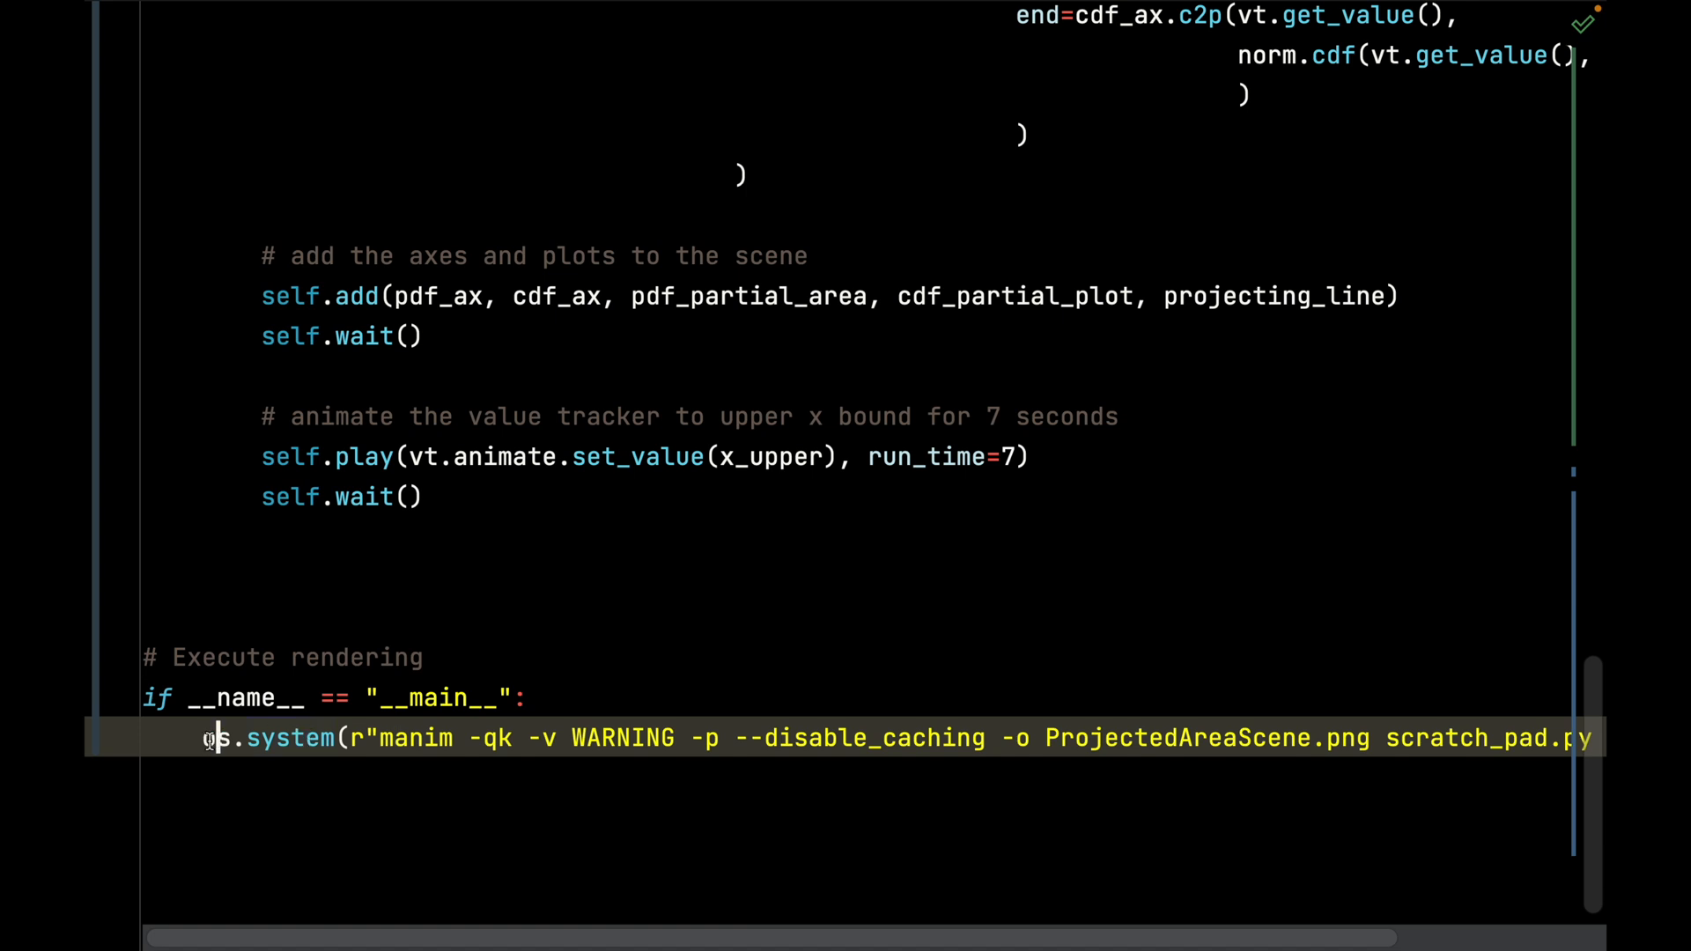
click(334, 697)
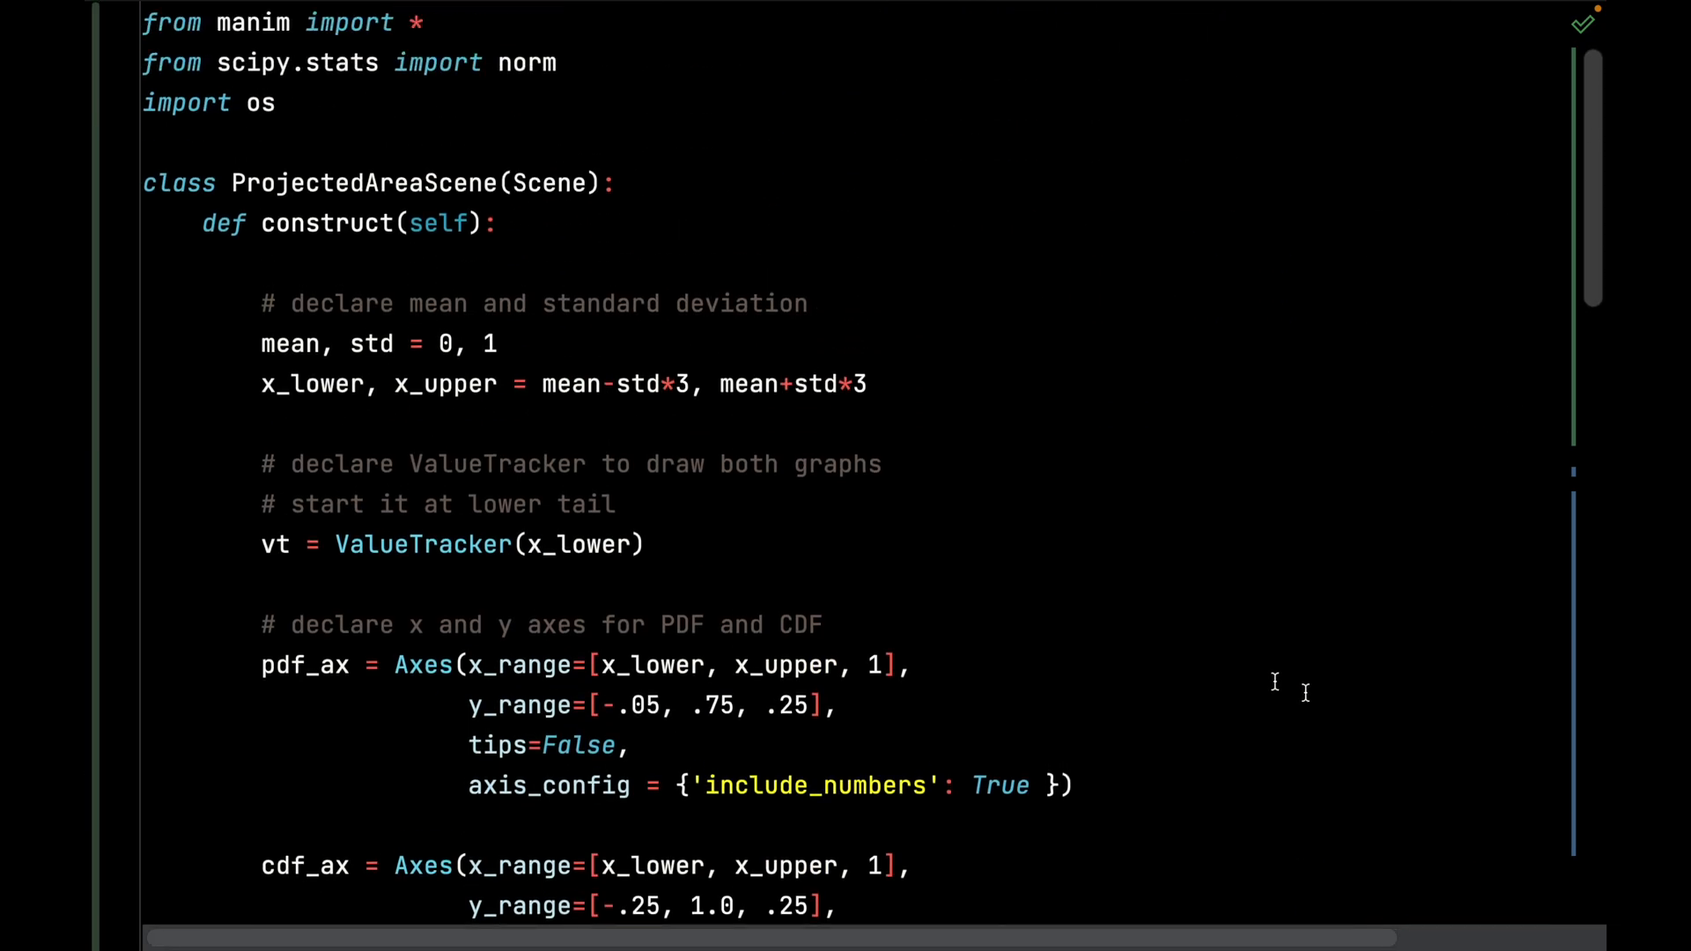
scroll(down, 3)
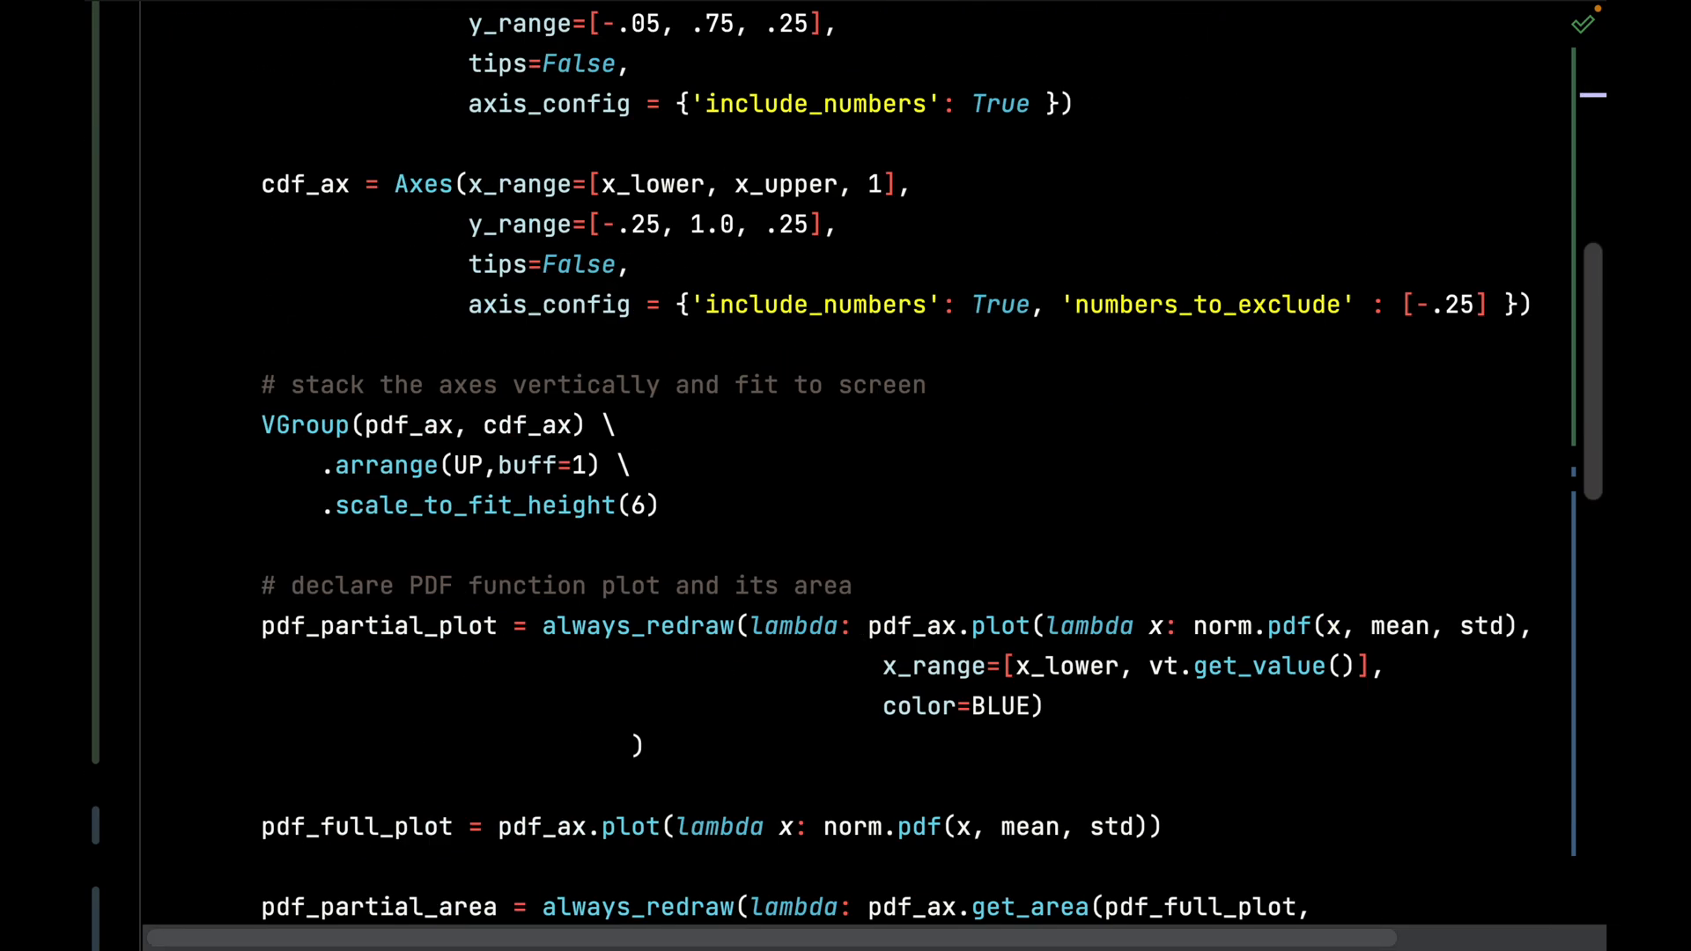